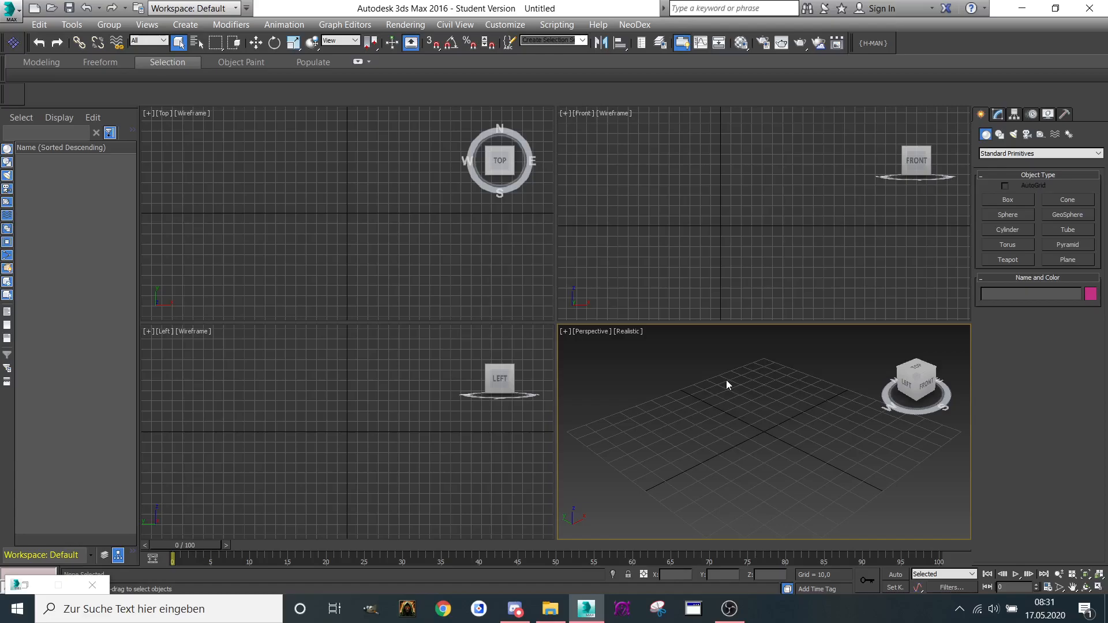
mouse_move(112, 249)
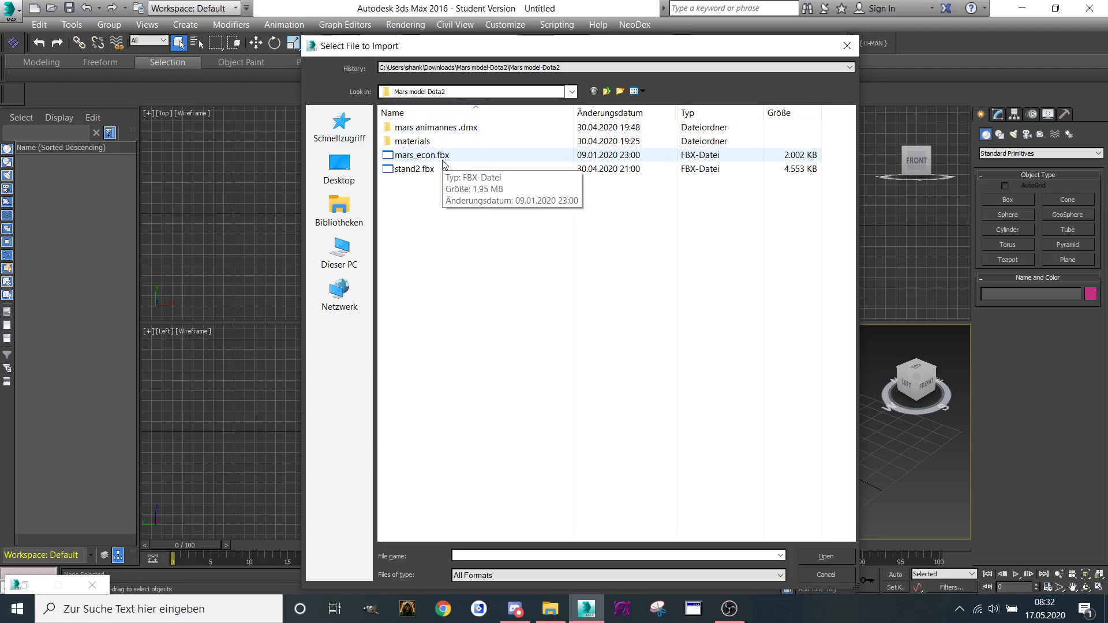
Choose mars_econ.fbx from the Mars model-Dota2 folder to begin the FBX import
click(826, 575)
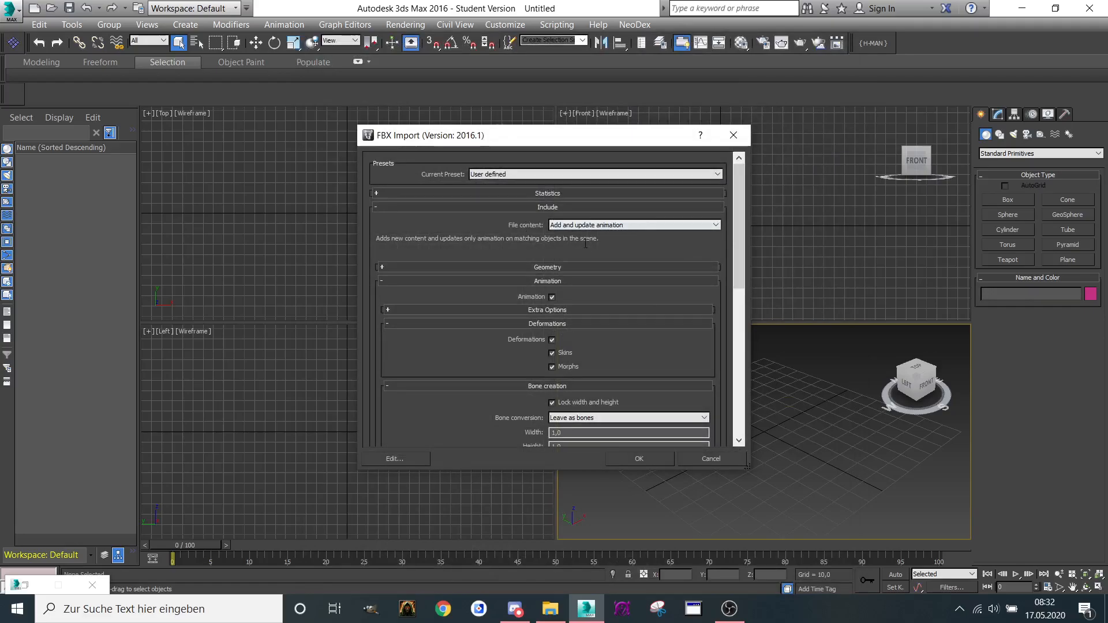
Accept the FBX import settings and maximize the Perspective viewport to show the Mars model
click(640, 458)
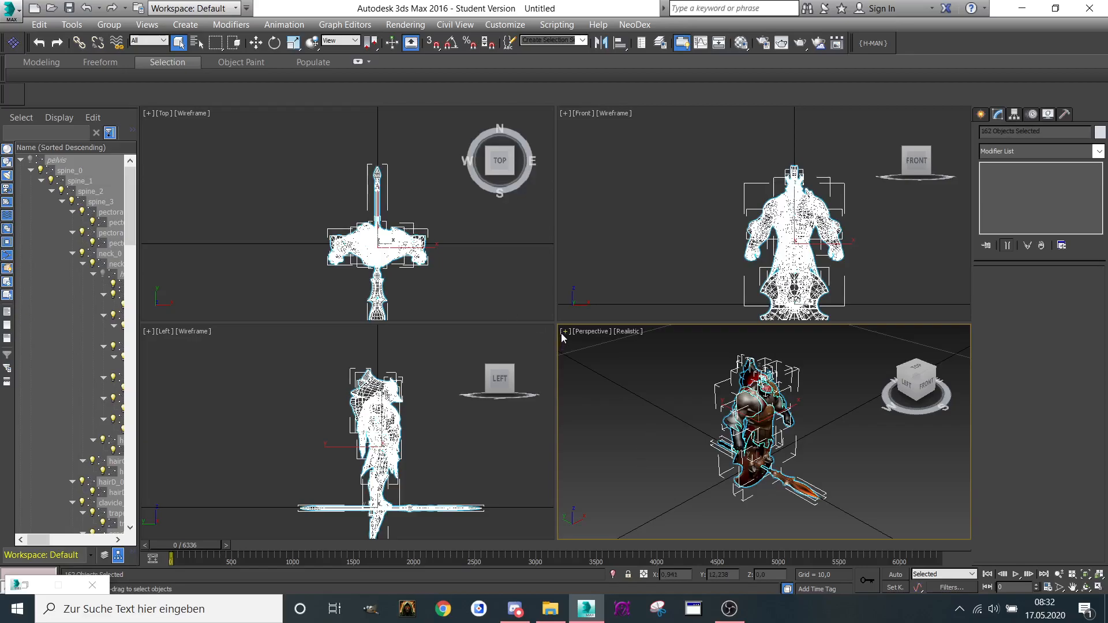
key(Alt+W)
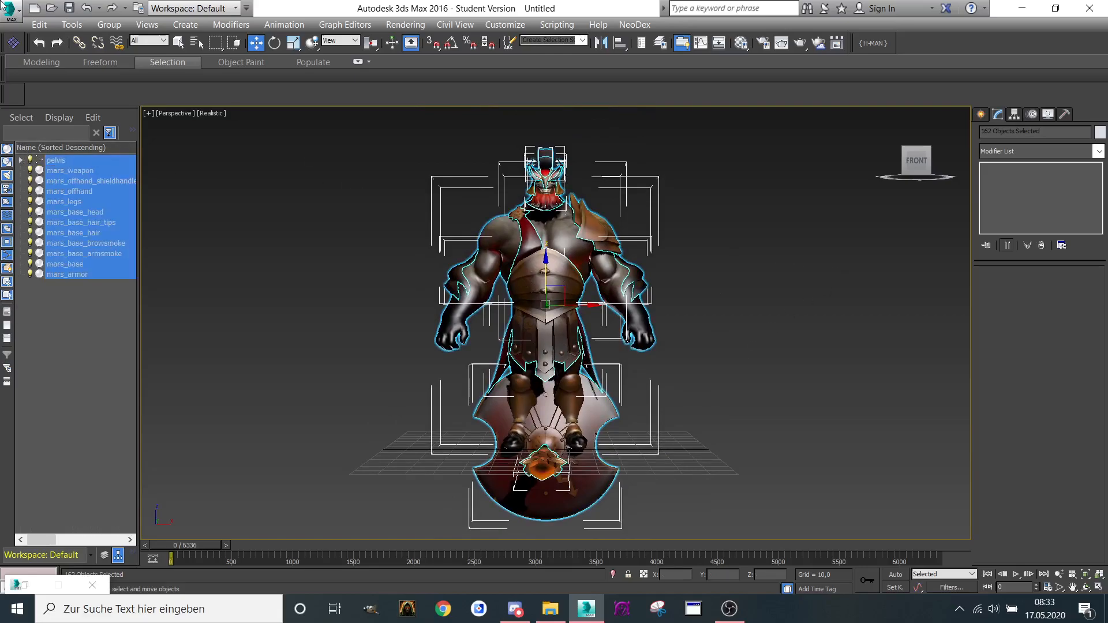
mouse_move(83, 8)
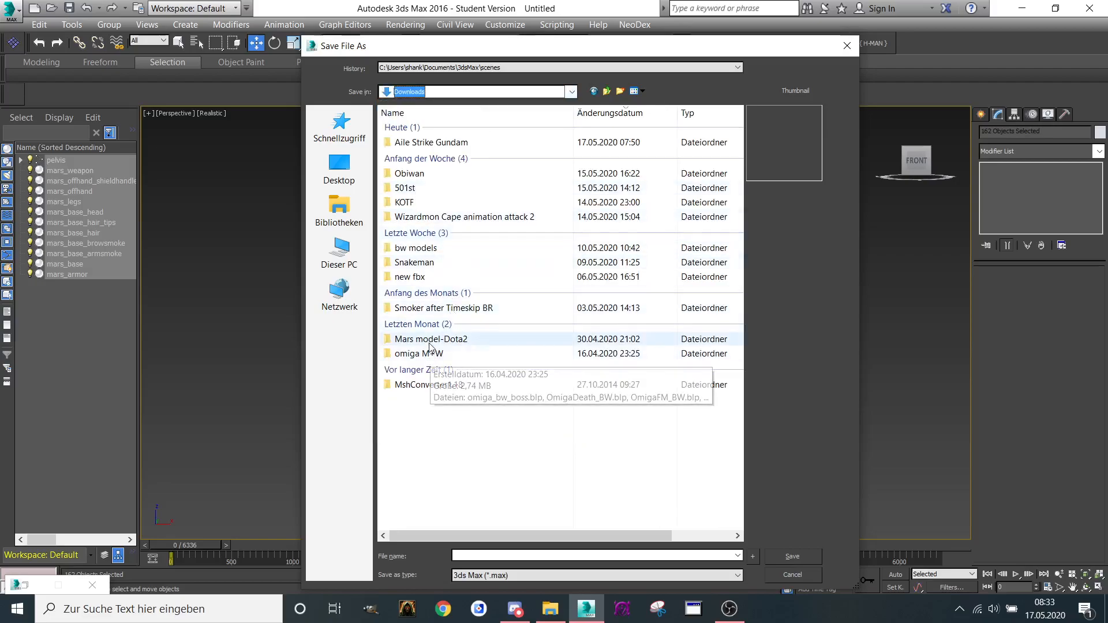
Save the scene as mars test.max inside the Mars model-Dota2 folder
double_click(430, 340)
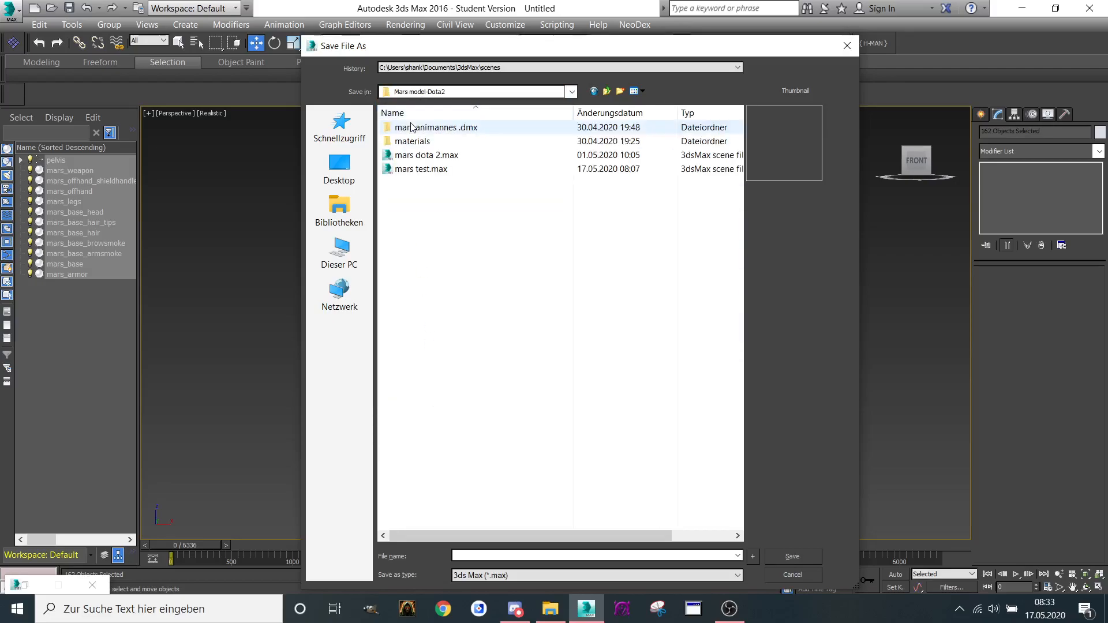
click(420, 168)
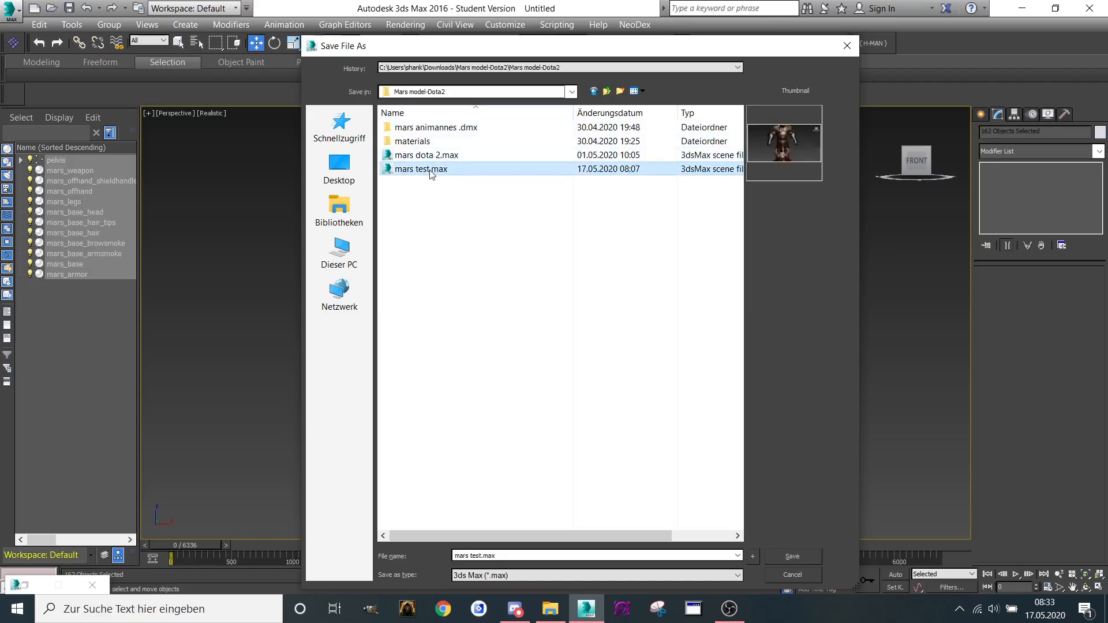
click(793, 575)
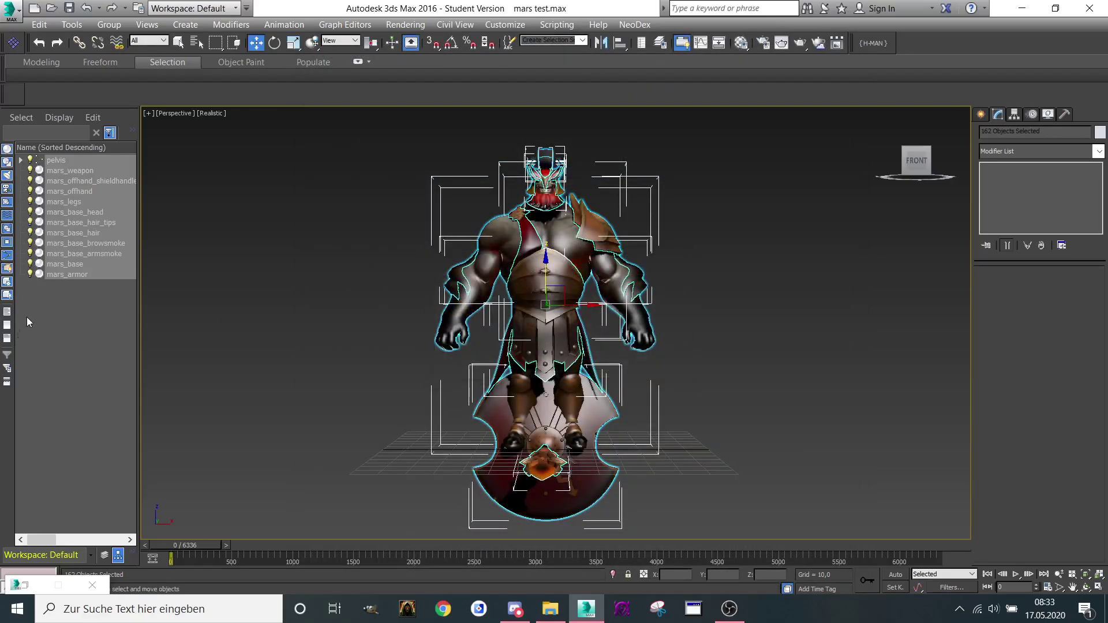
Convert mars_weapon and mars_offhand_shieldhandle to editable meshes under their Skin modifiers
click(72, 171)
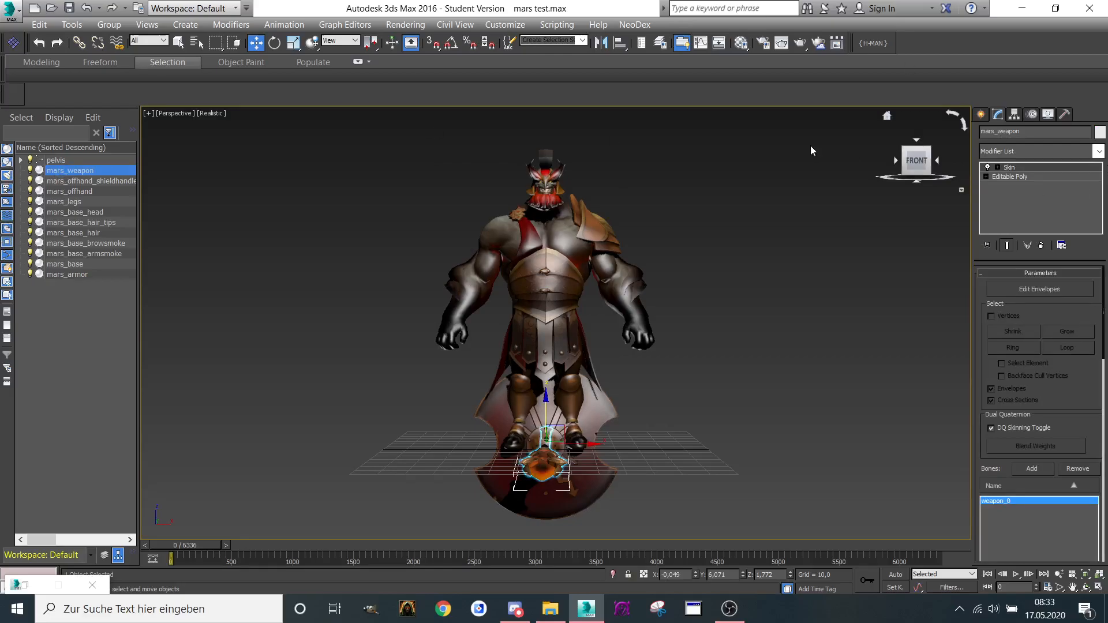
mouse_move(998, 113)
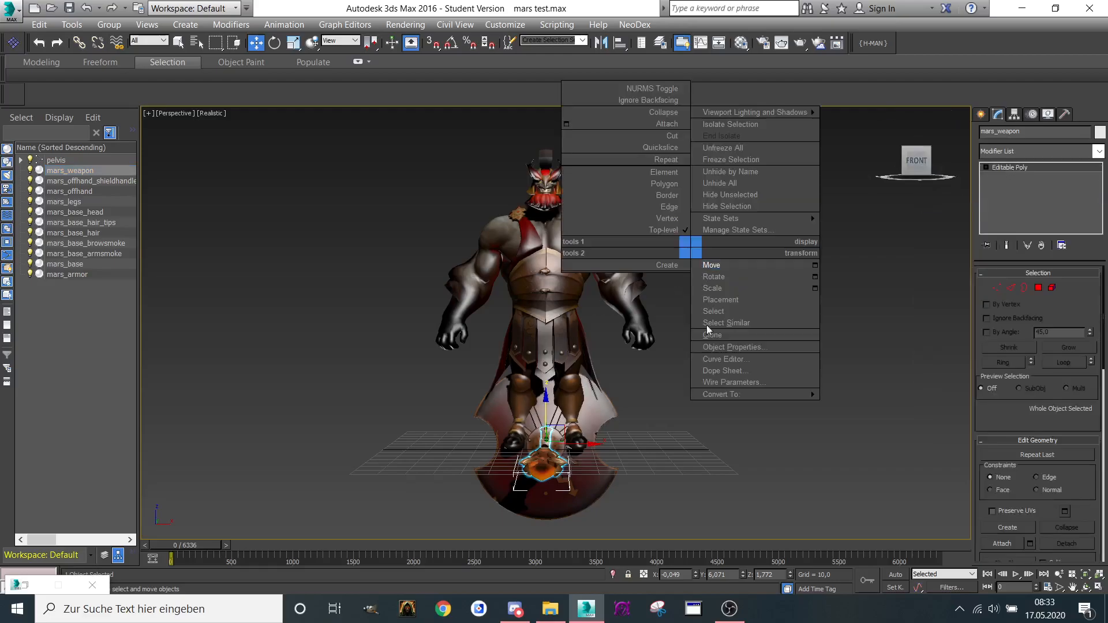
mouse_move(720, 395)
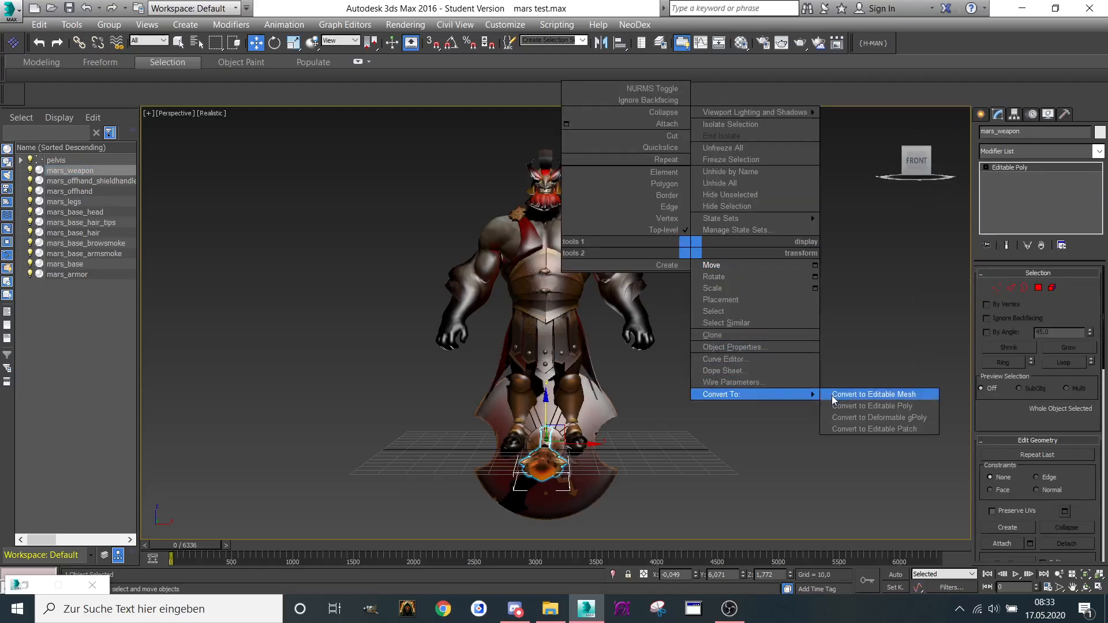
click(873, 395)
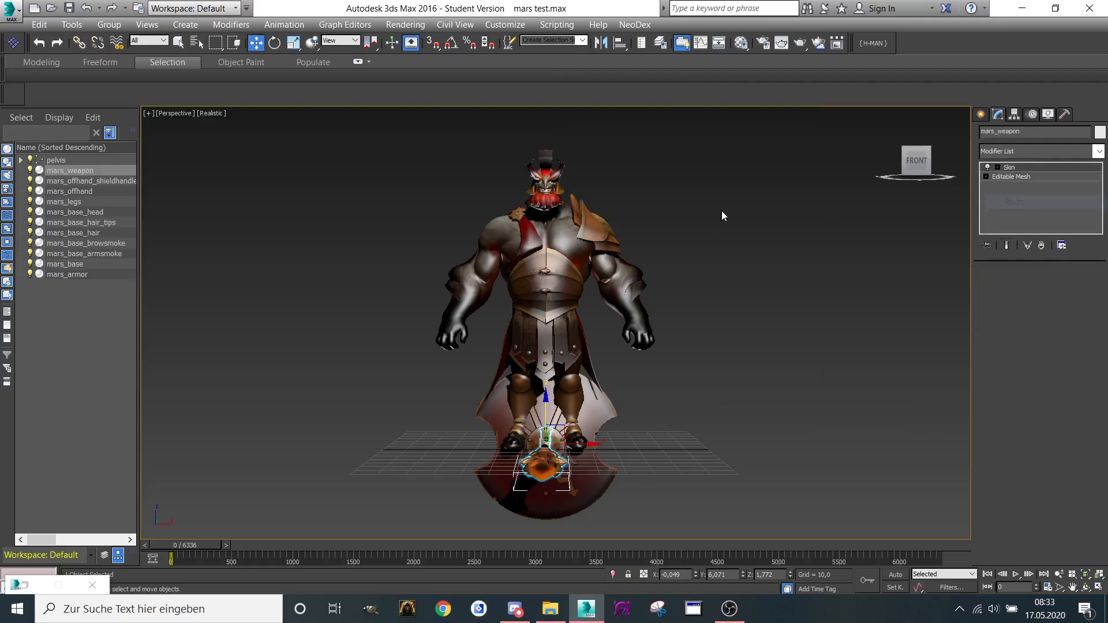
click(89, 181)
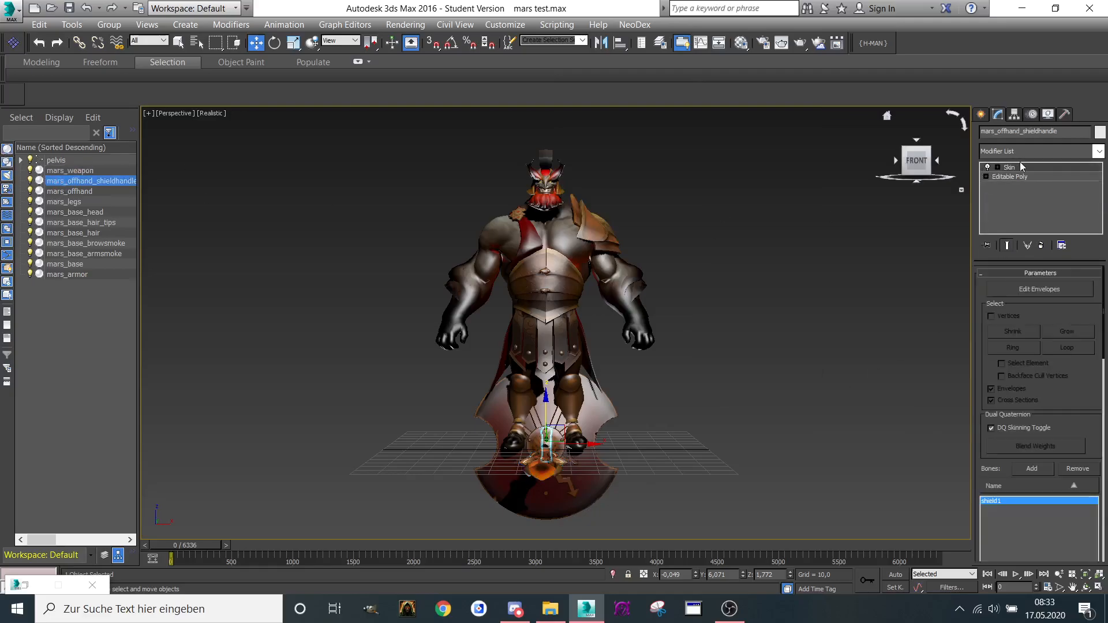
right_click(1010, 166)
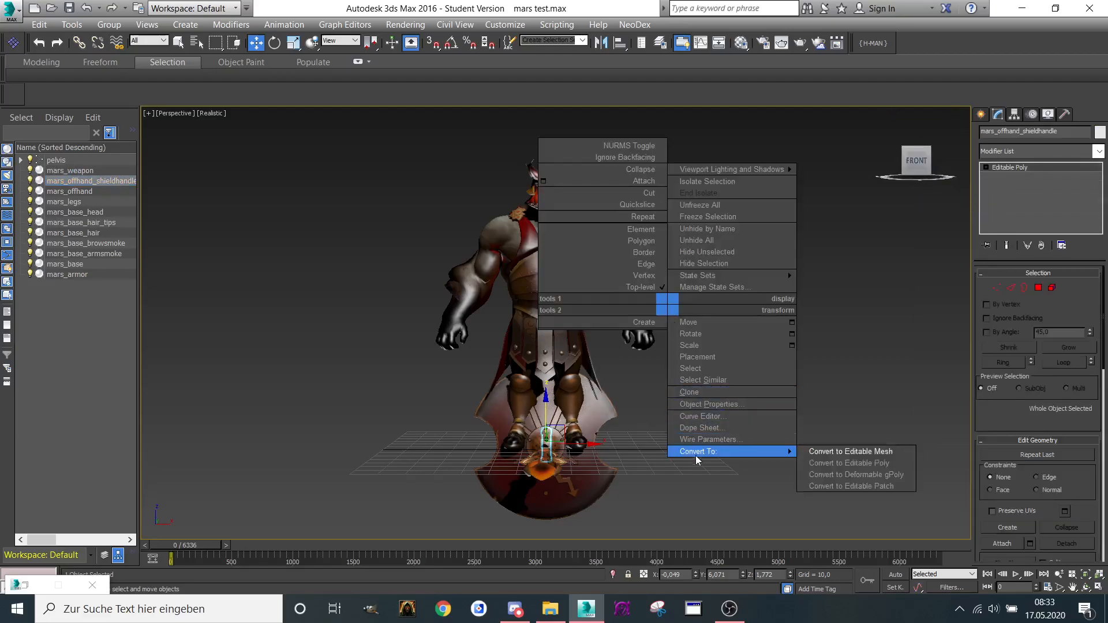
click(805, 455)
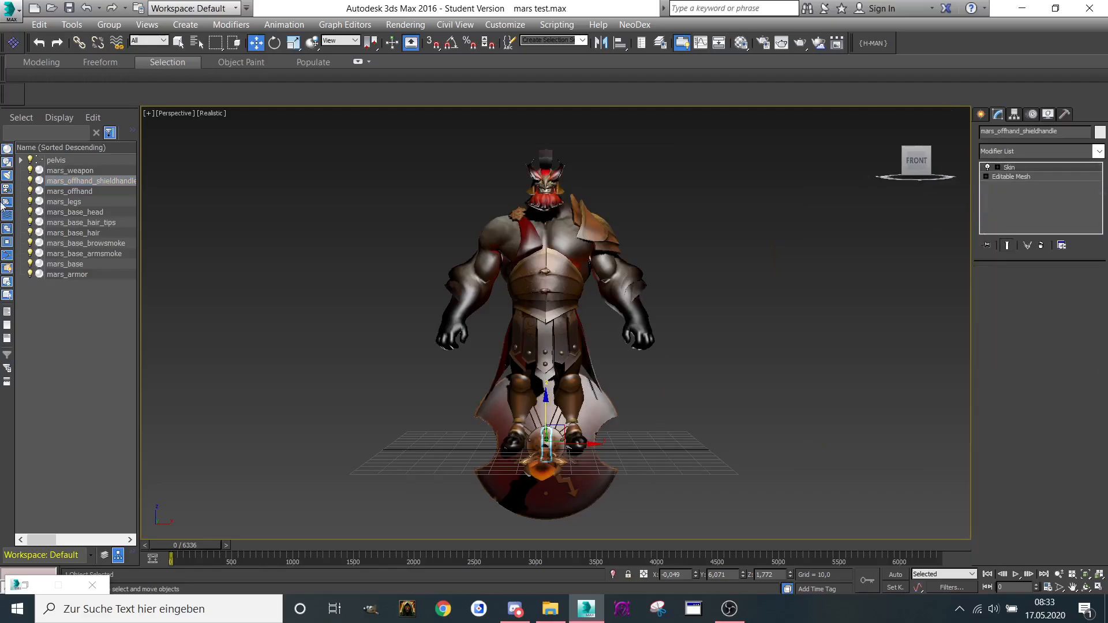
Convert the mars_offhand shield to an editable mesh under its Skin modifier
click(69, 192)
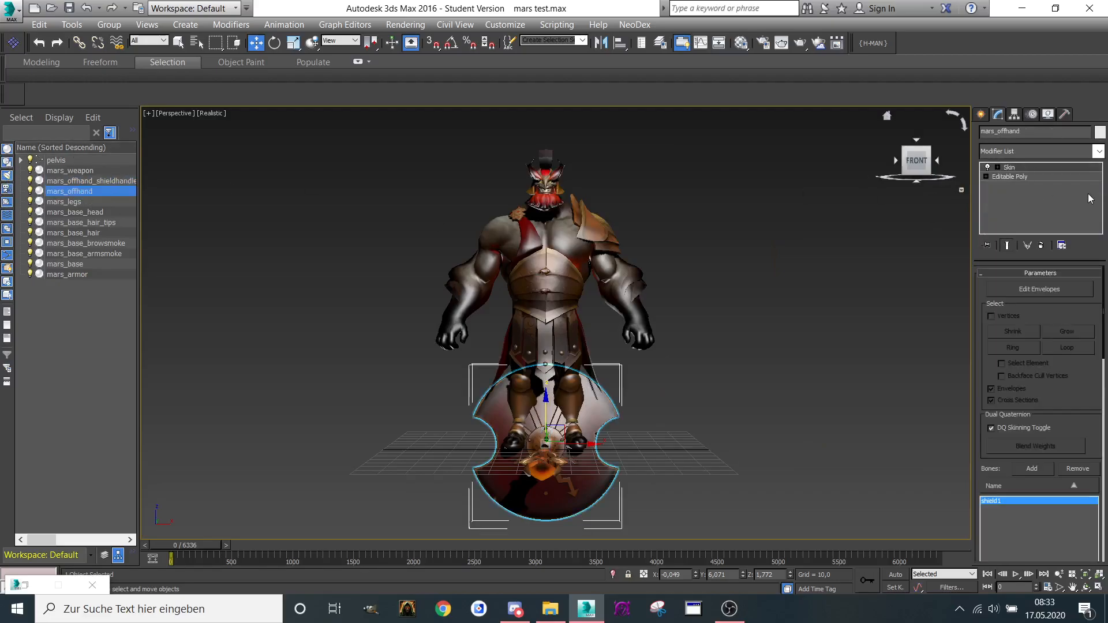
right_click(1012, 166)
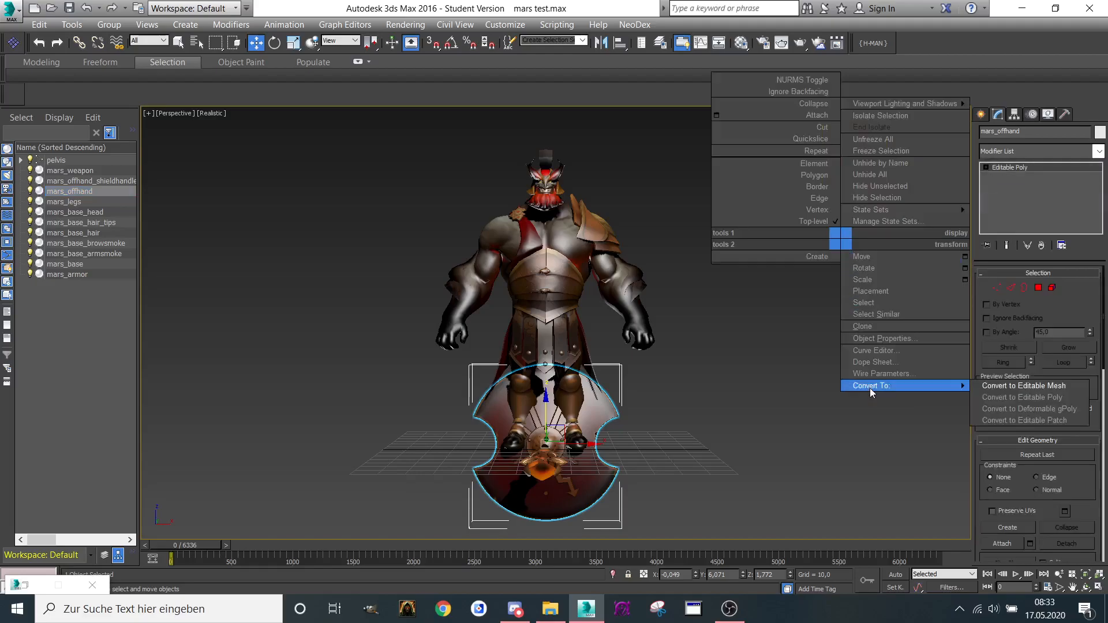
click(1023, 386)
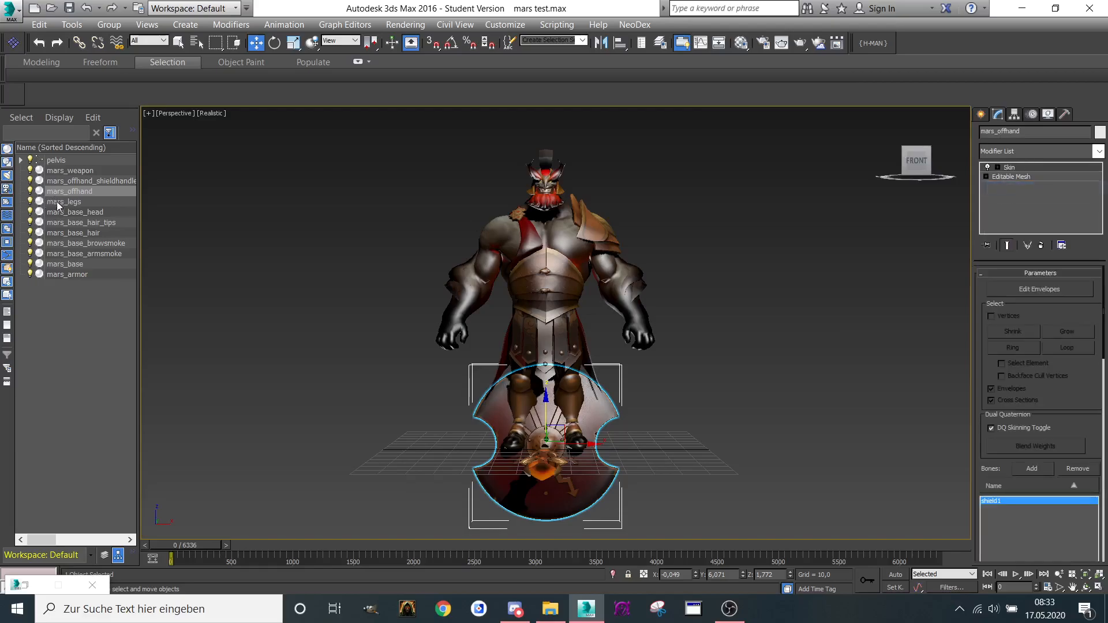
Convert mars_base_head and the hair objects to editable meshes, pasting Skin back on the hair tips
click(64, 201)
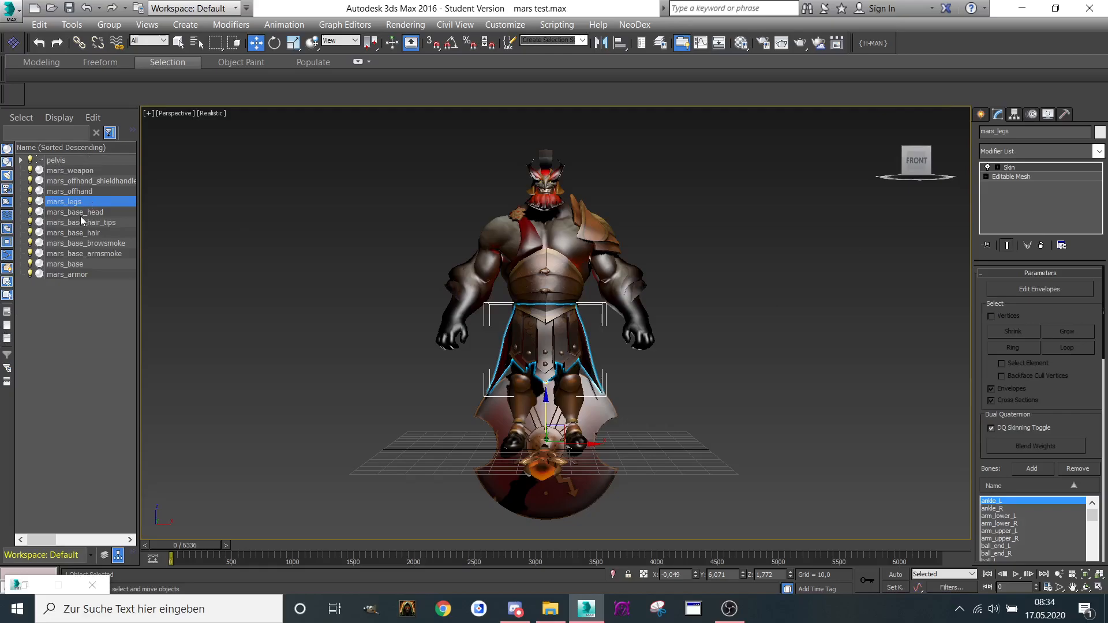
click(74, 212)
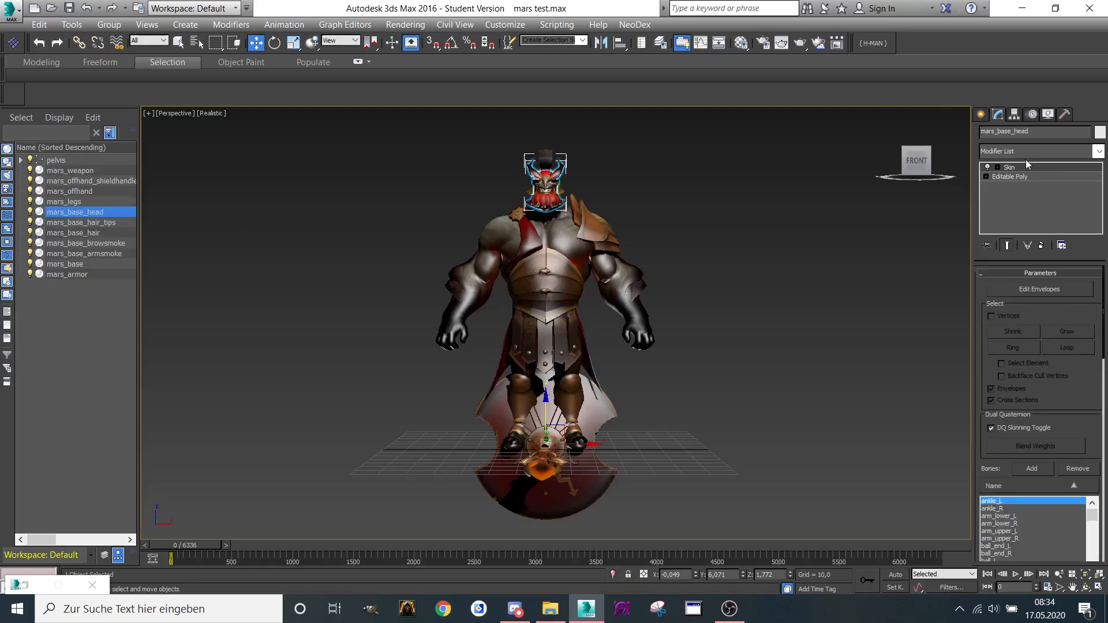
right_click(1009, 166)
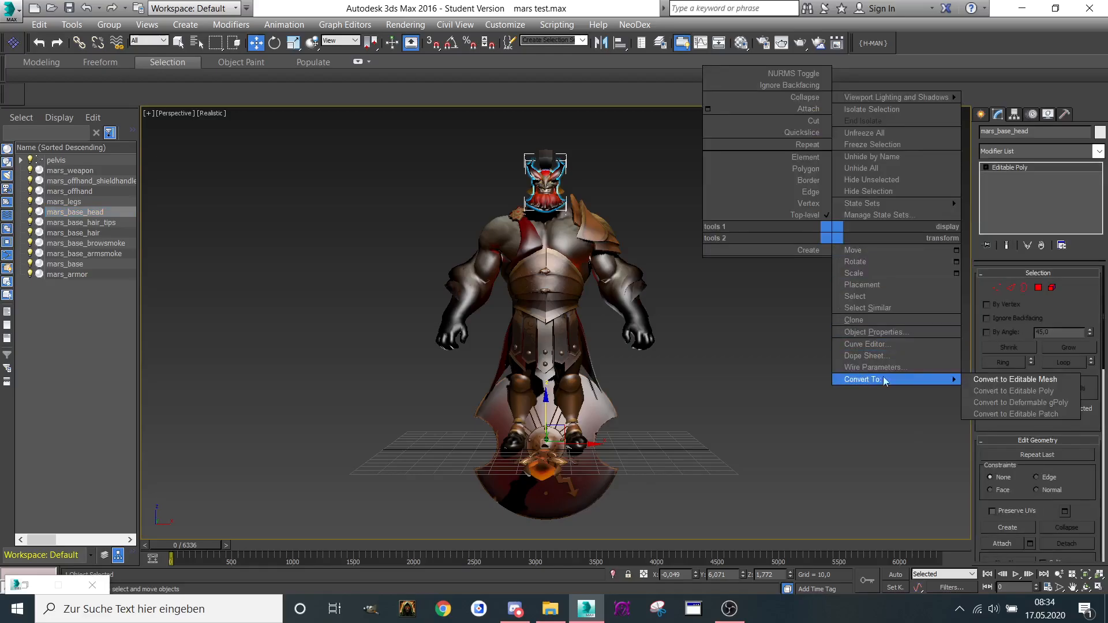
click(1016, 379)
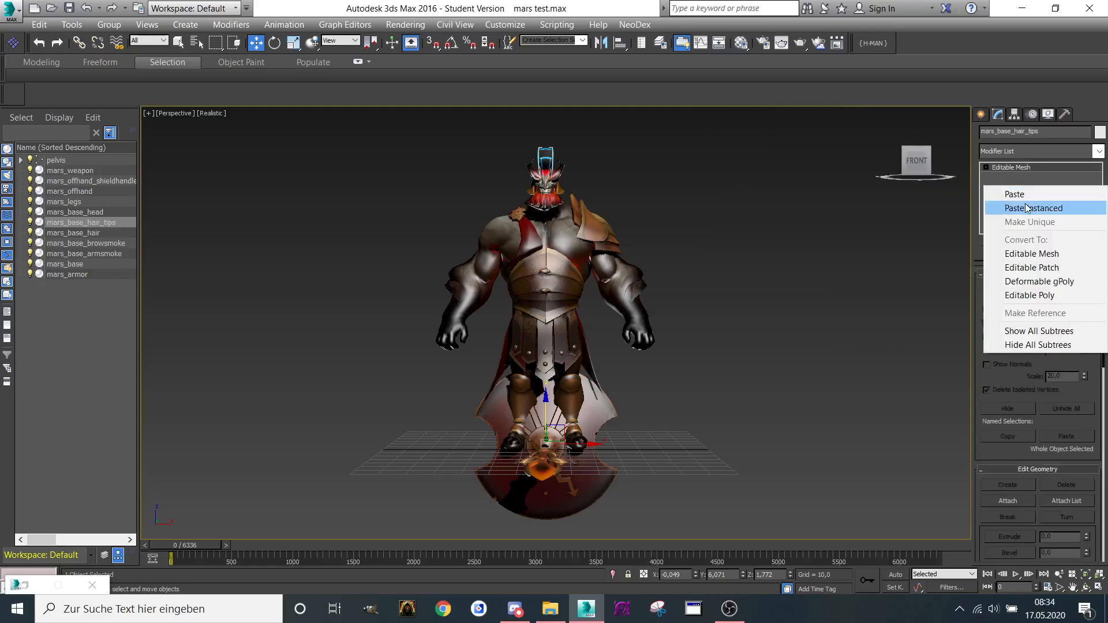
click(74, 233)
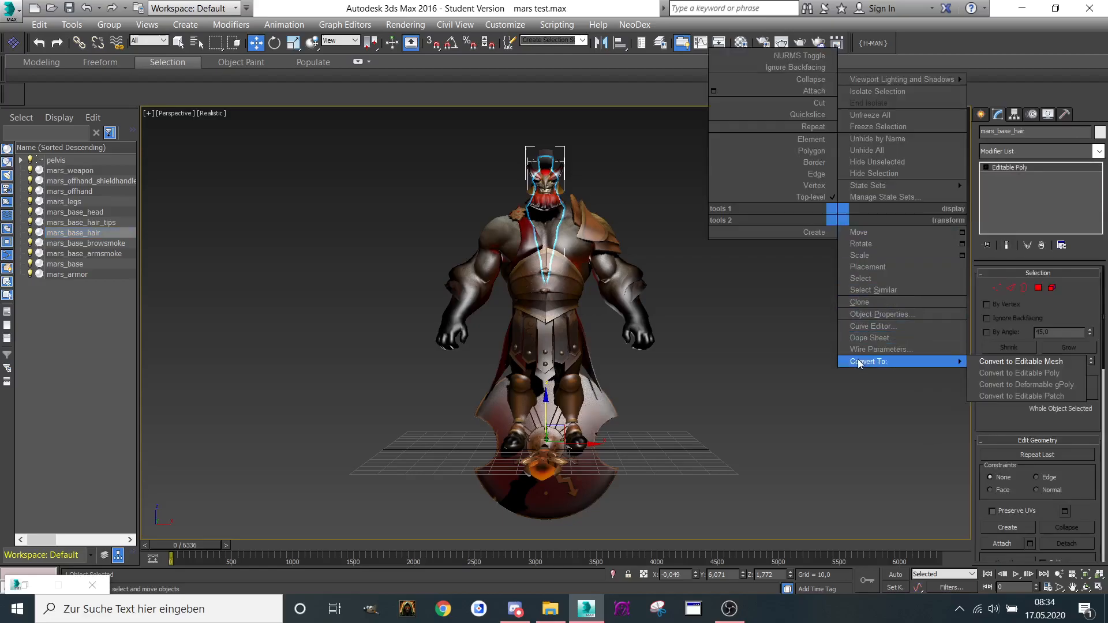
click(1021, 361)
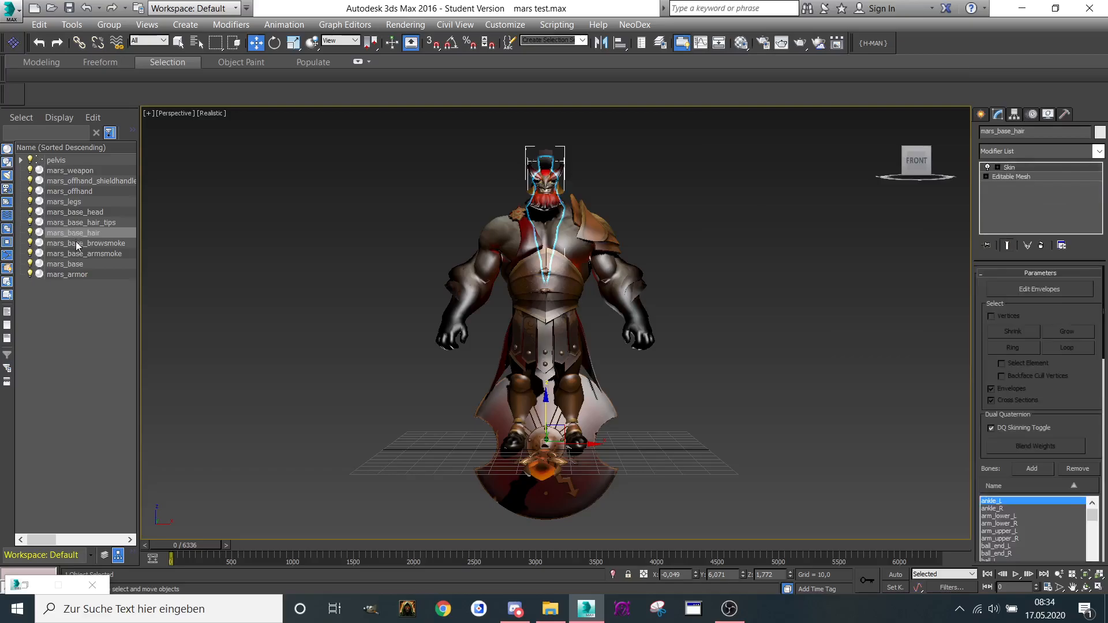
Convert the browsmoke arm smoke object to an editable mesh and paste its Skin modifier back
click(83, 253)
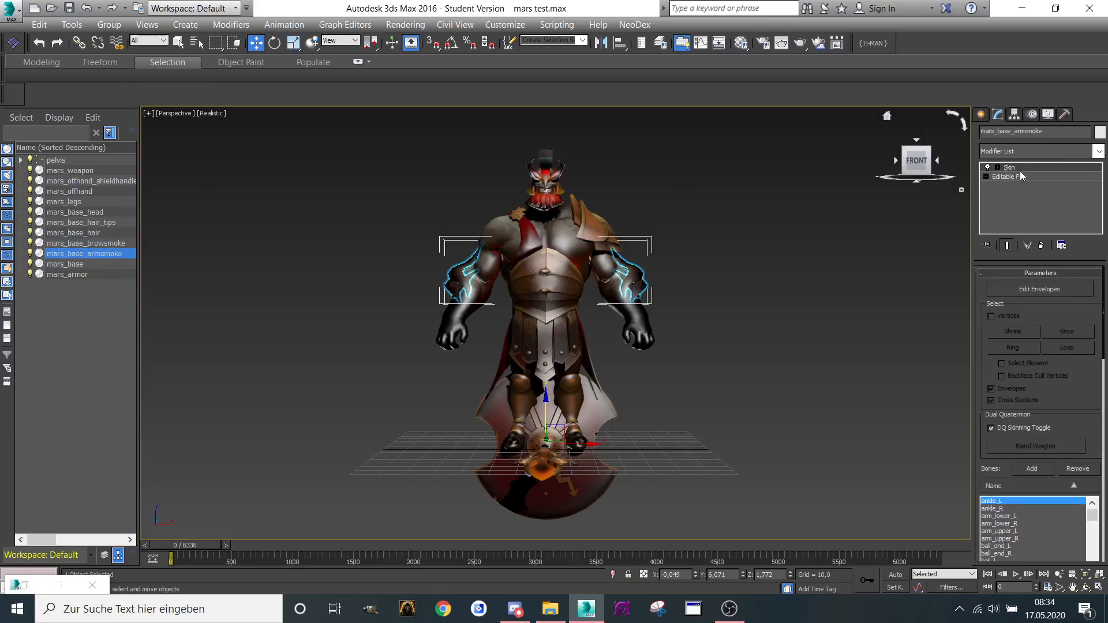
mouse_move(1028, 175)
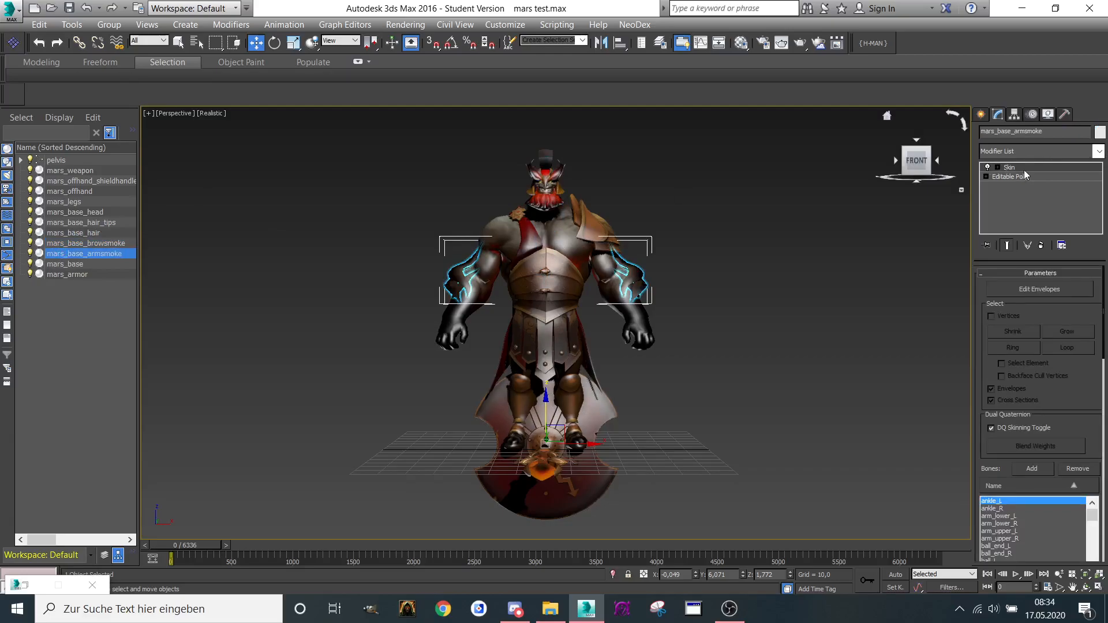
right_click(1009, 166)
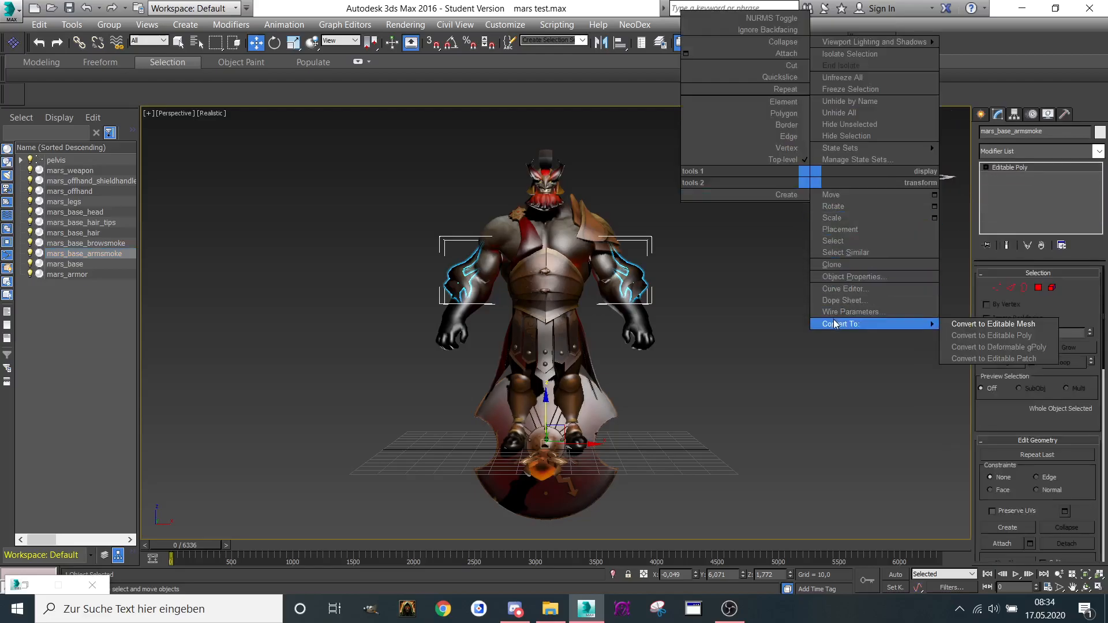
click(993, 323)
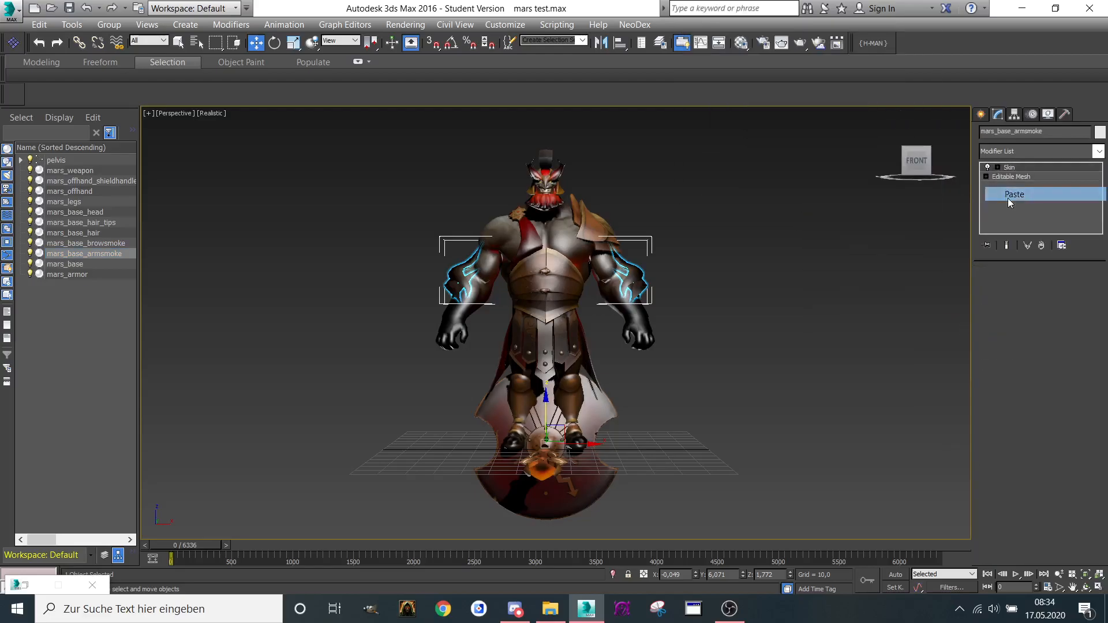
click(64, 264)
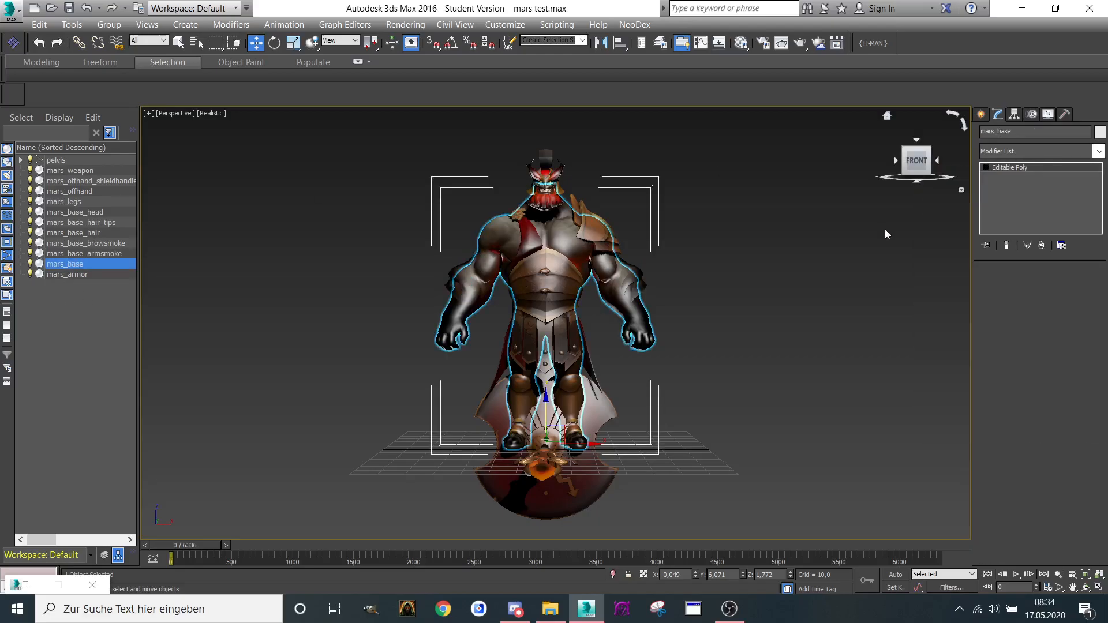
Convert mars_base to an editable mesh from the viewport quad menu
right_click(550, 277)
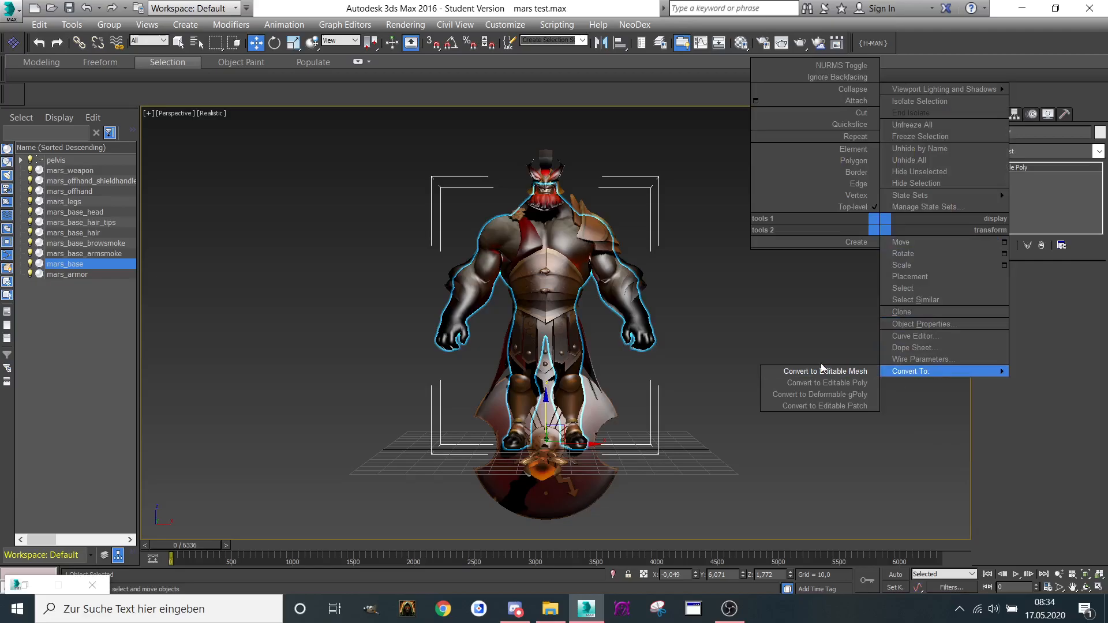
click(824, 372)
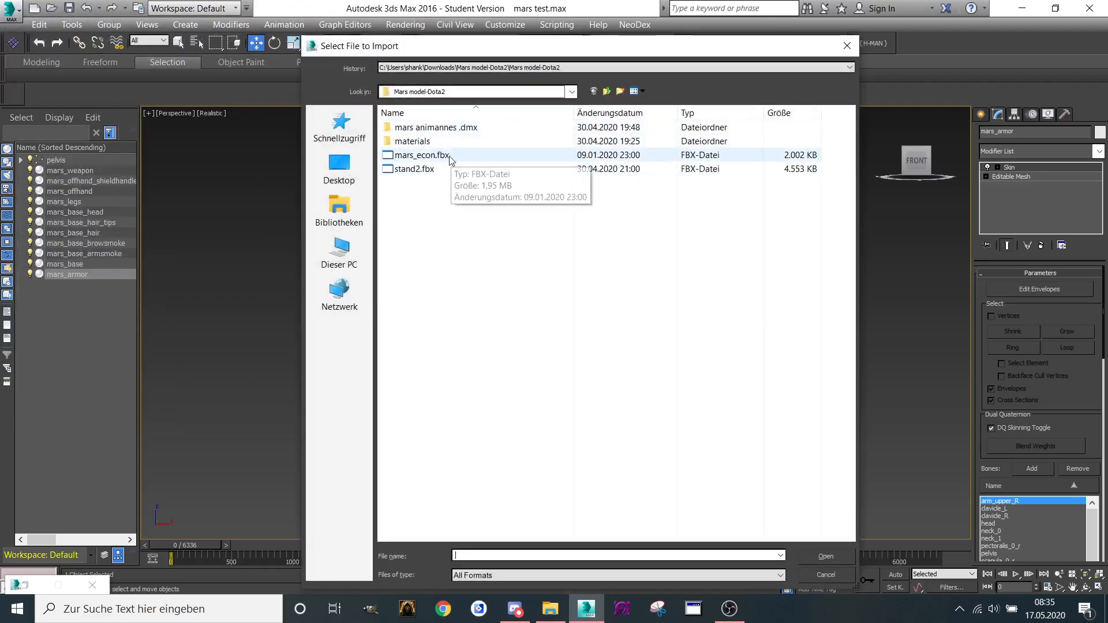
Import the stand FBX with File content set to Update animation on matching scene objects
click(826, 557)
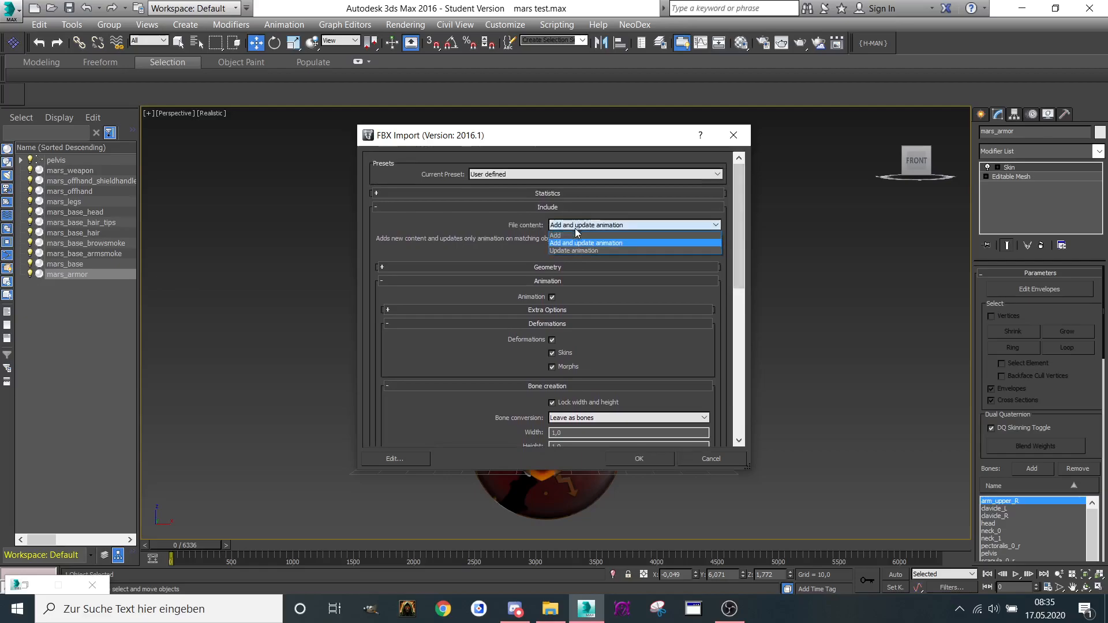
click(574, 251)
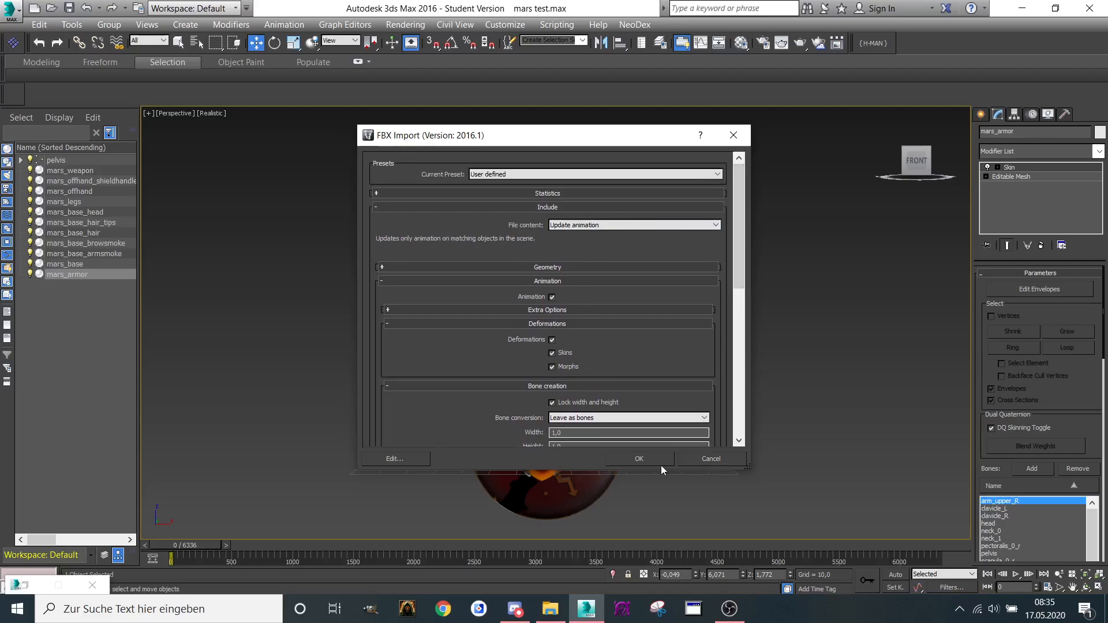
click(640, 458)
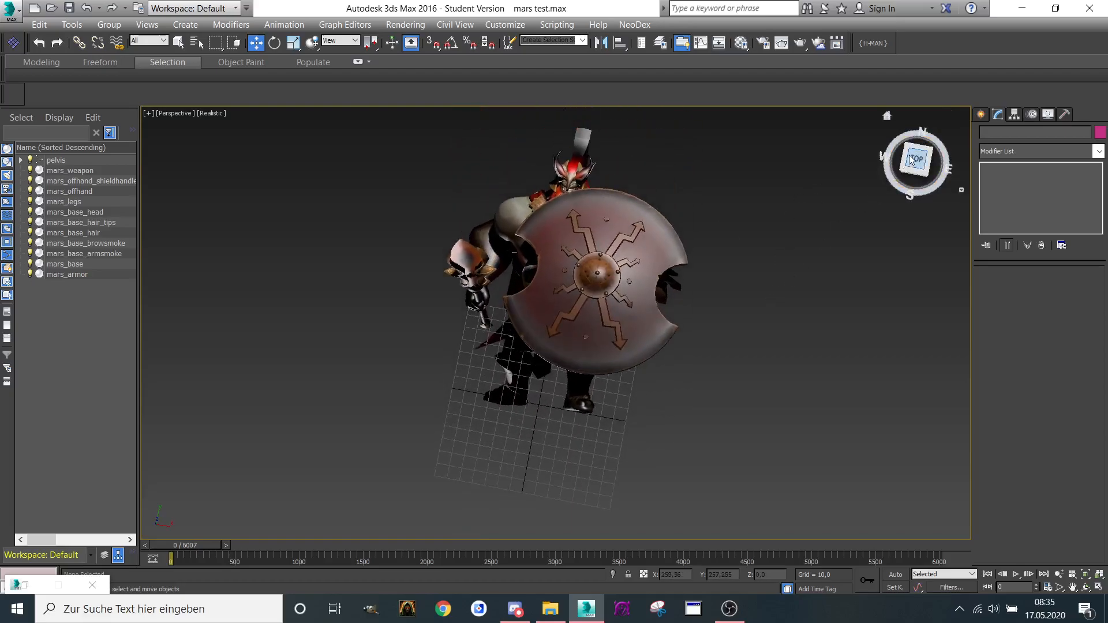
View from the top, select the pelvis hierarchy and save its animation to Stand.xaf
click(70, 171)
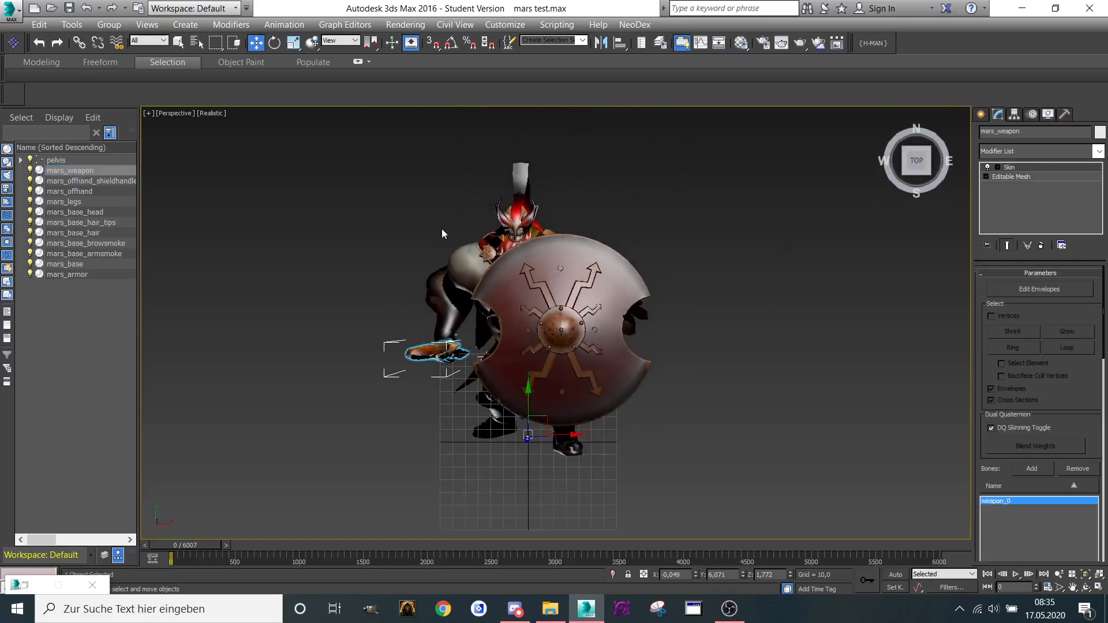
click(55, 159)
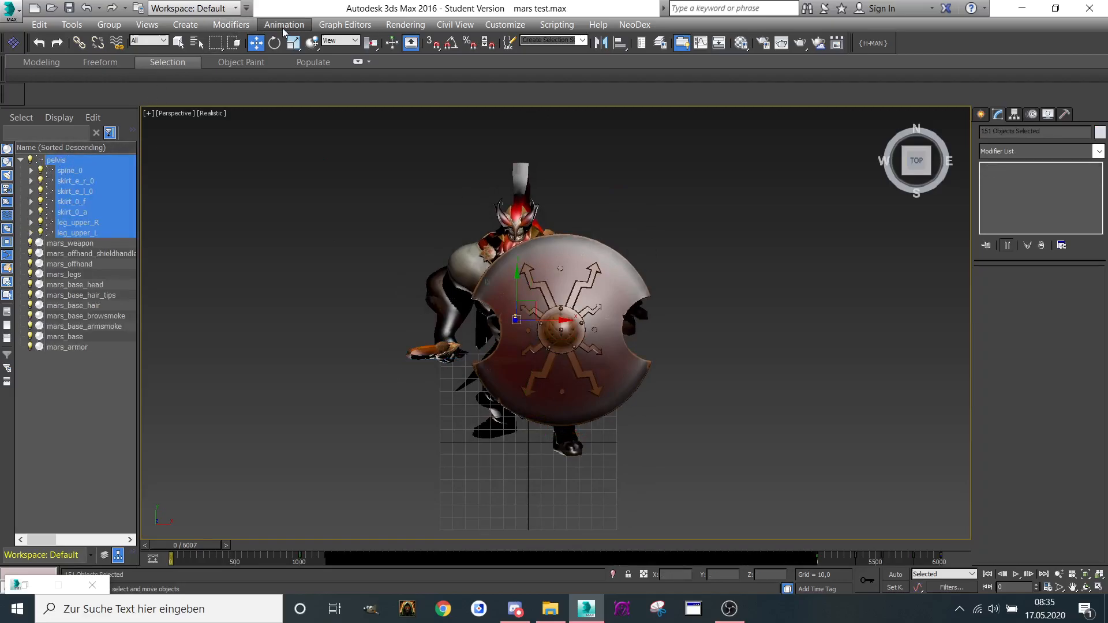
click(284, 24)
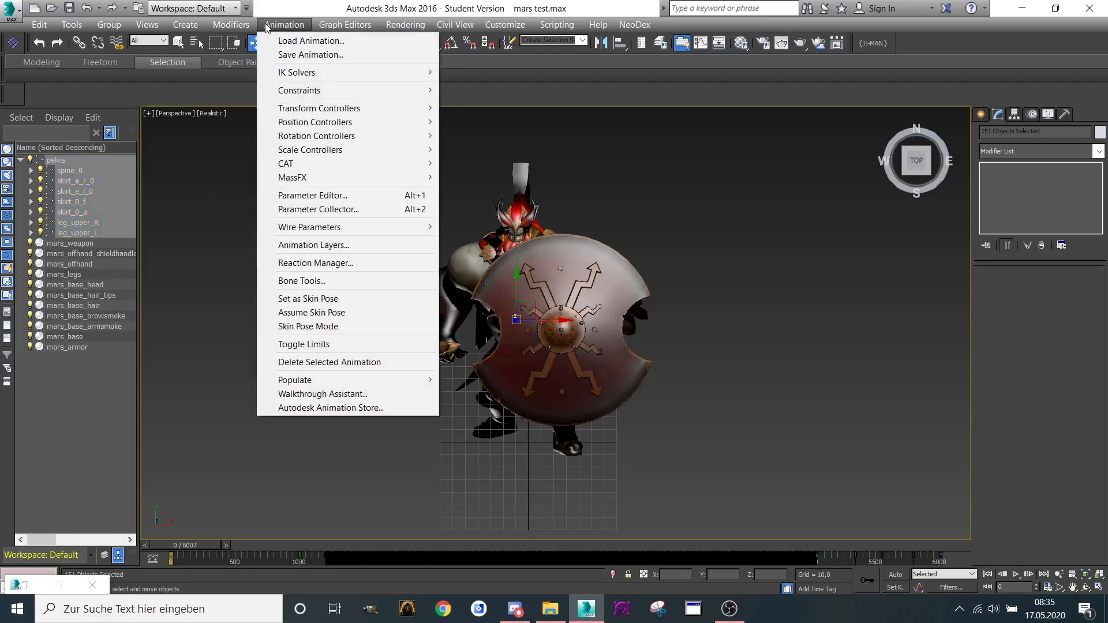
click(310, 54)
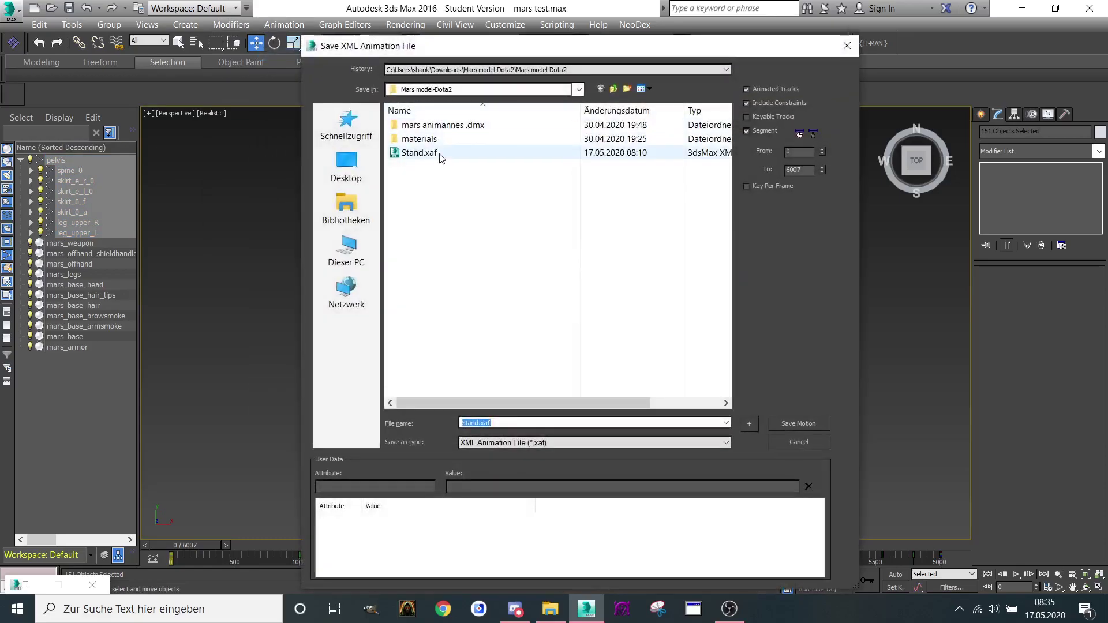
mouse_move(866, 207)
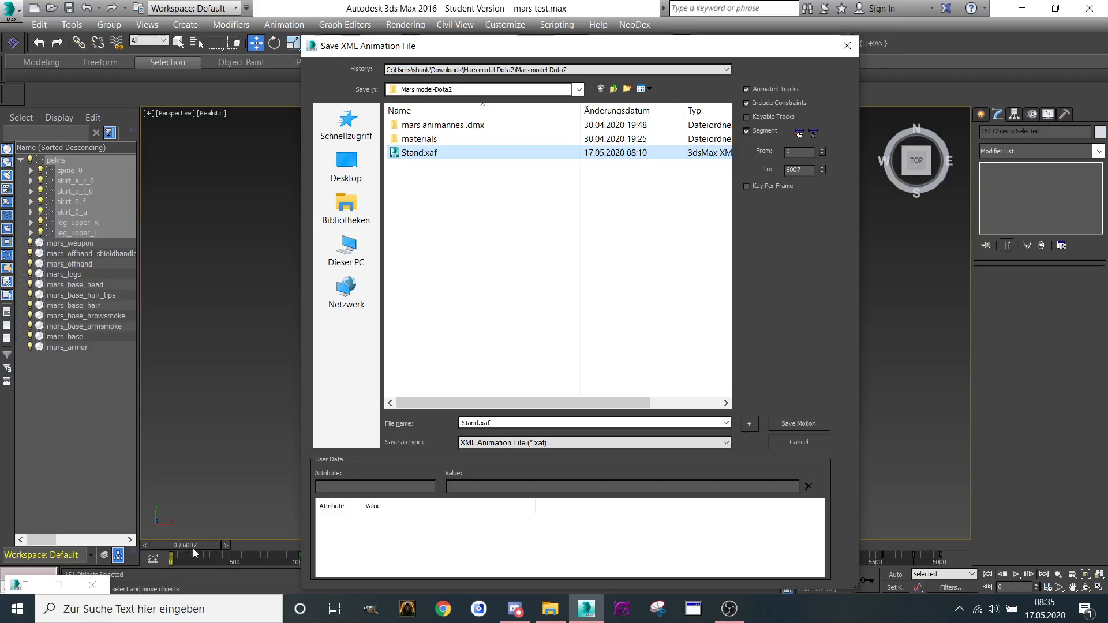
mouse_move(797, 423)
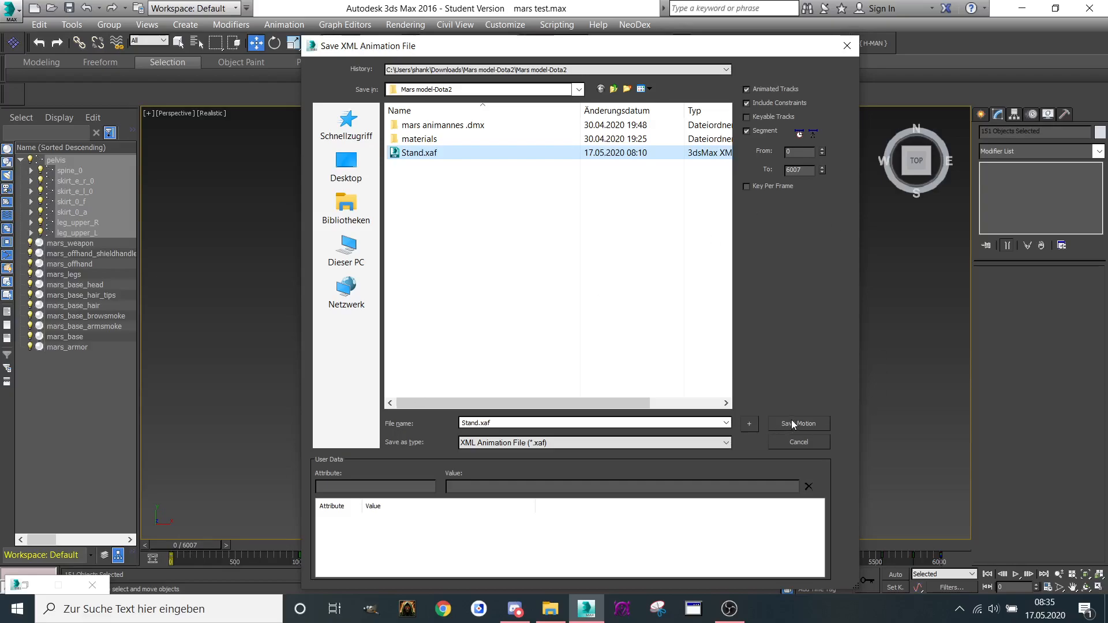
click(798, 424)
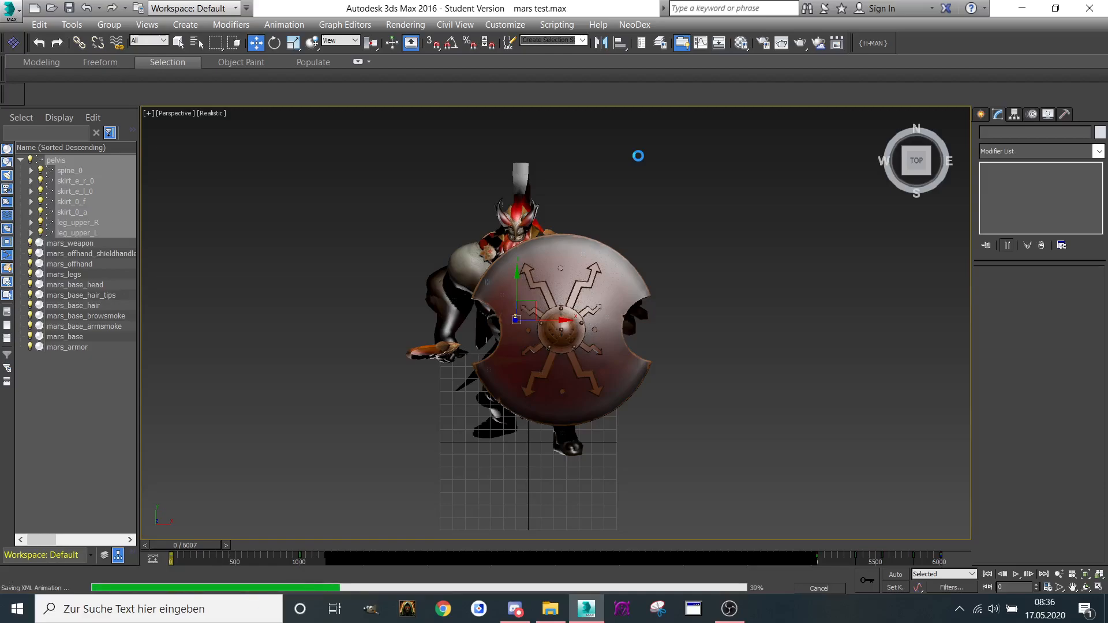
mouse_move(357, 279)
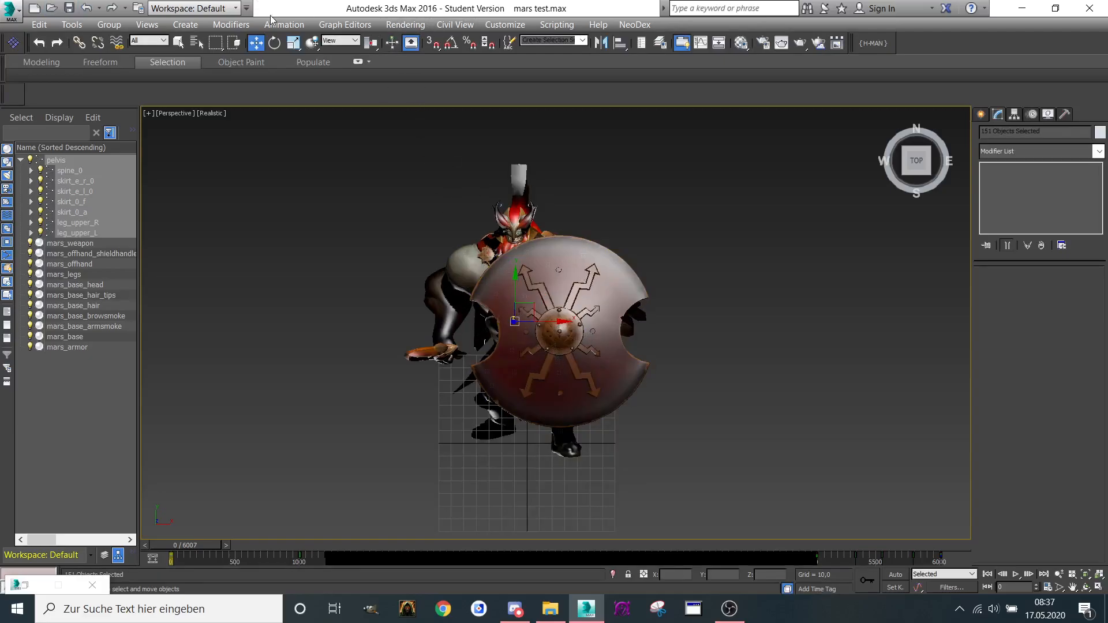
Reopen mars test.max discarding unsaved changes, then select the pelvis bone
click(284, 25)
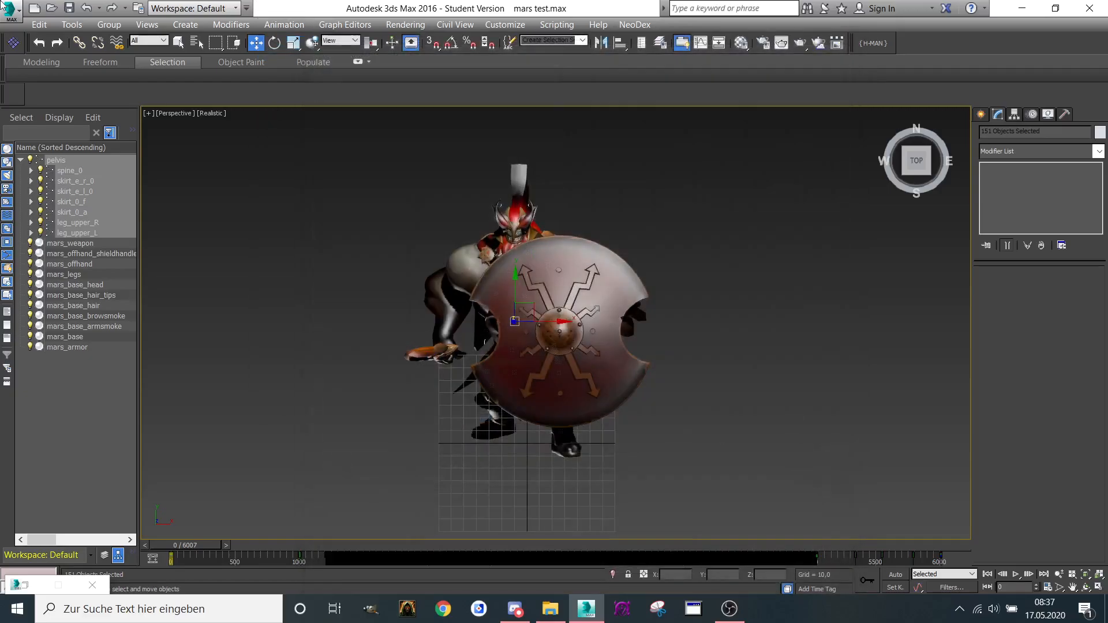
click(8, 12)
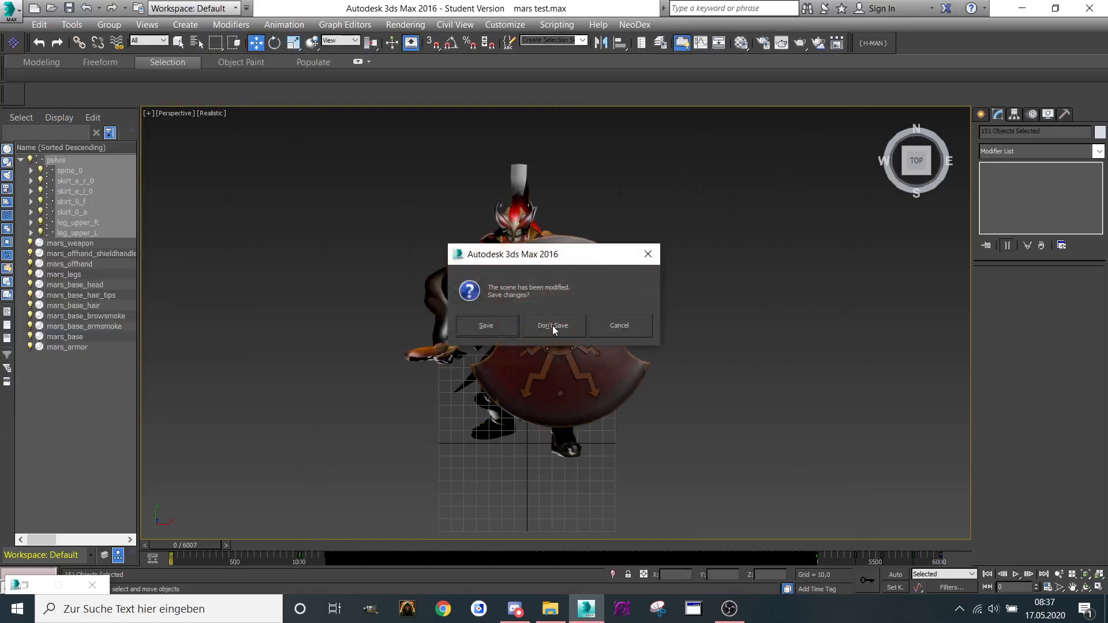
click(553, 325)
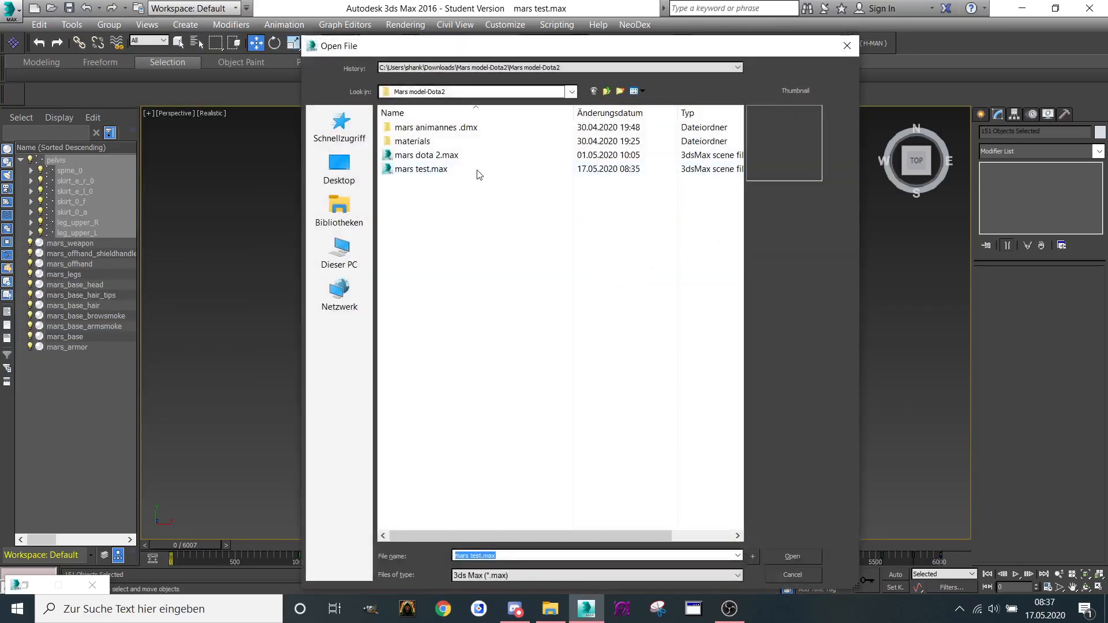
click(792, 557)
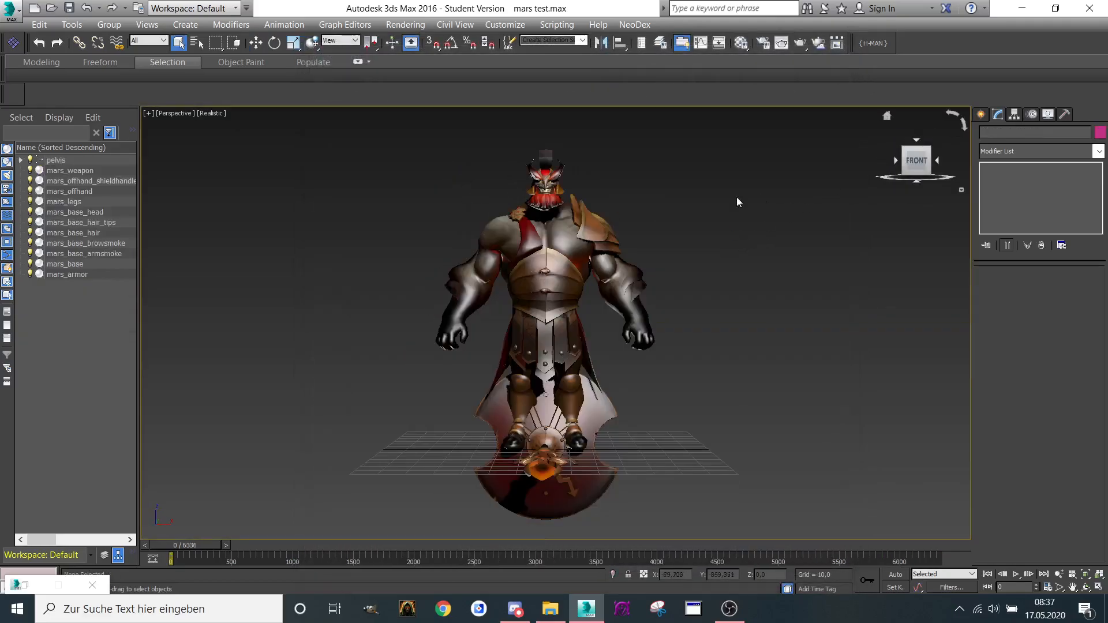
click(56, 159)
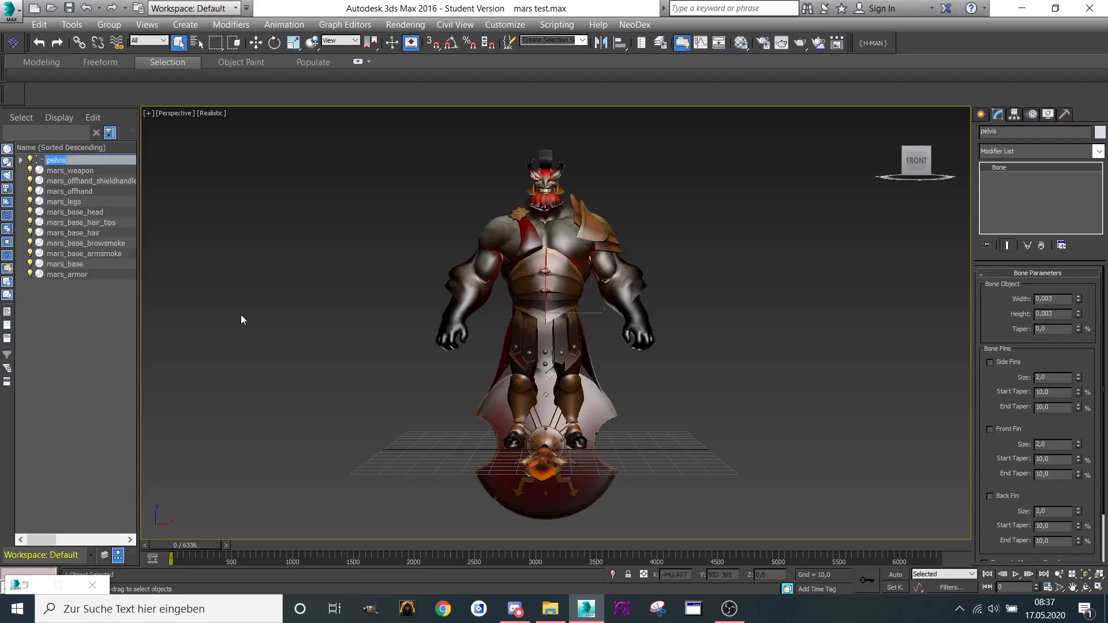
Load Stand.xaf onto the pelvis with Absolute positioning and select the pelvis hierarchy
click(284, 24)
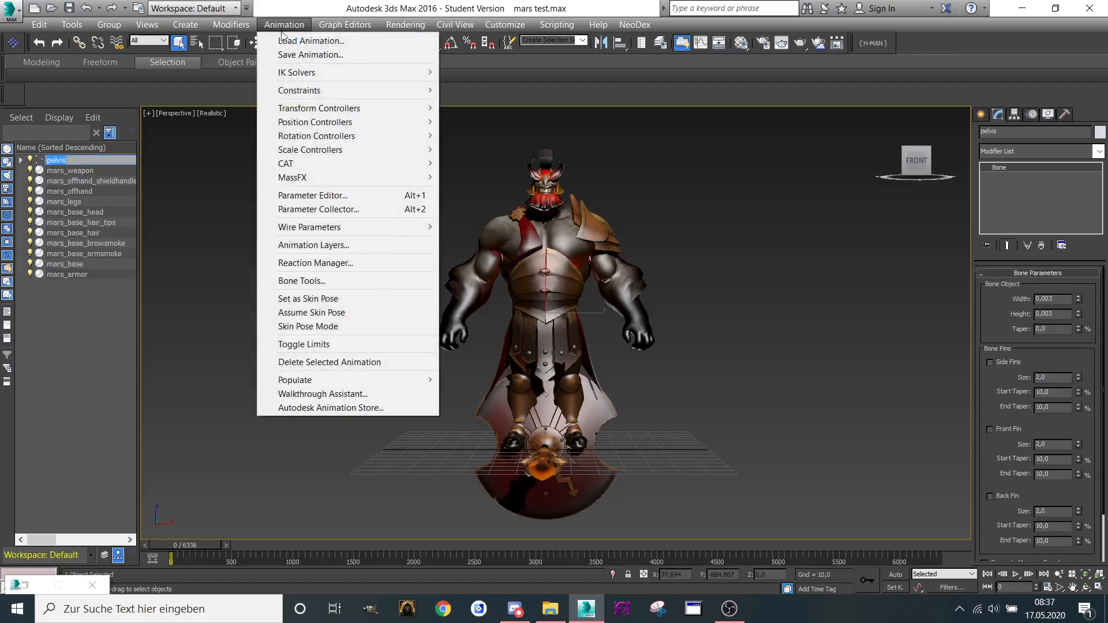
click(309, 41)
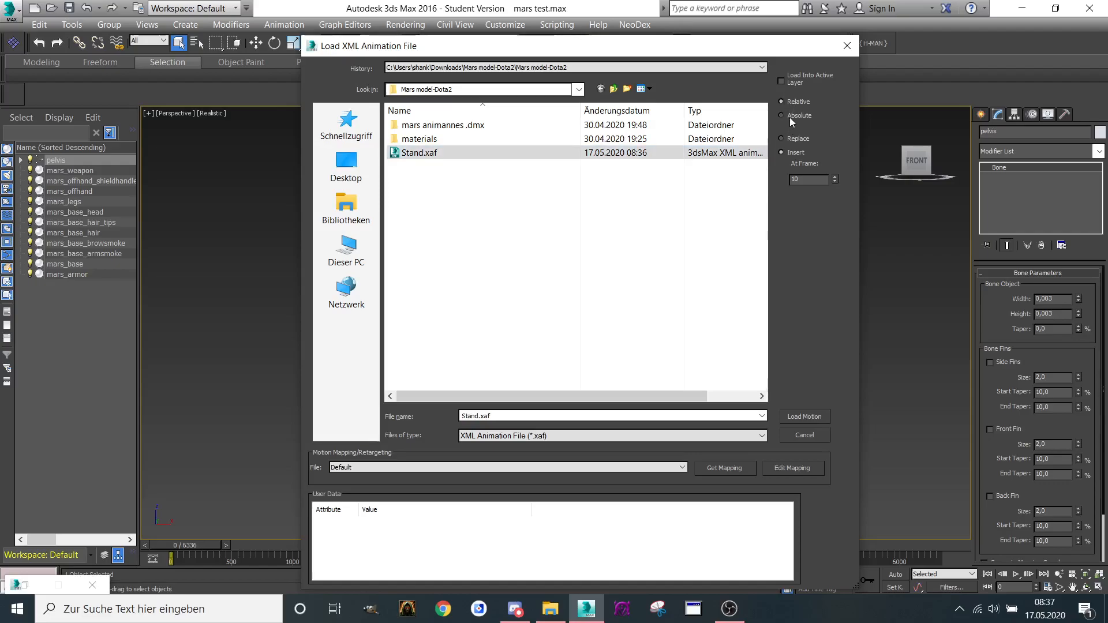
click(780, 115)
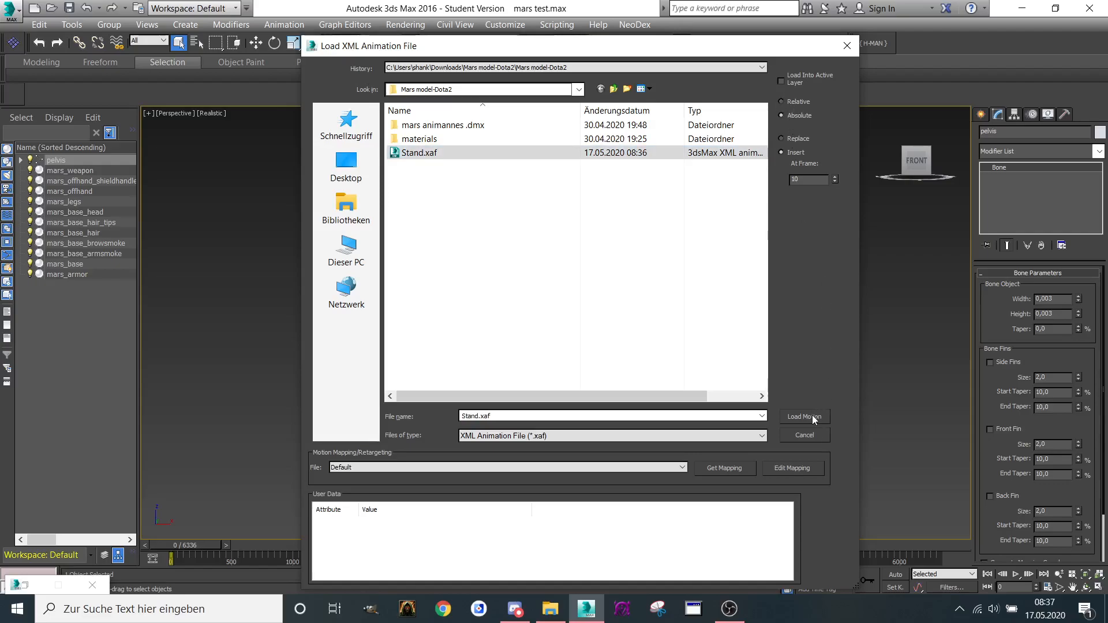
click(804, 417)
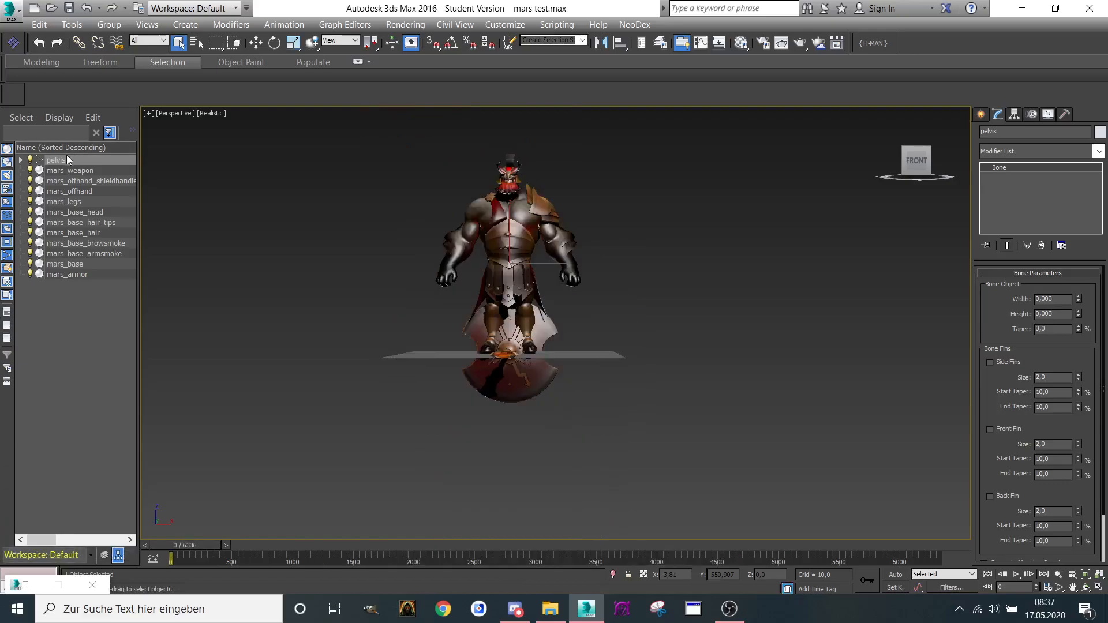
click(36, 161)
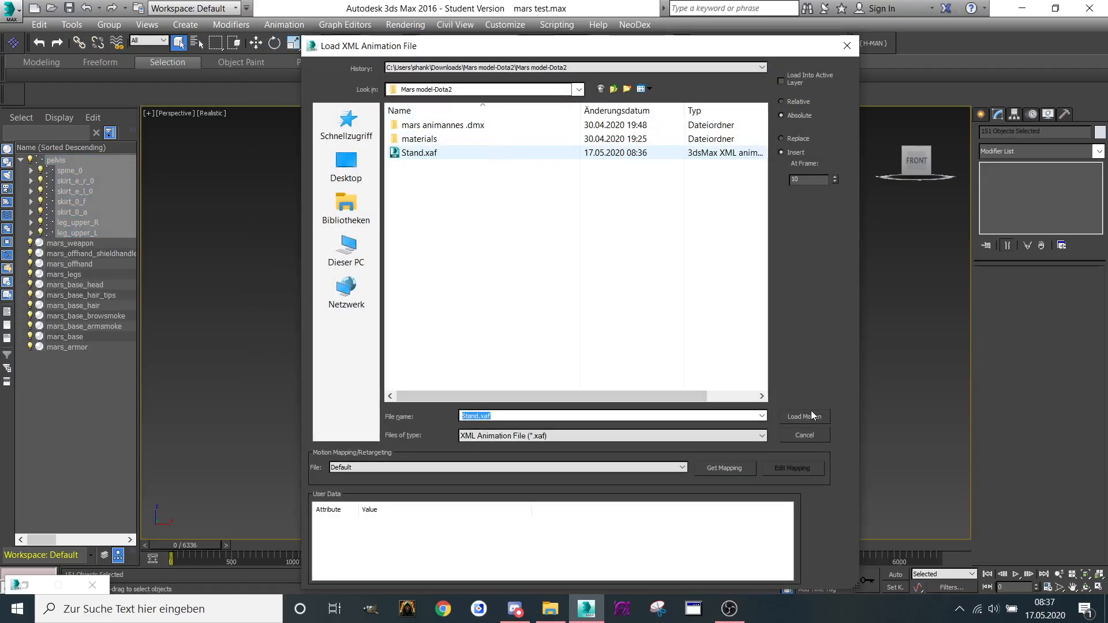
mouse_move(808, 425)
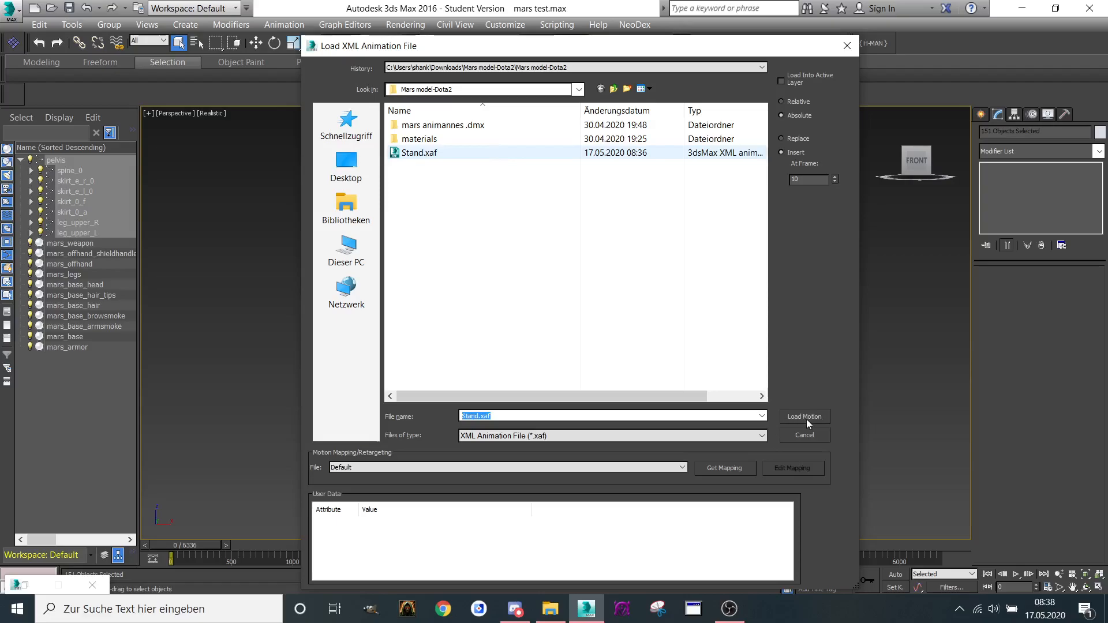
click(805, 417)
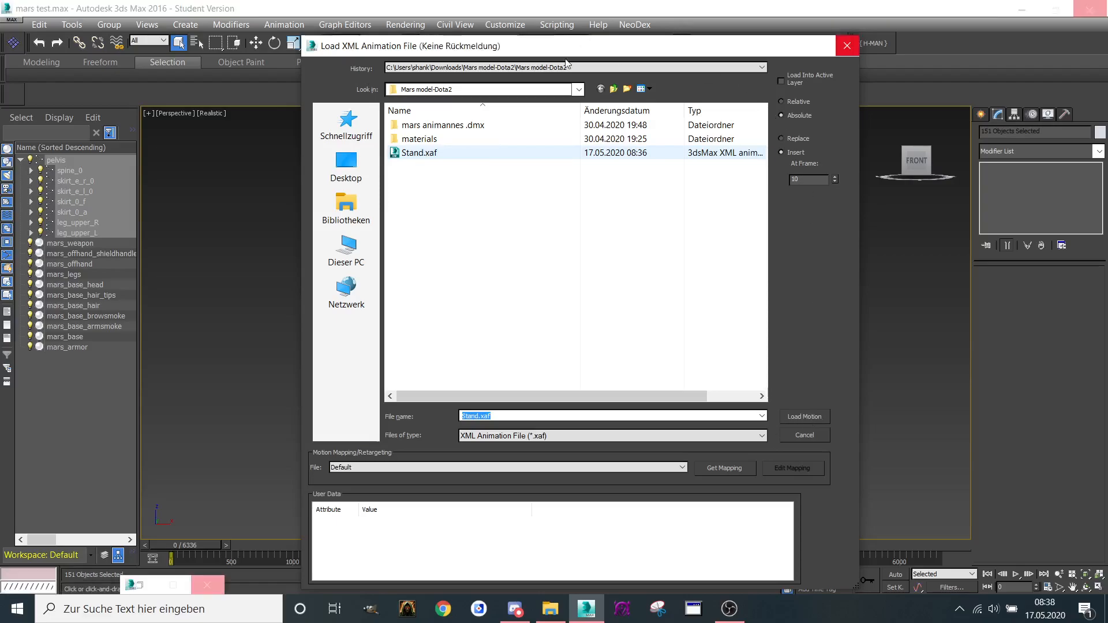
click(805, 417)
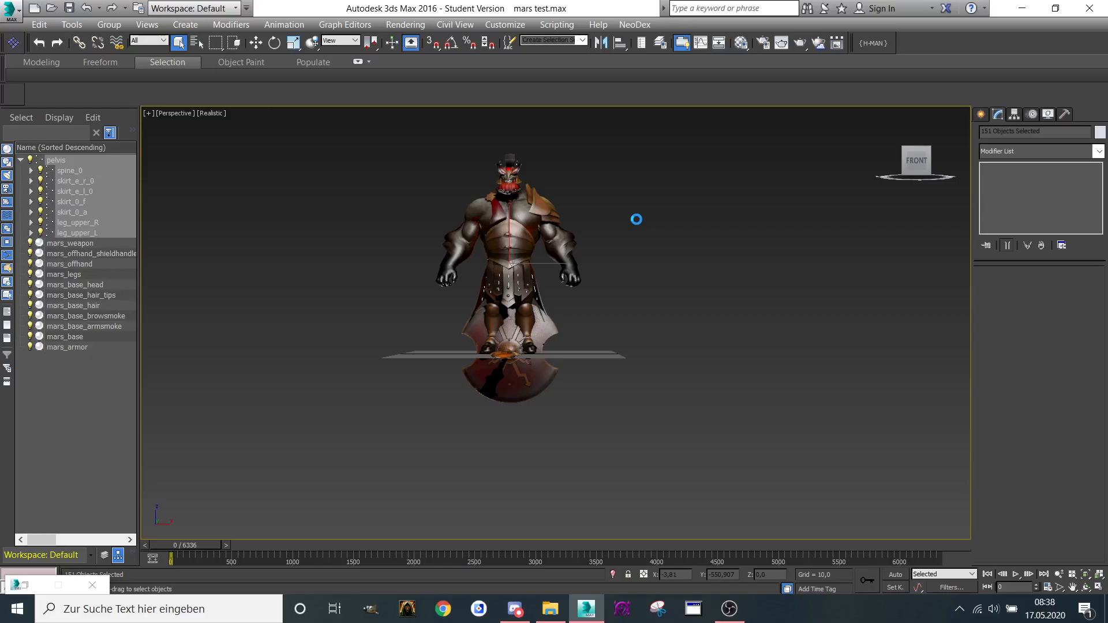
mouse_move(633, 217)
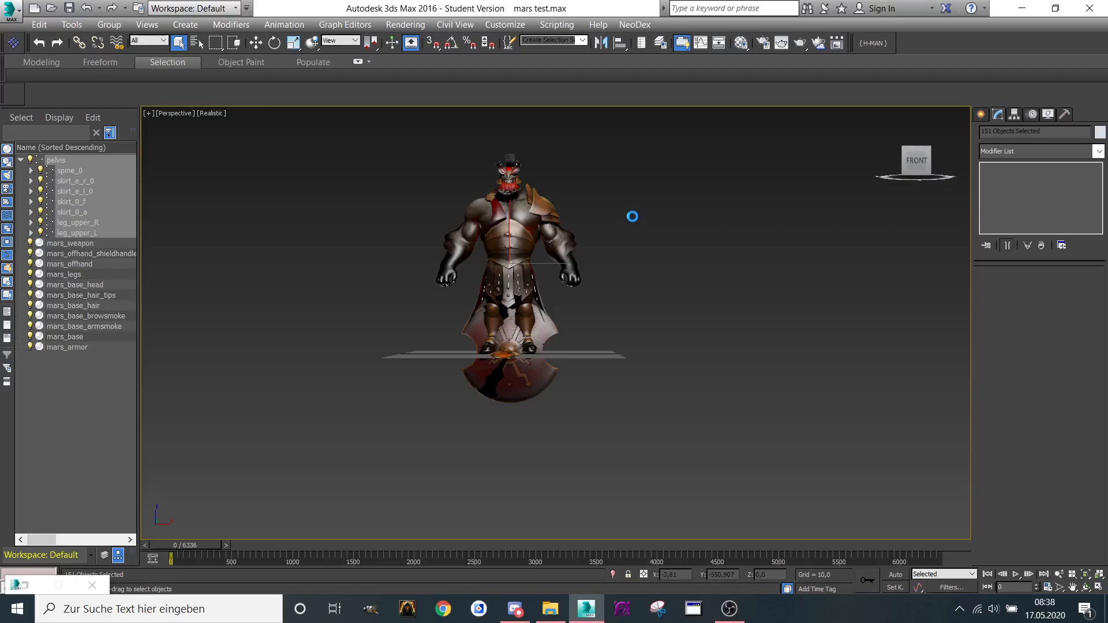
mouse_move(681, 171)
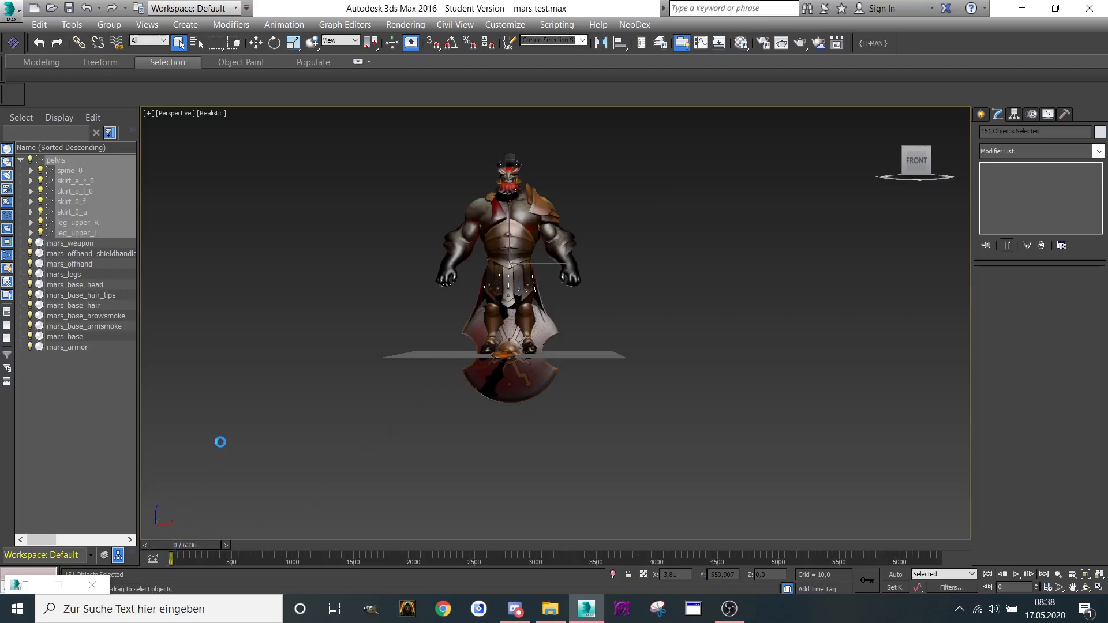
mouse_move(253, 400)
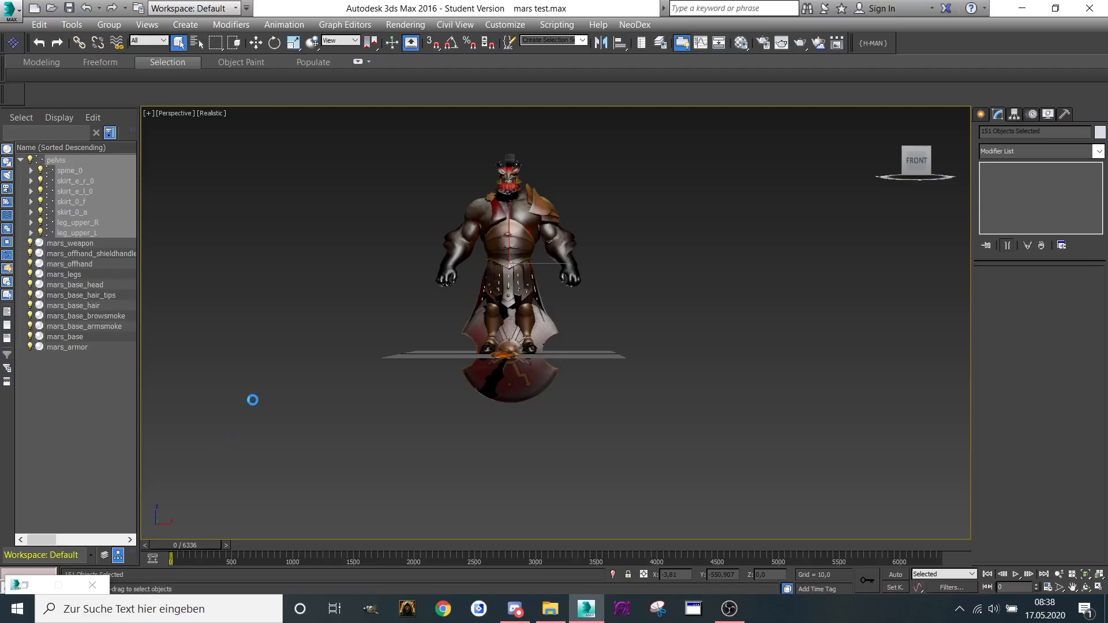
mouse_move(289, 270)
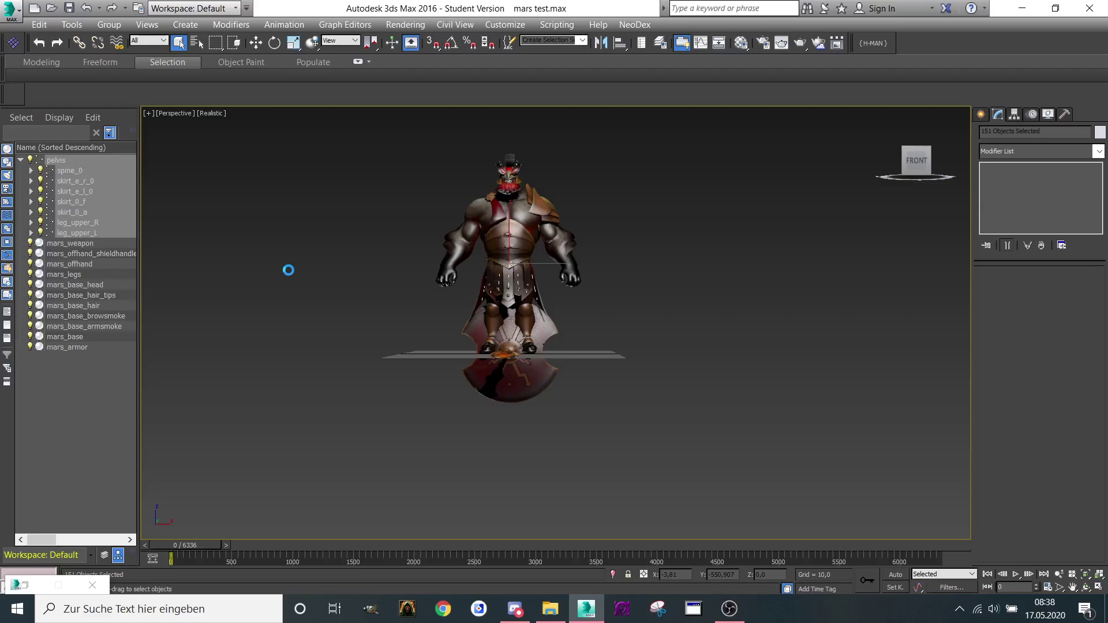
mouse_move(291, 276)
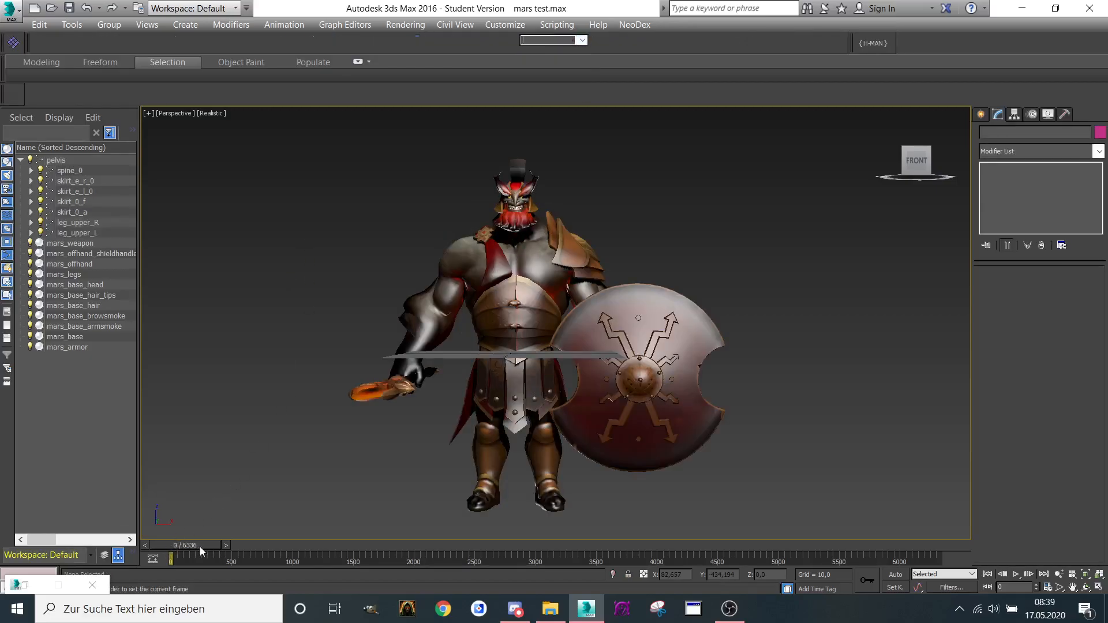
drag(171, 559, 504, 559)
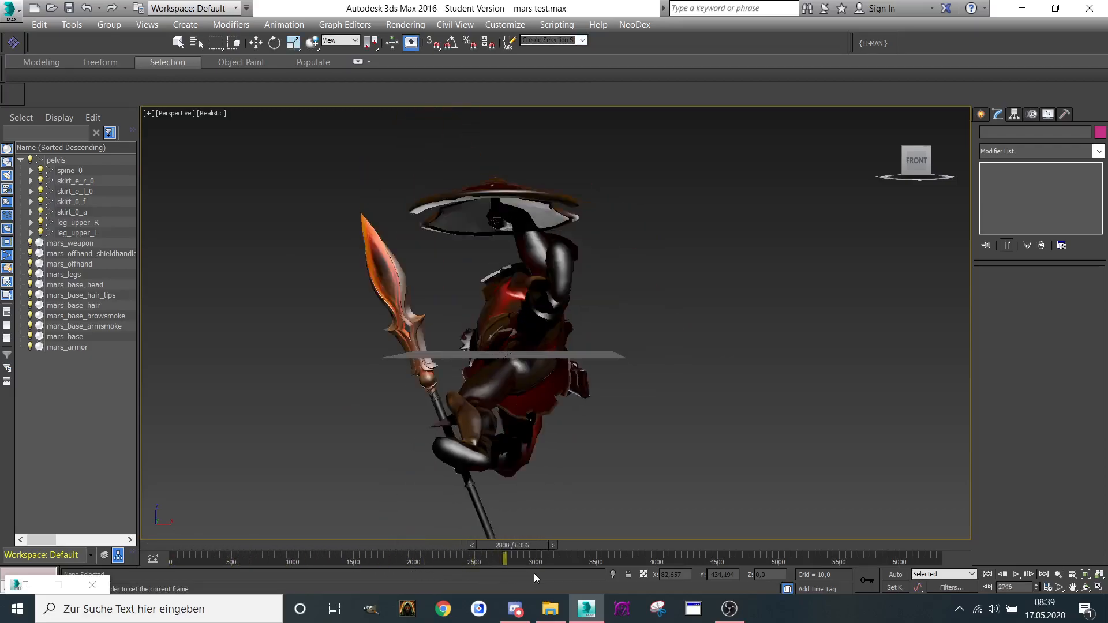
drag(504, 561, 740, 561)
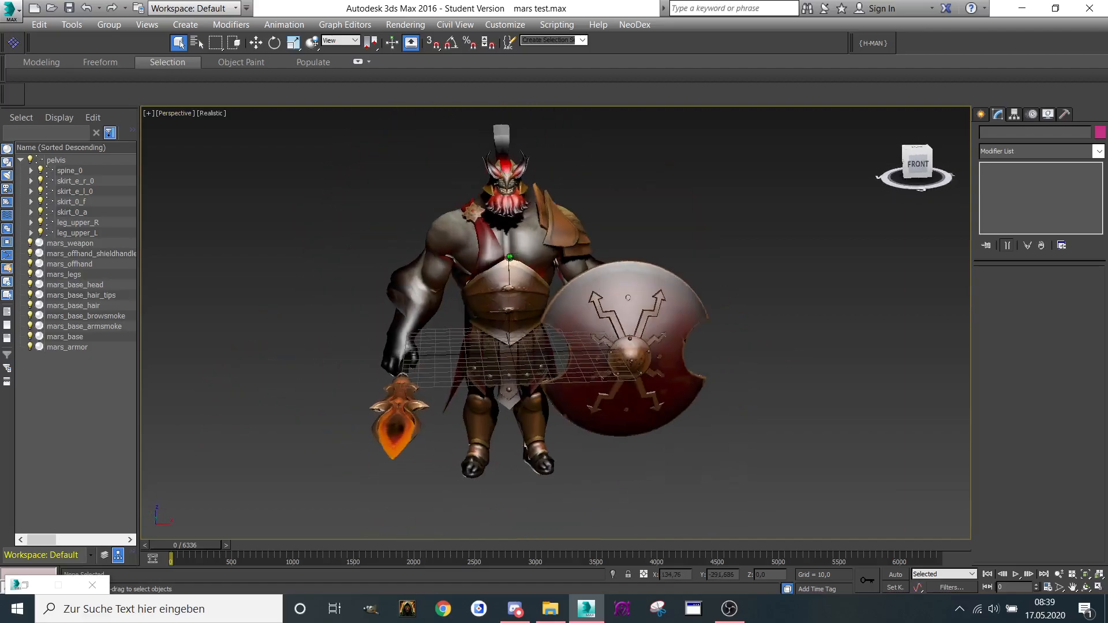
drag(636, 318, 552, 304)
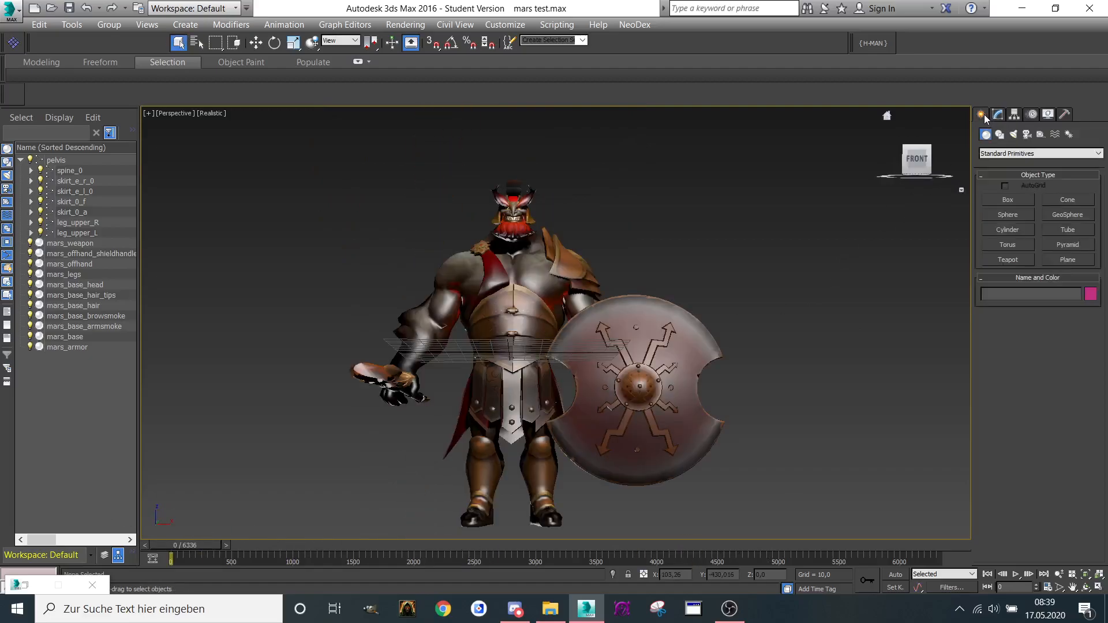
Create helper Grid001 dragged out under the character's feet and pick the pelvis for linking
click(1027, 134)
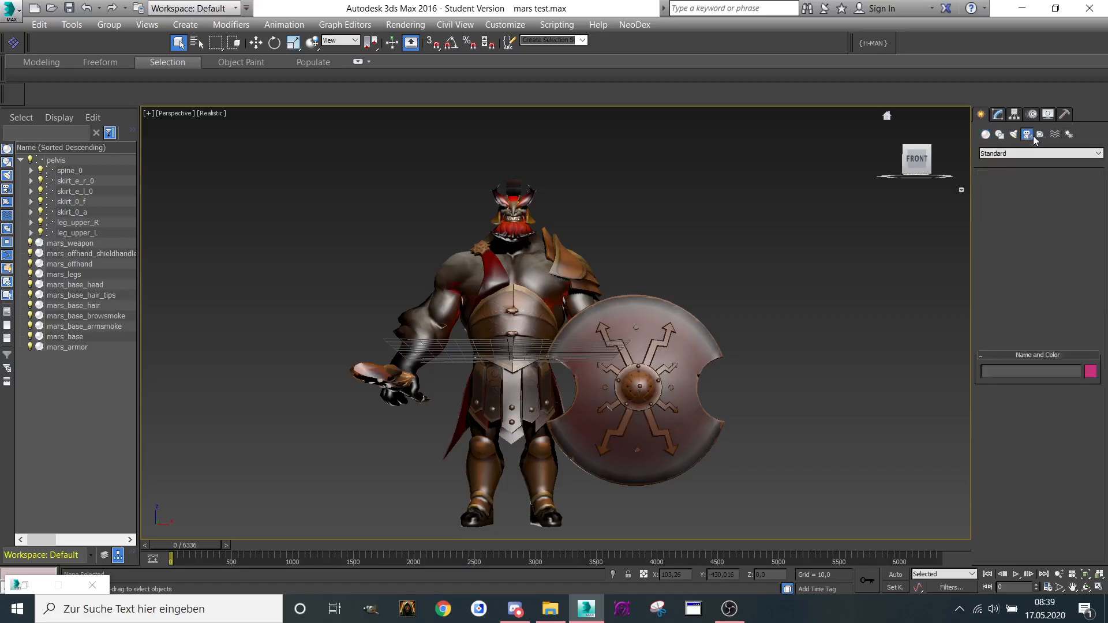
click(1041, 134)
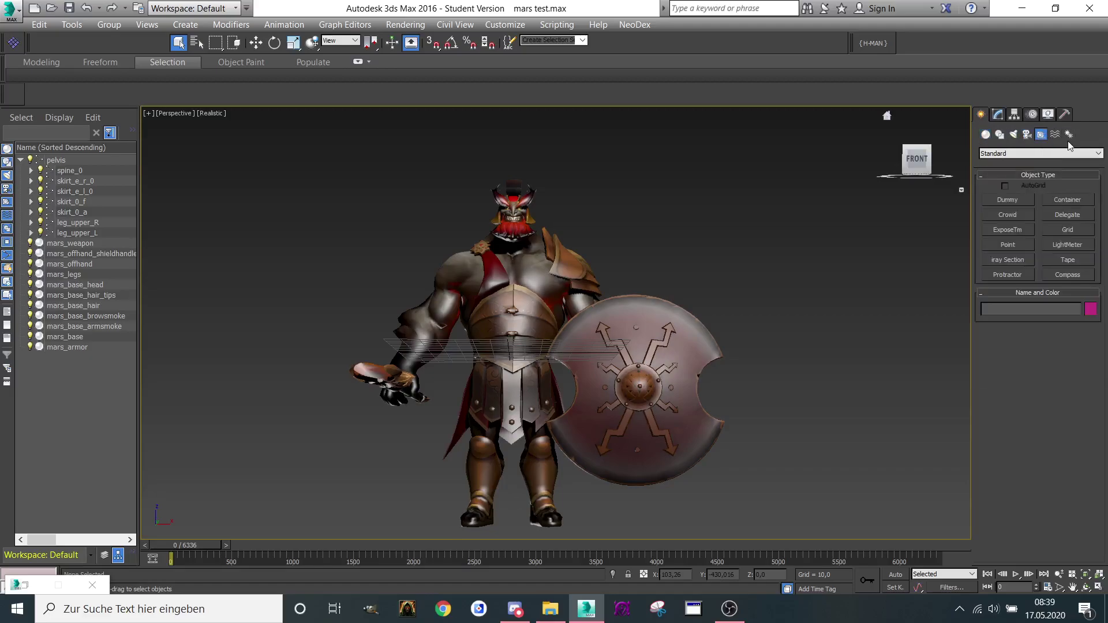
click(1067, 230)
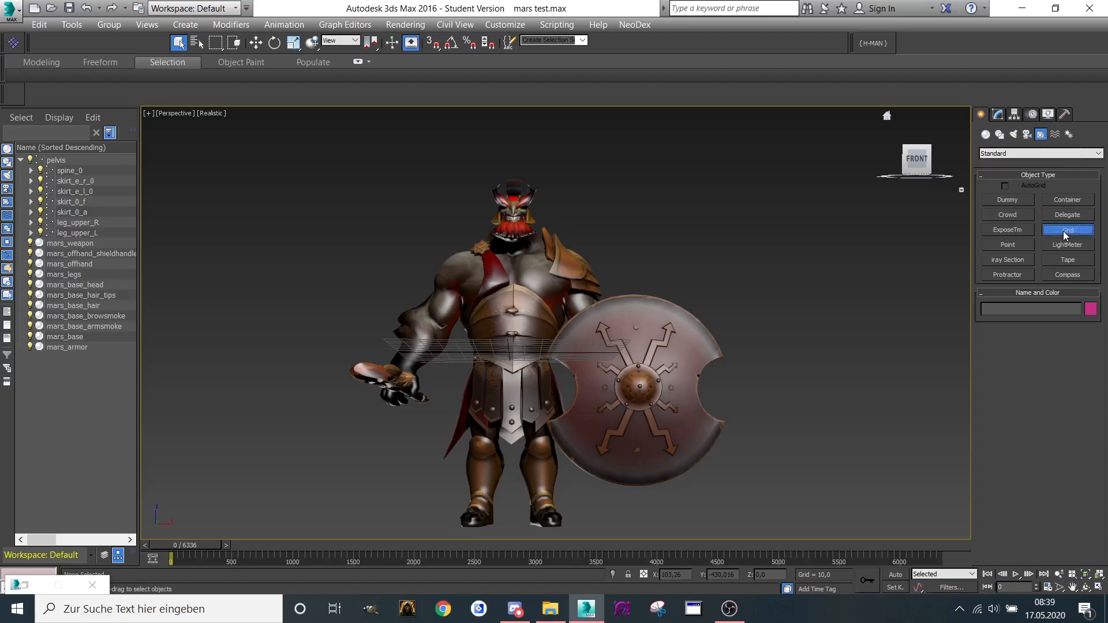
click(1067, 230)
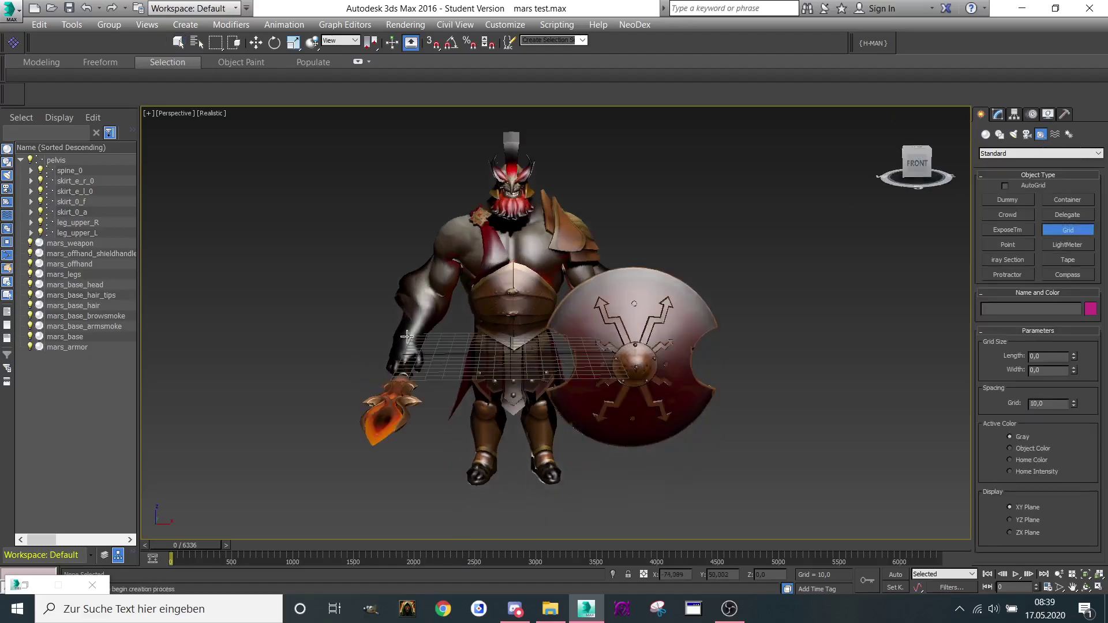
drag(406, 336, 633, 383)
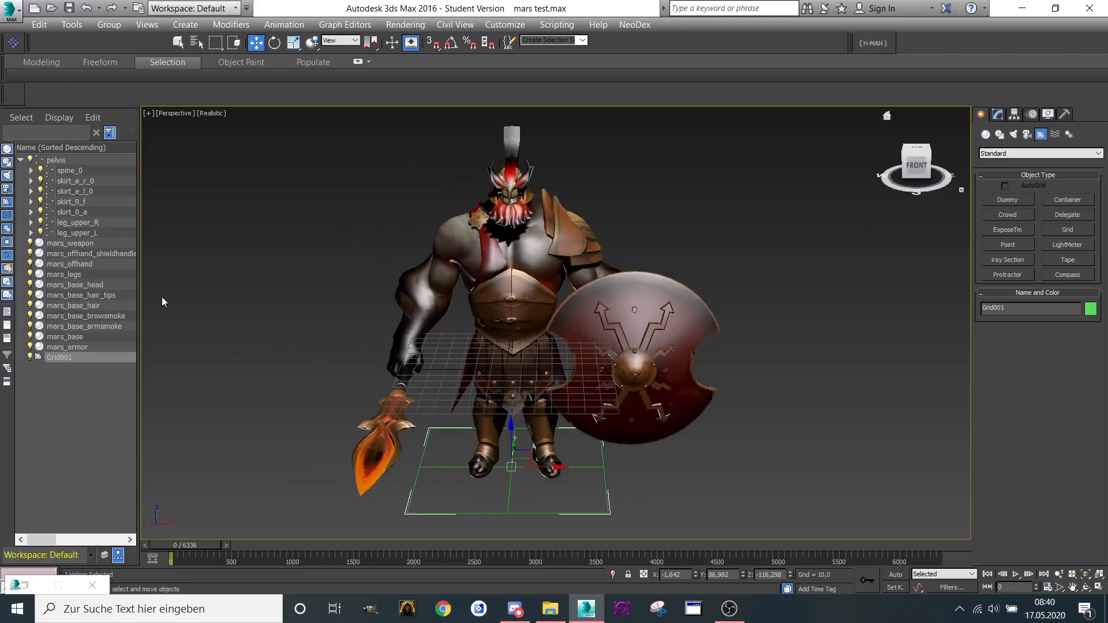
click(55, 160)
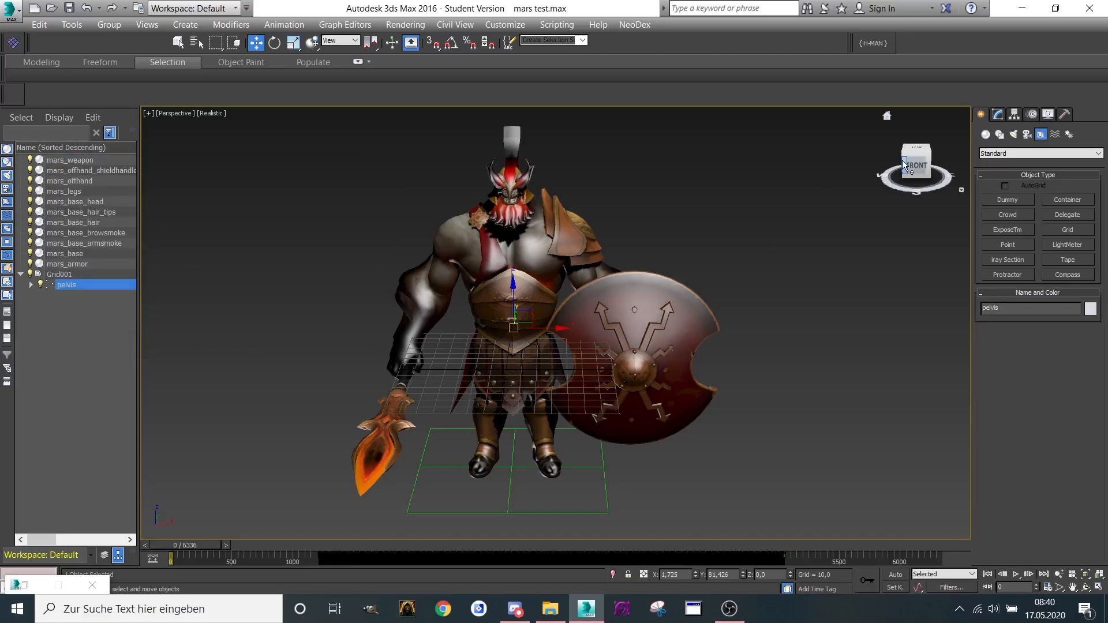
Select Grid001 carrying the rig and scrub the time slider through frames ~1567 to 1212 to preview, returning to frame 0
click(58, 275)
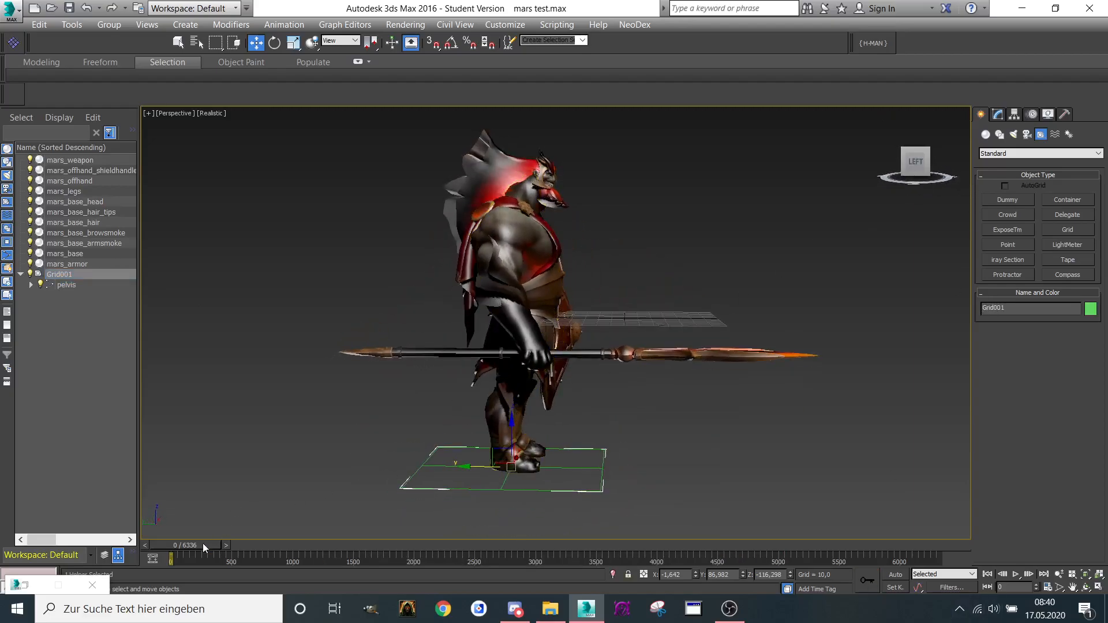
drag(171, 557, 360, 557)
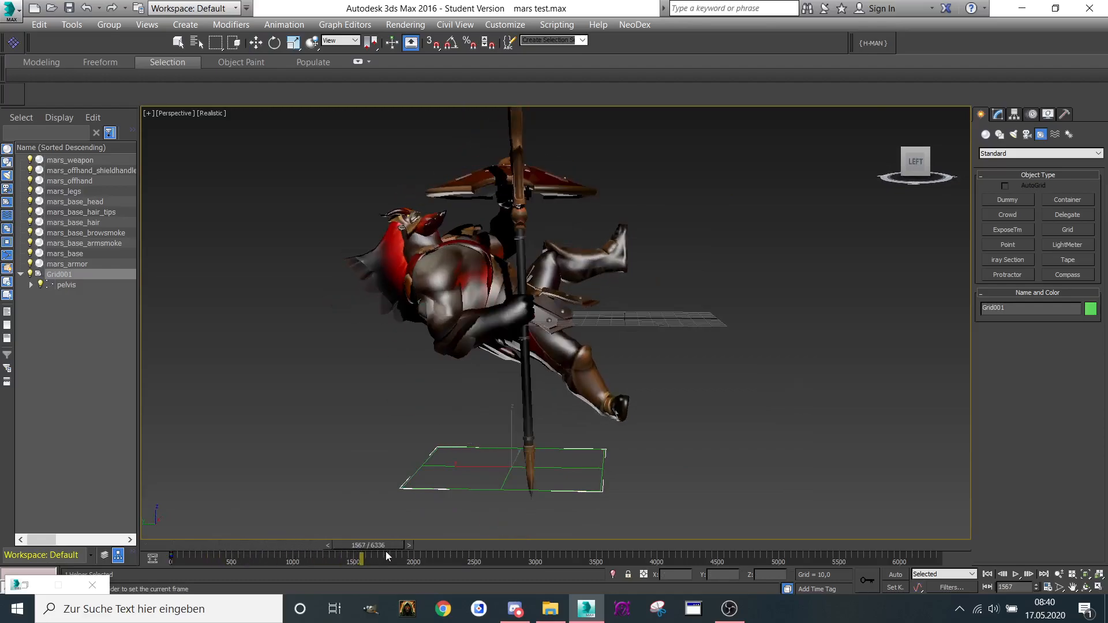
drag(360, 558, 333, 558)
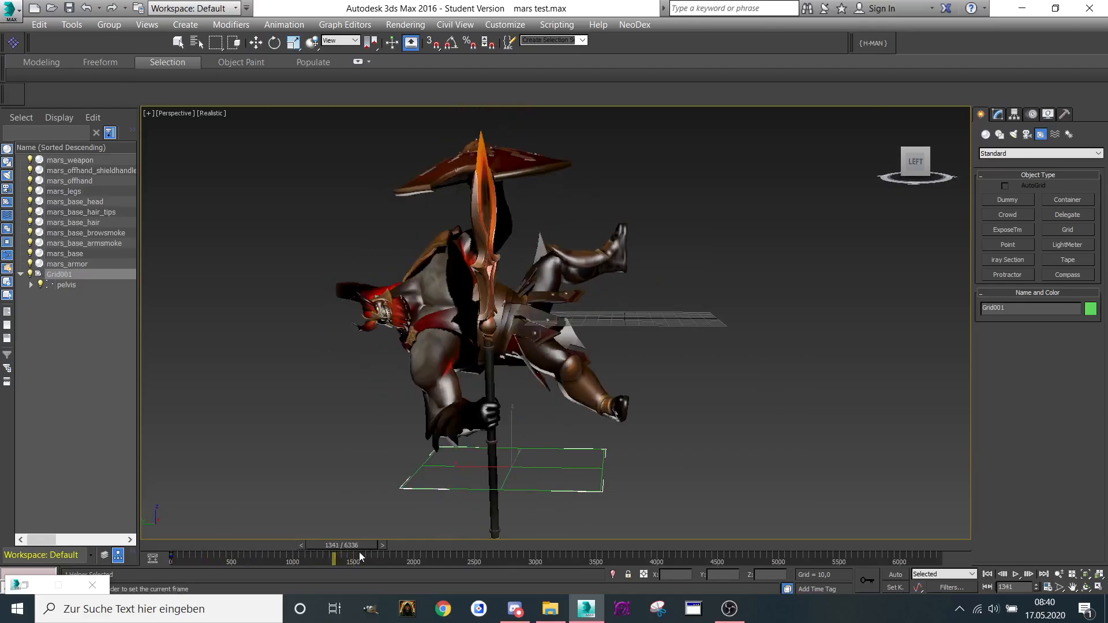
drag(334, 557, 313, 557)
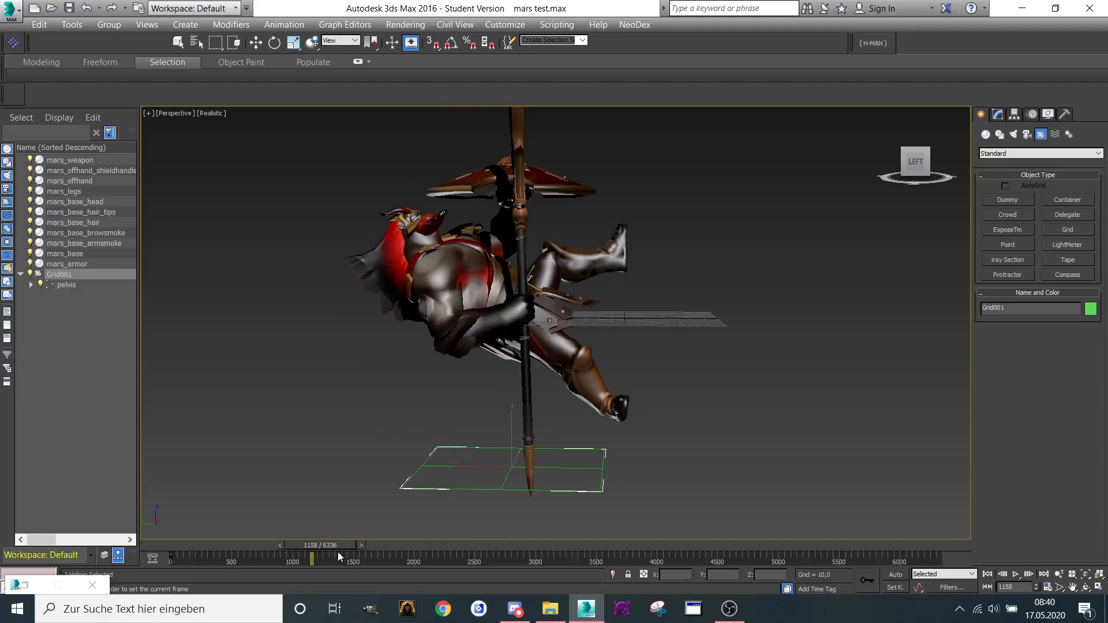
drag(312, 557, 317, 558)
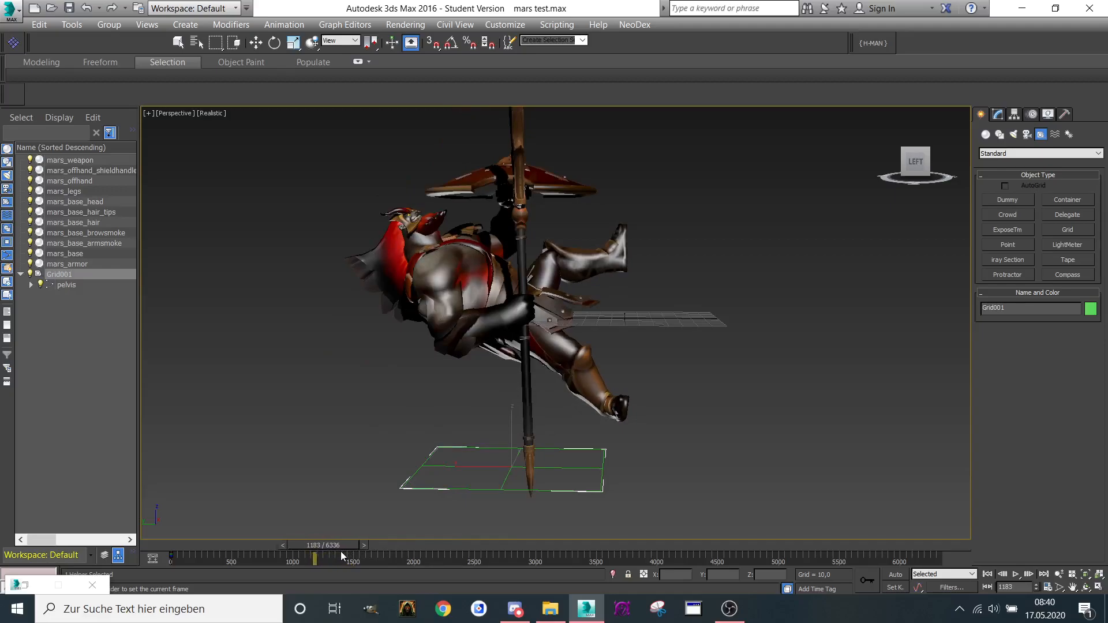
drag(314, 557, 320, 558)
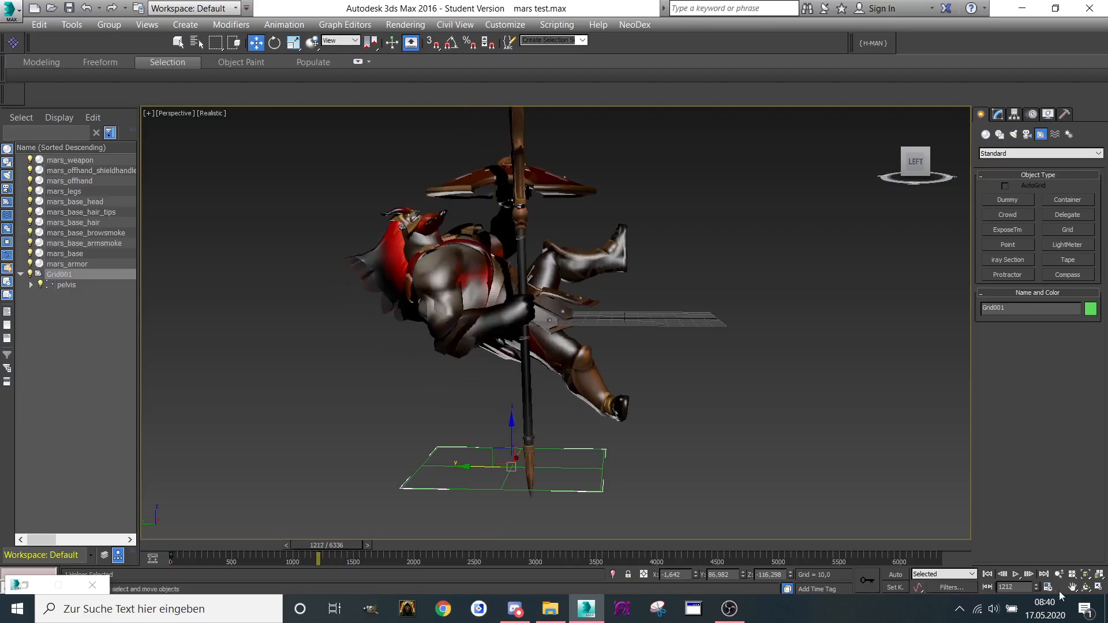
drag(319, 545, 291, 545)
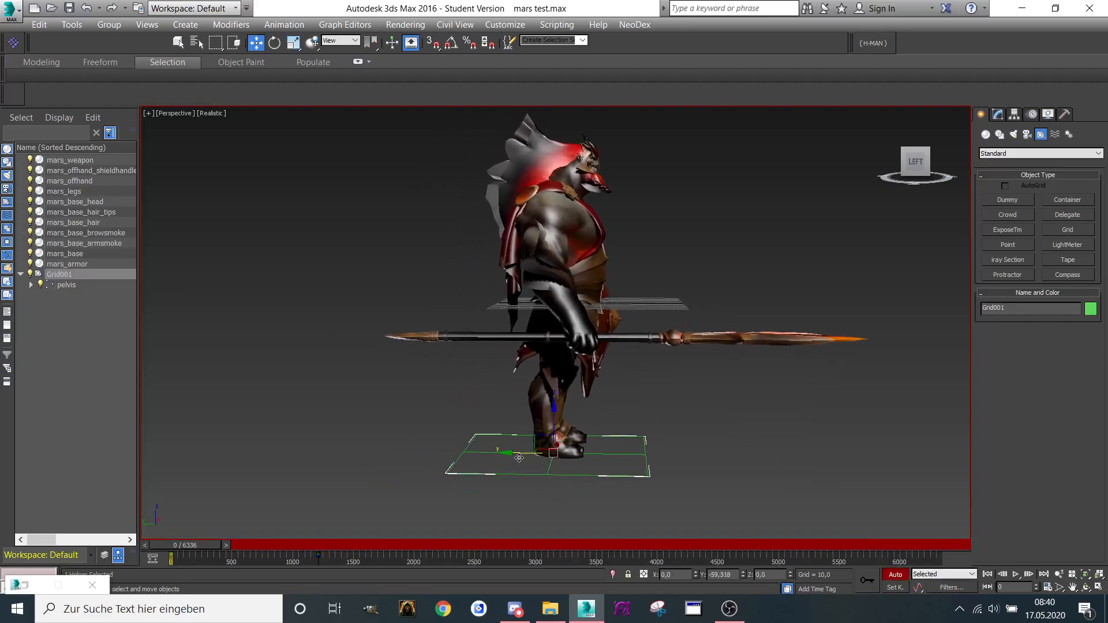
With Auto Key on, switch to Front view, go to frame 1208 and shift Grid001 vertically beneath the character
drag(520, 459, 578, 416)
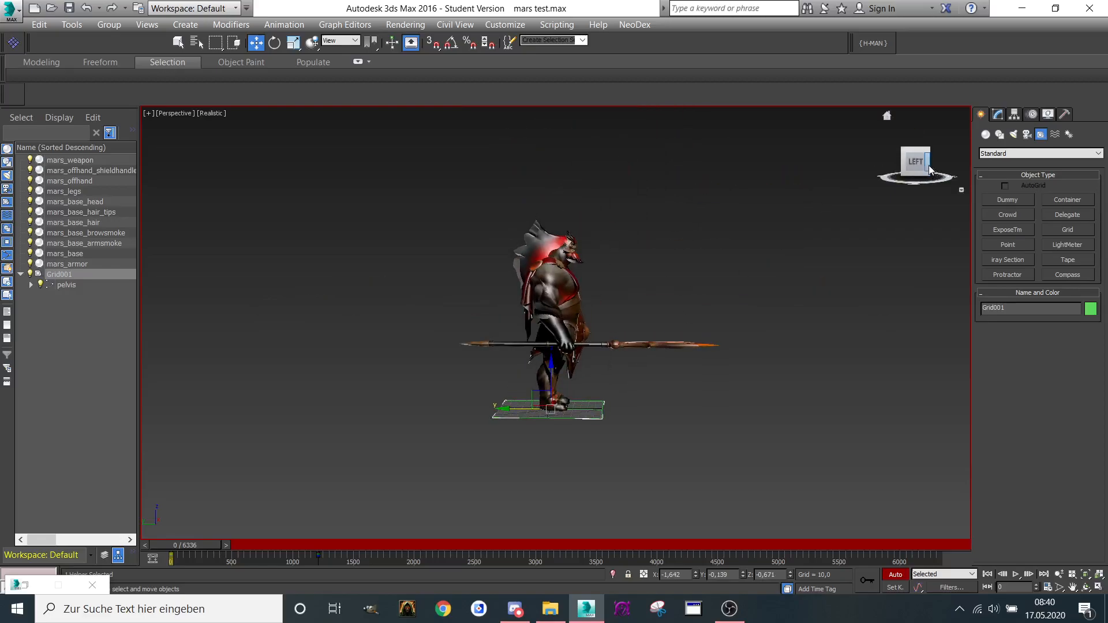
click(930, 168)
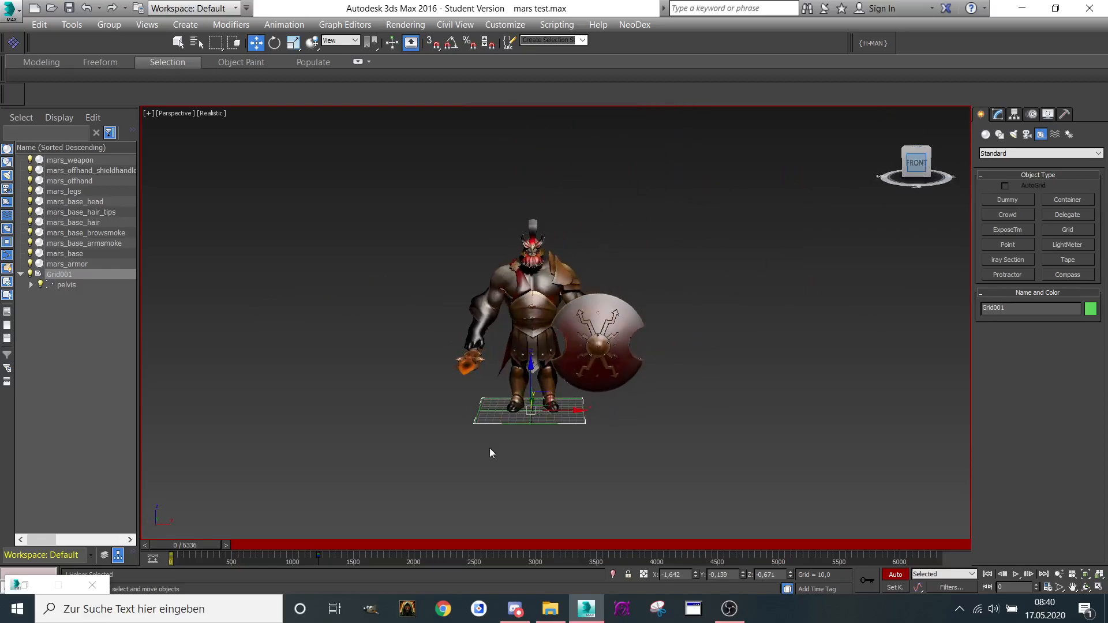
drag(171, 559, 266, 559)
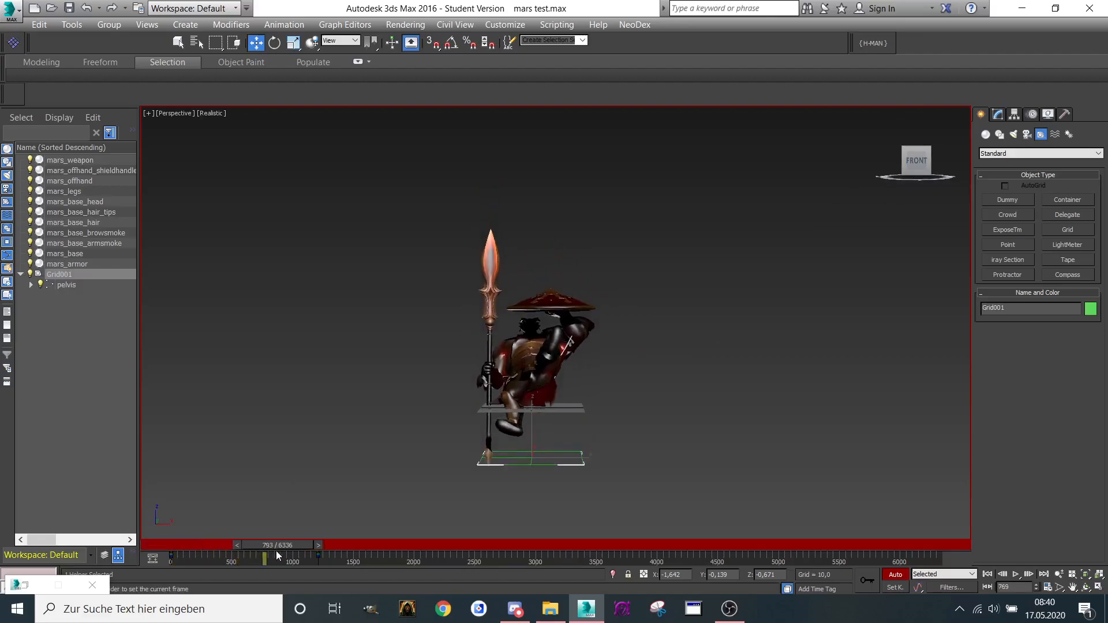
drag(265, 558, 318, 557)
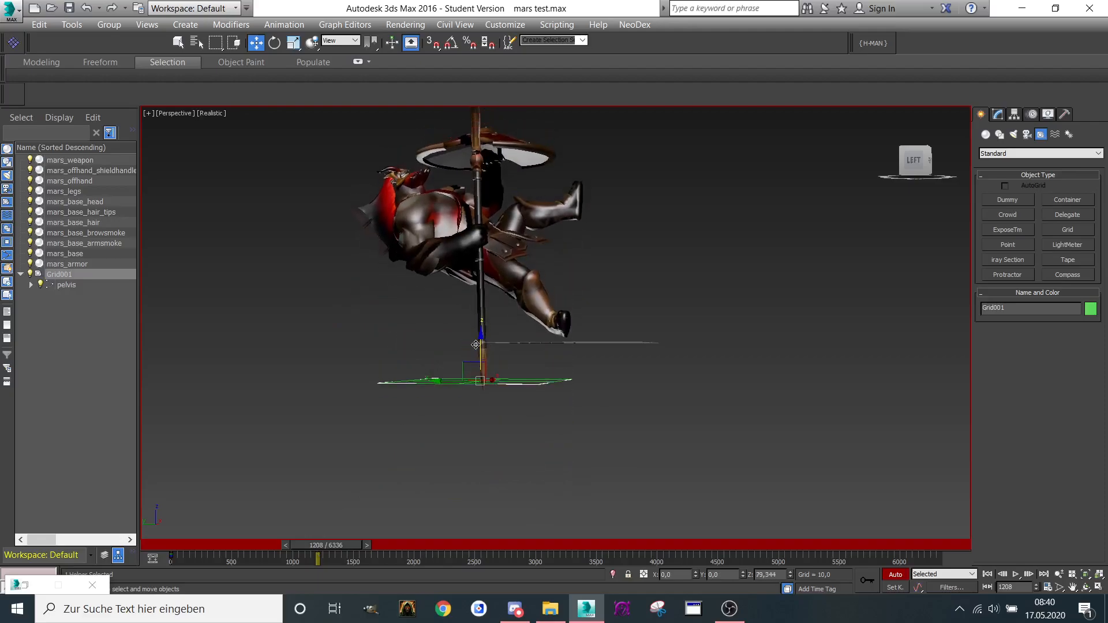
drag(479, 346, 479, 416)
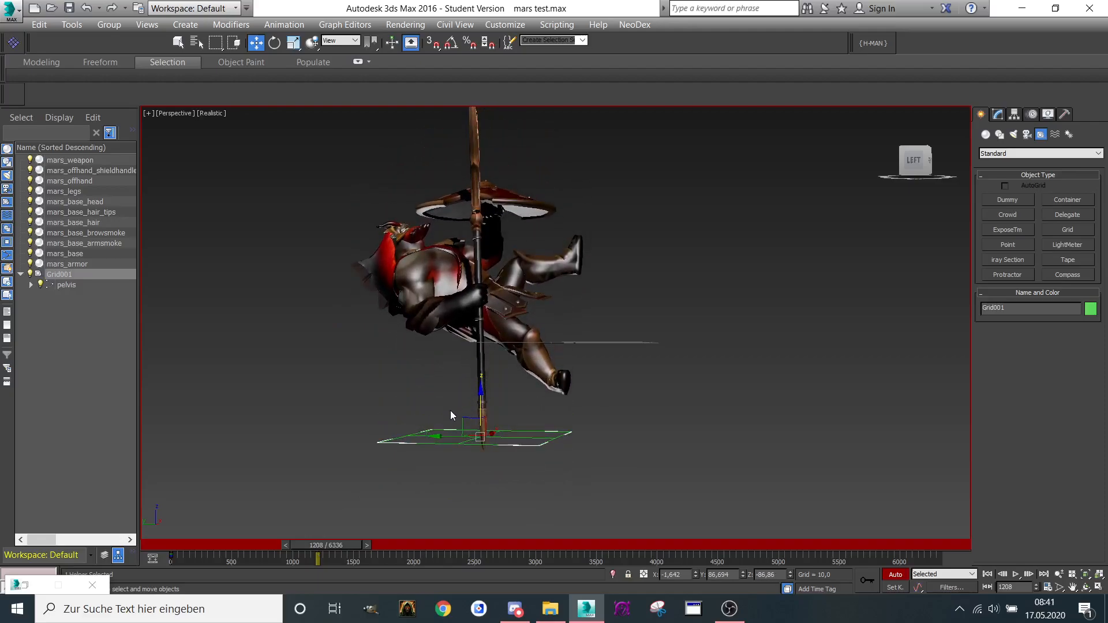
right_click(452, 414)
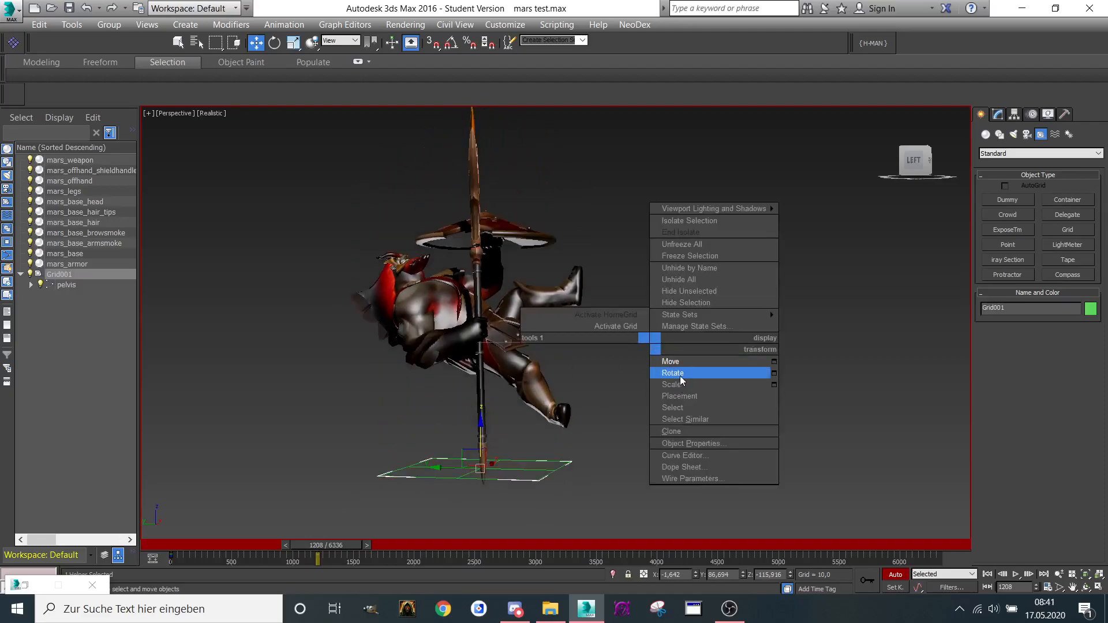
Rotate Grid001 about 85 degrees and raise it so the character stands upright at frame 1208
click(673, 373)
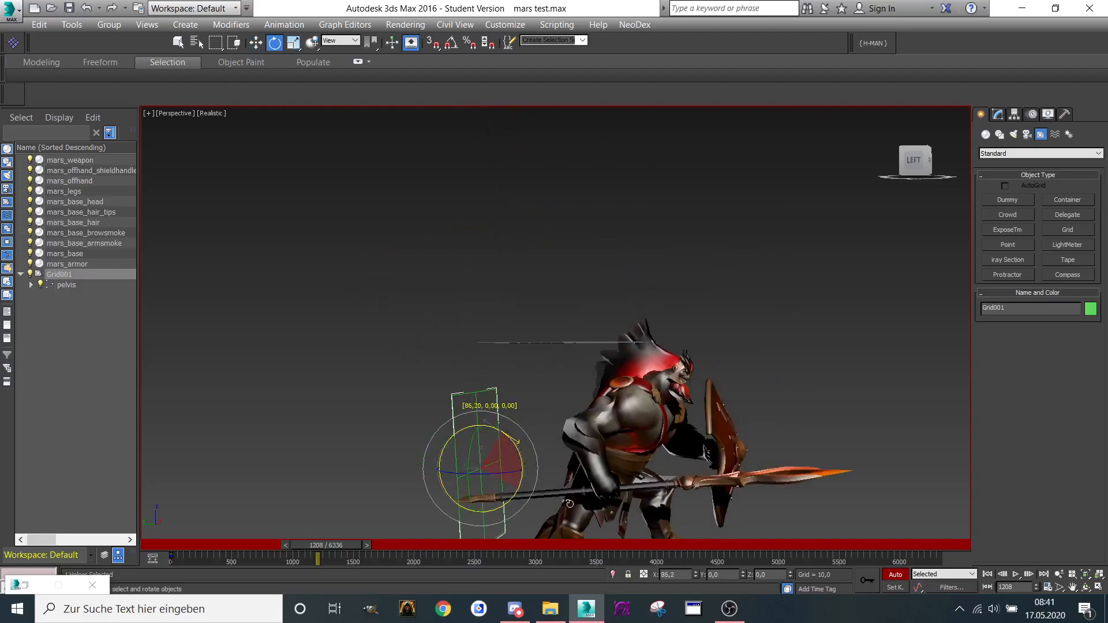
drag(569, 503, 584, 332)
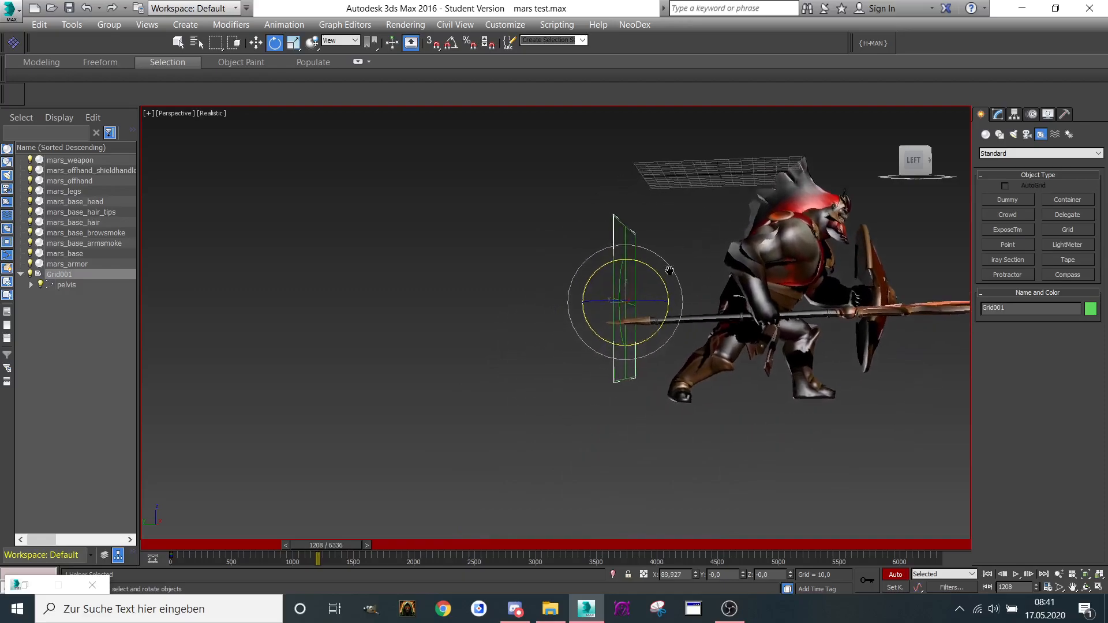
drag(670, 270, 648, 292)
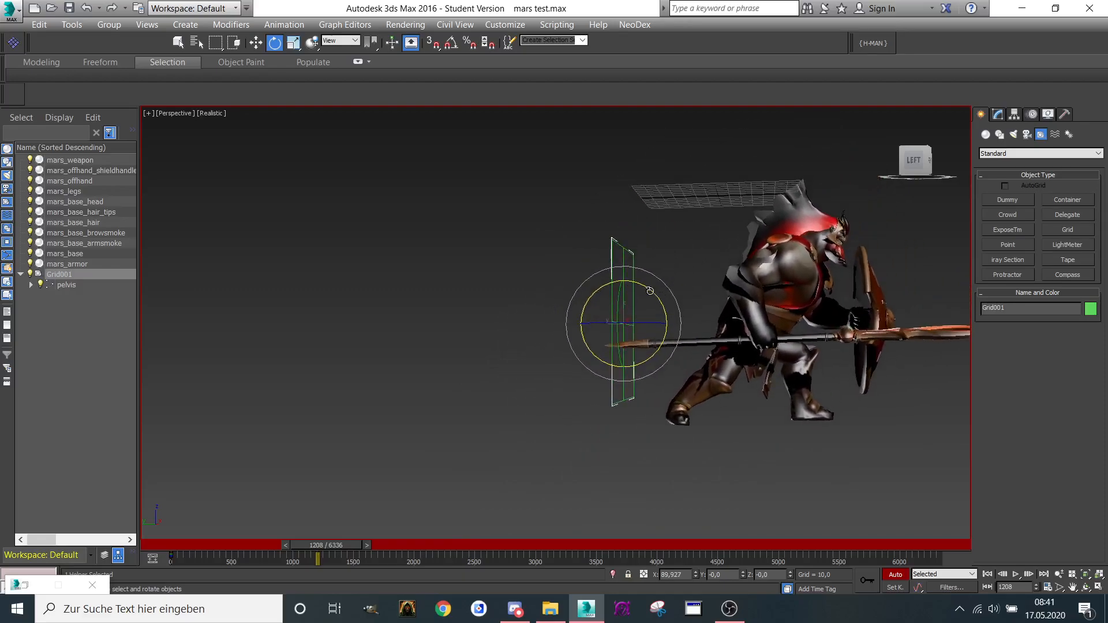
drag(649, 291, 644, 293)
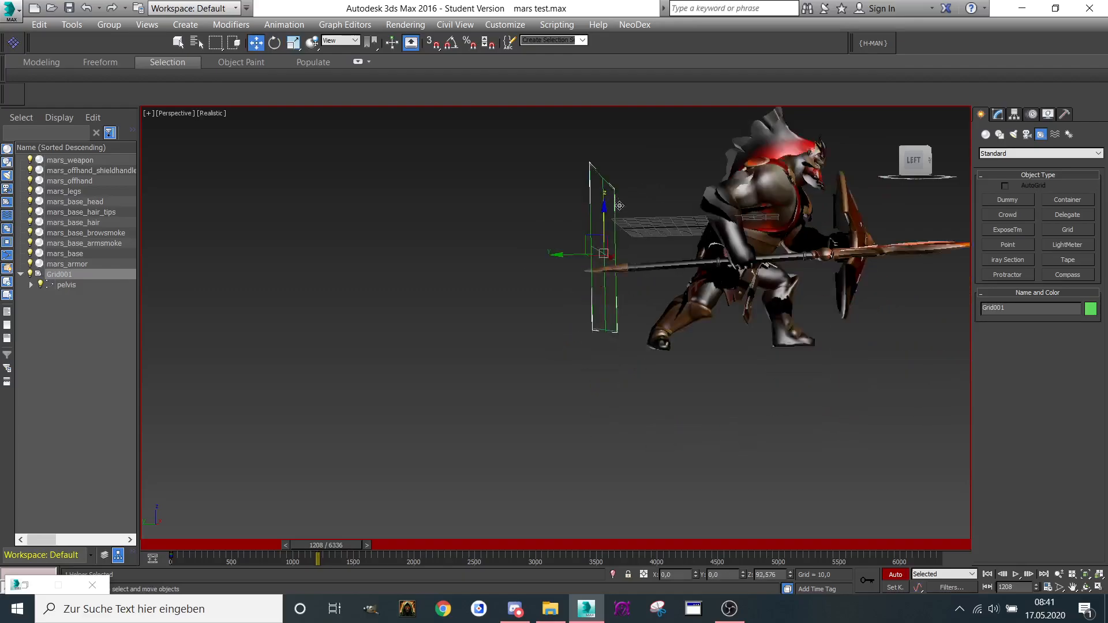
drag(603, 205, 581, 210)
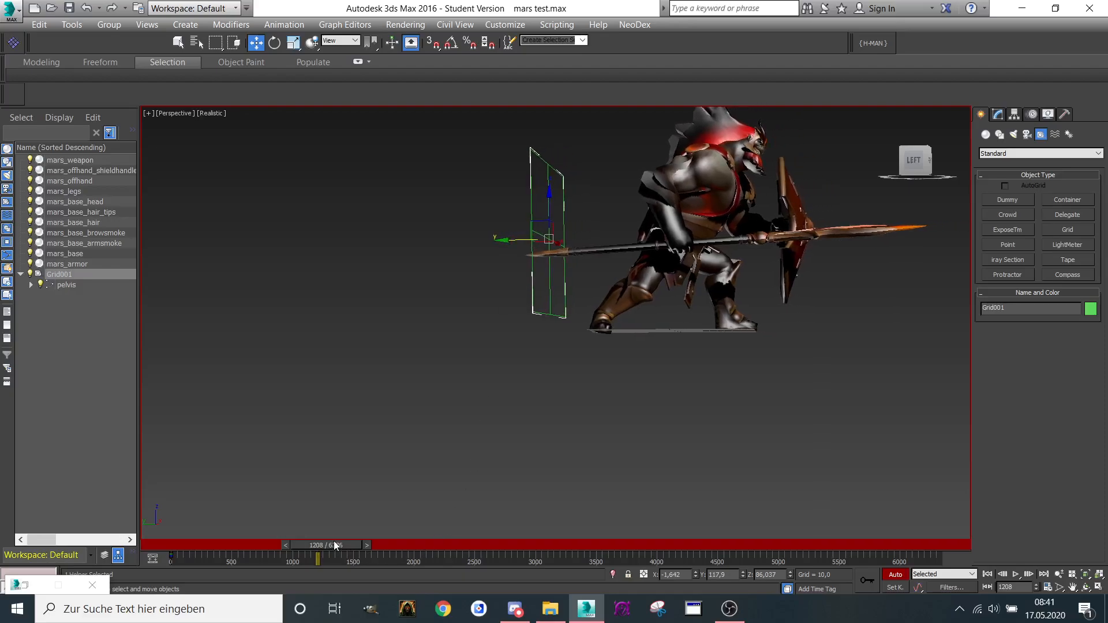
drag(317, 545, 309, 545)
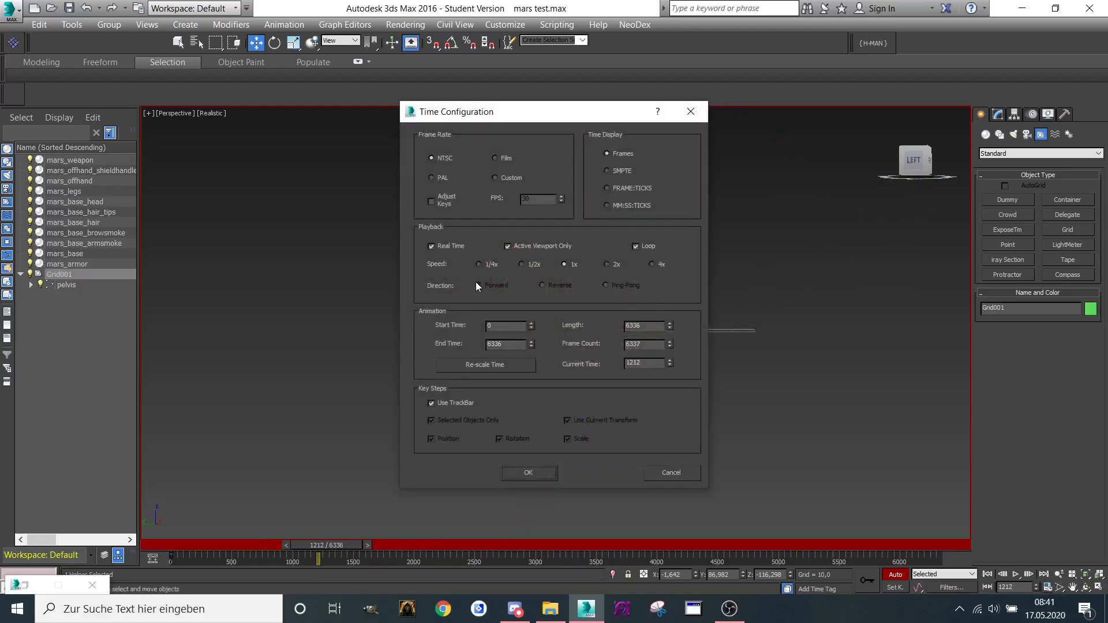
In Time Configuration set the animation range to frames 0 through 15
click(529, 473)
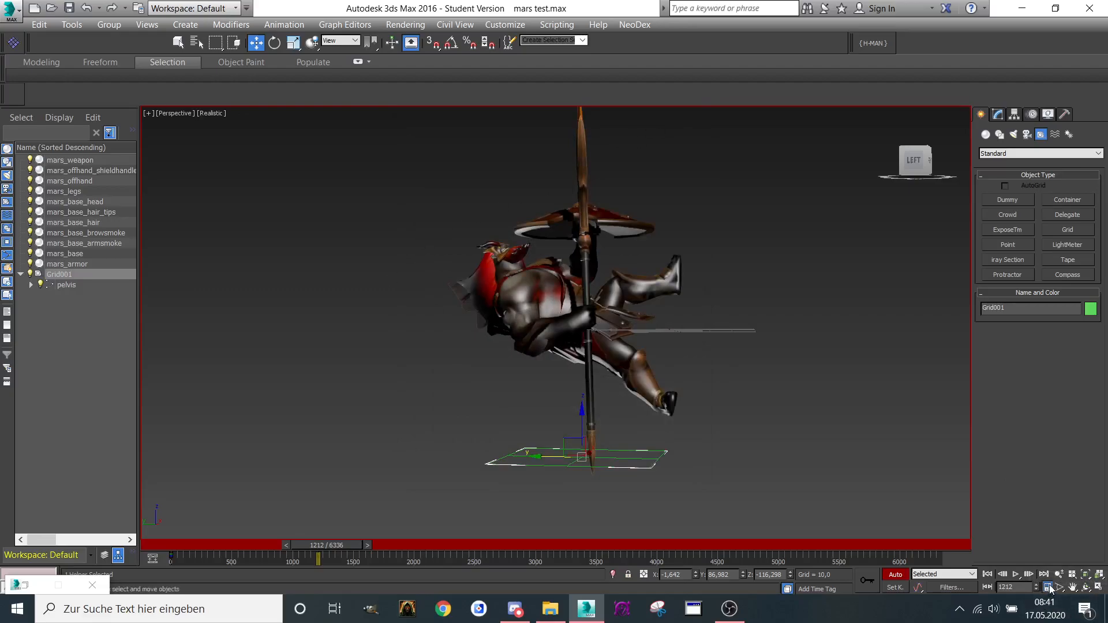
click(1050, 587)
text(1500)
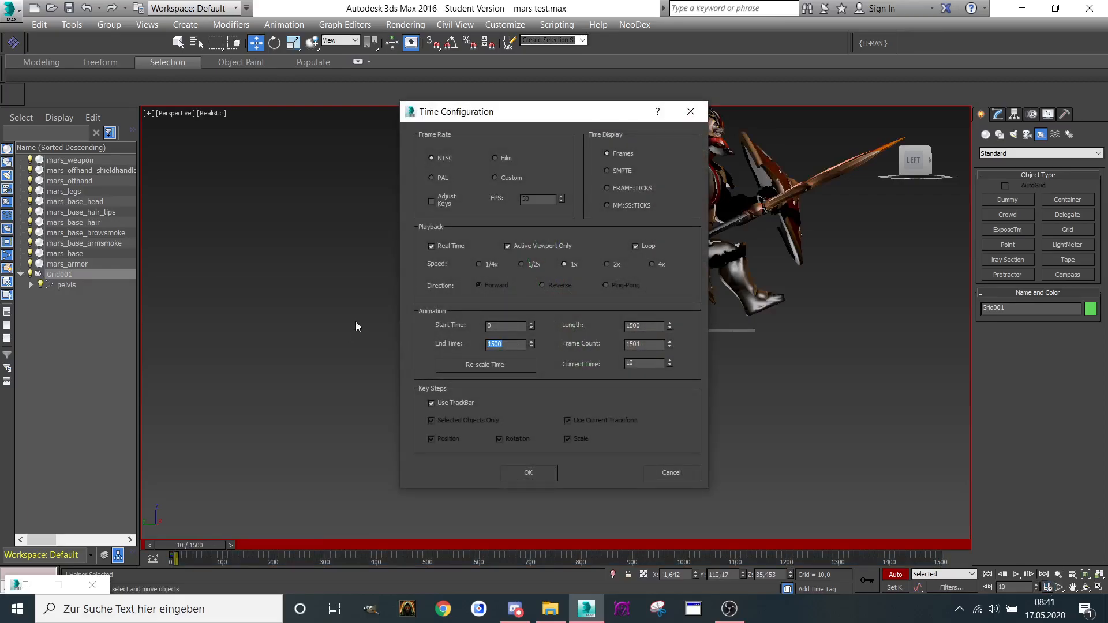
text(1)
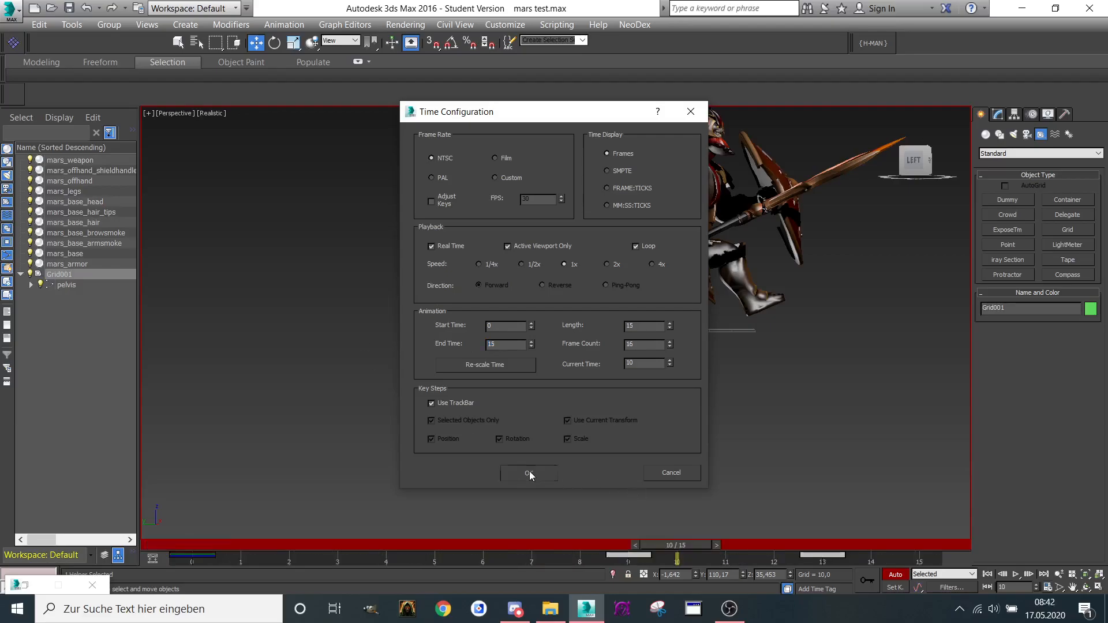
click(529, 474)
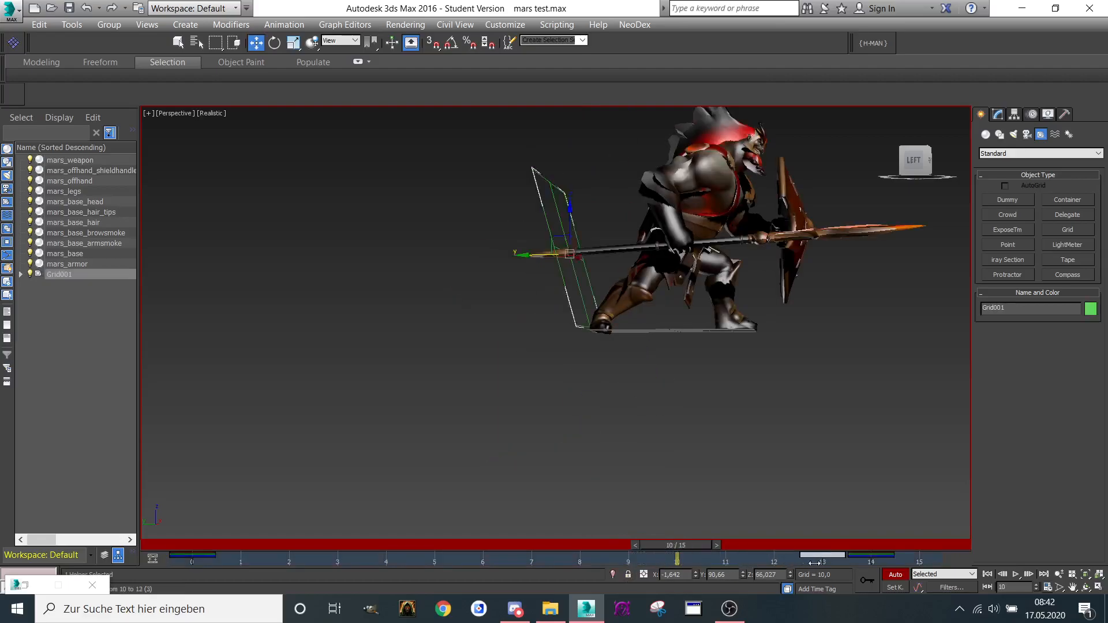
Extend the time range to frame 6000 and scrub to around frame 5000 to review the poses
drag(677, 559, 872, 559)
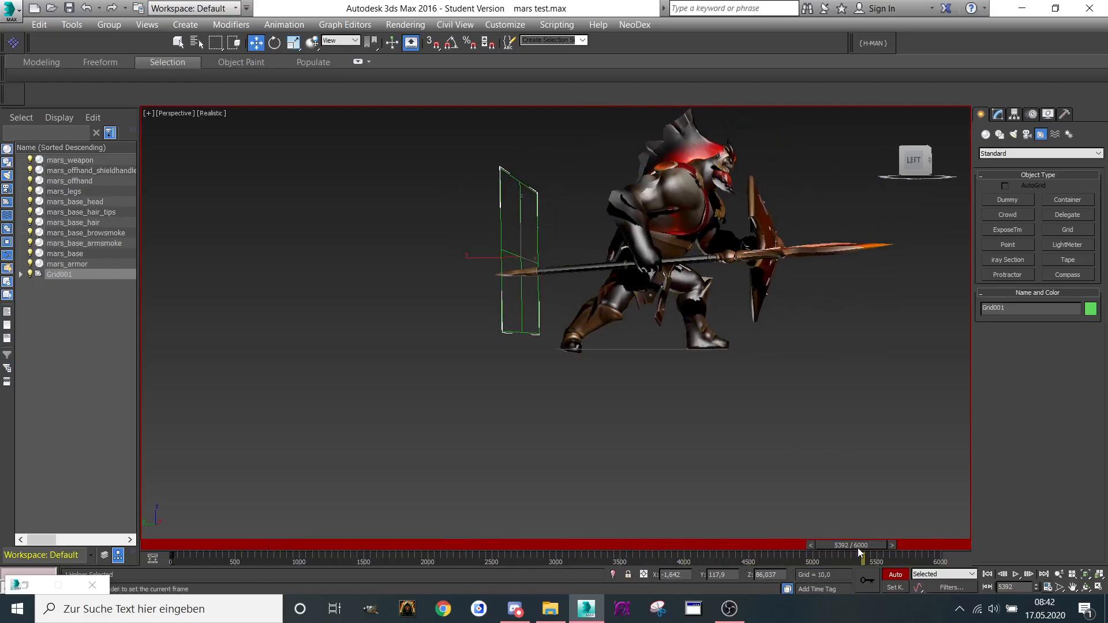
drag(859, 556, 849, 556)
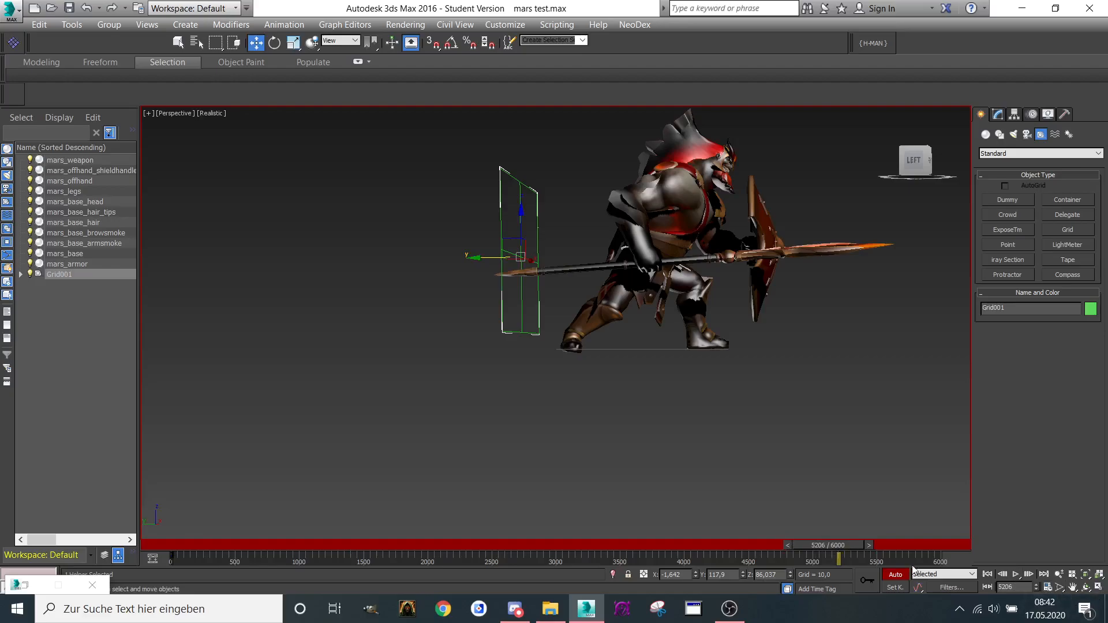
drag(833, 557, 813, 558)
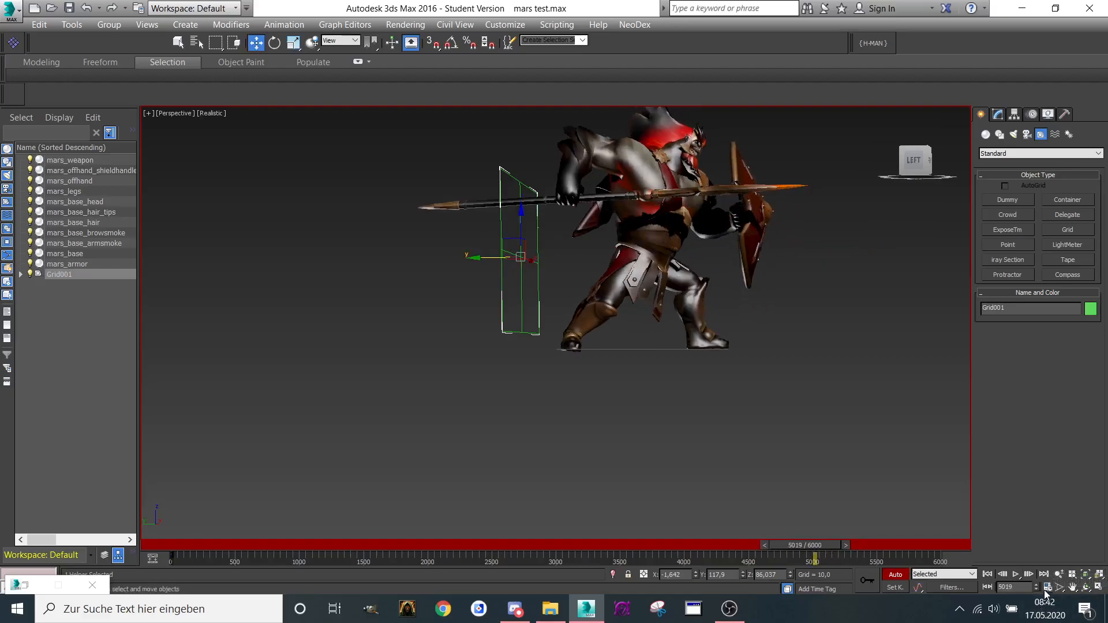
In Time Configuration set Start Time 5000 and End Time 5050
click(1046, 587)
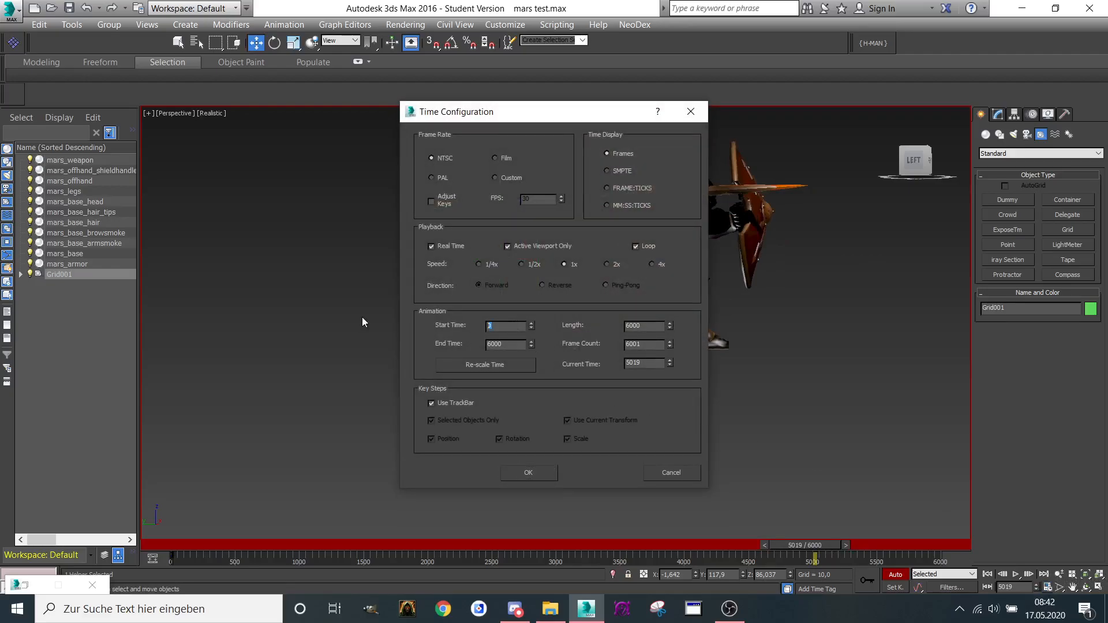
text(5000)
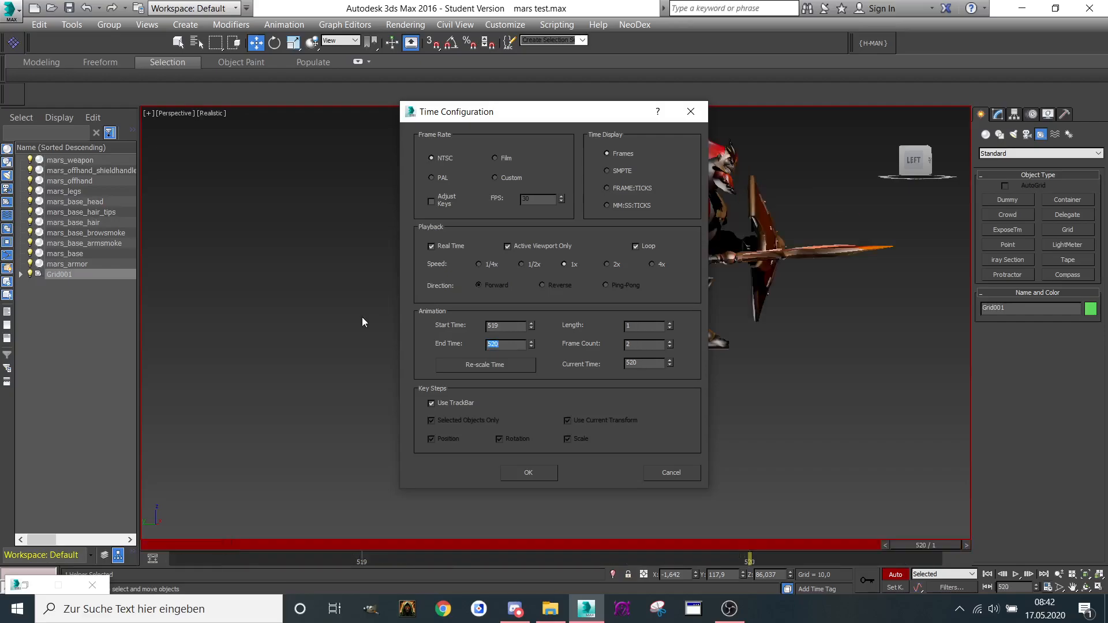
text(5)
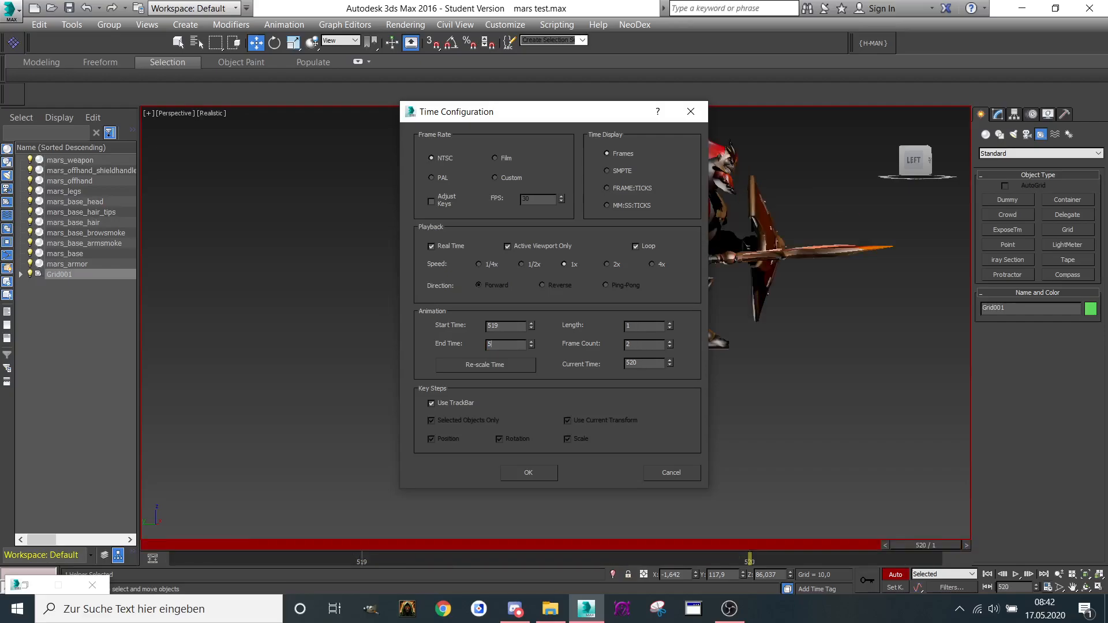
text(4)
click(506, 326)
text(5000)
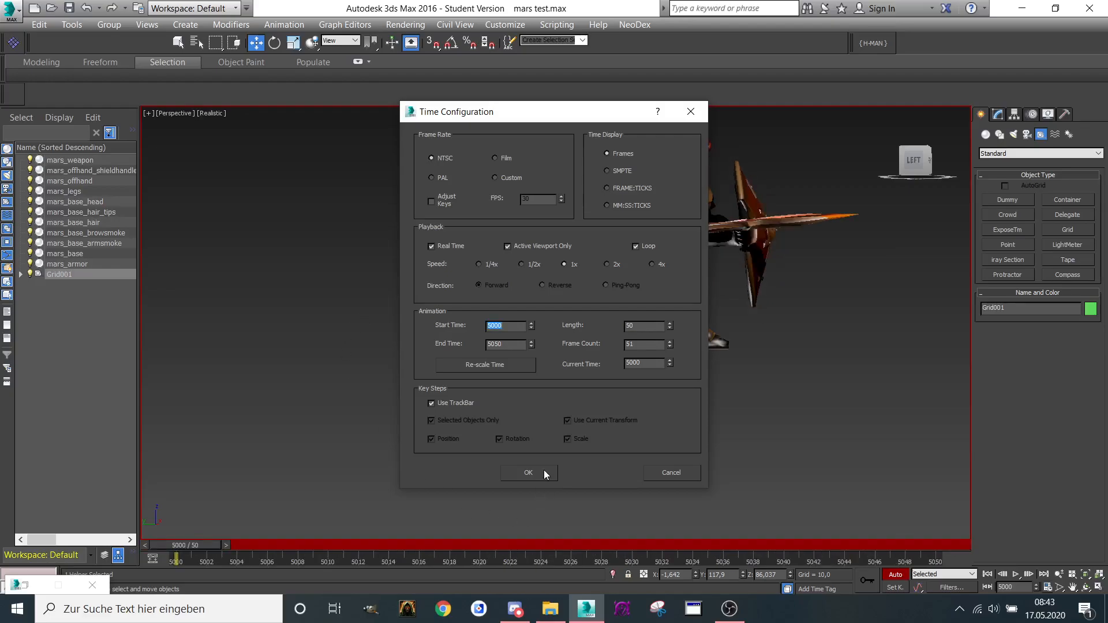
click(529, 473)
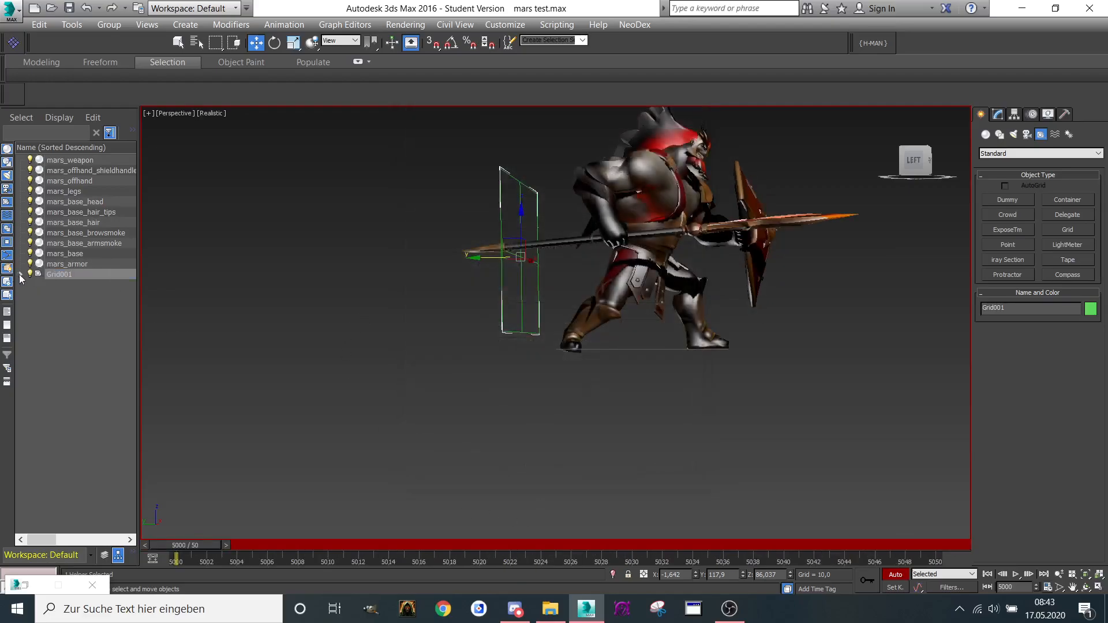
Select the pelvis under Grid001, extend End Time to 5060 and scrub to about frame 5049
click(20, 275)
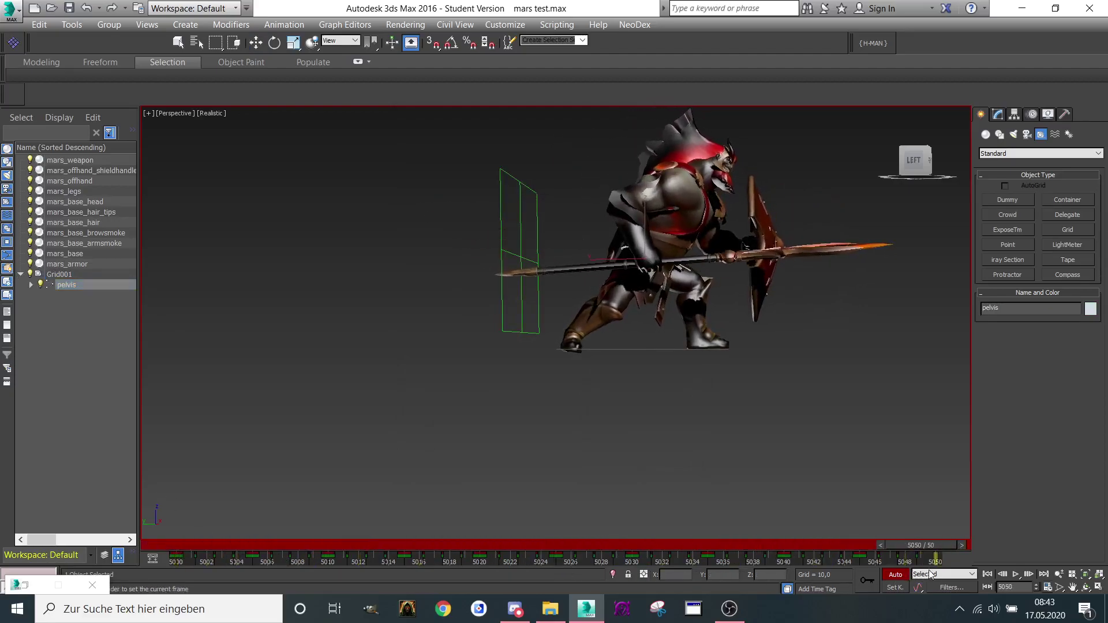
click(256, 43)
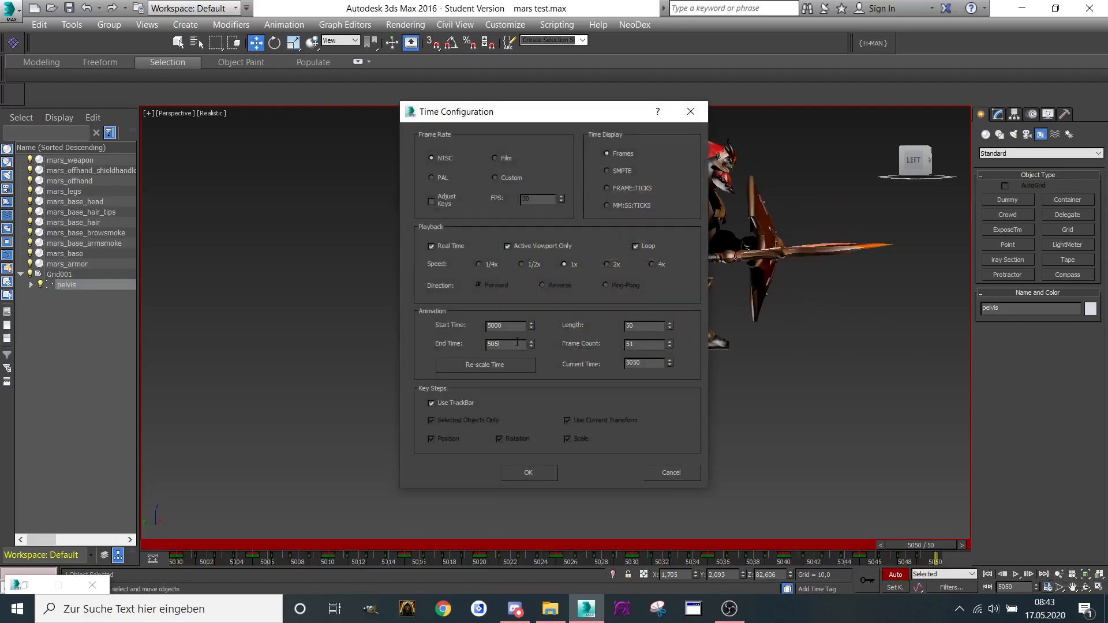
text(5060)
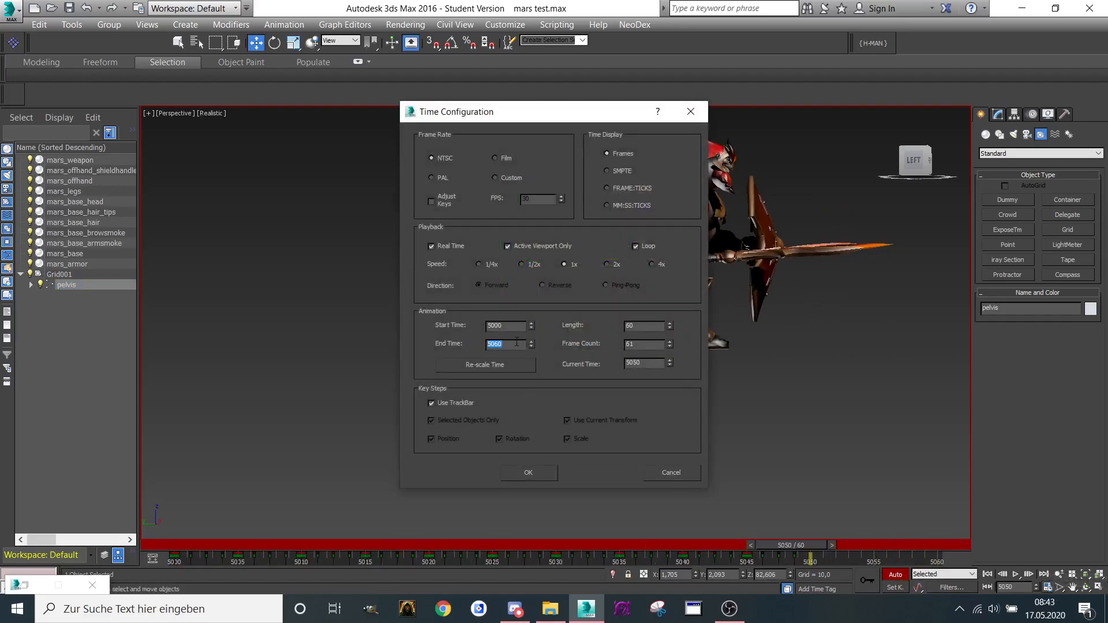
click(529, 473)
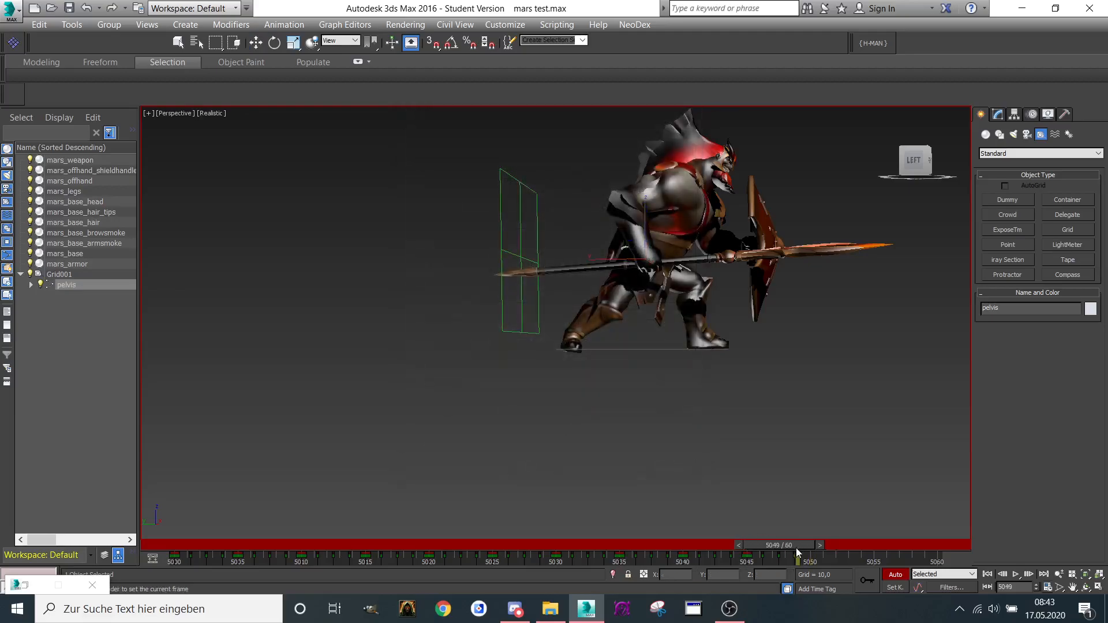
drag(797, 559, 785, 559)
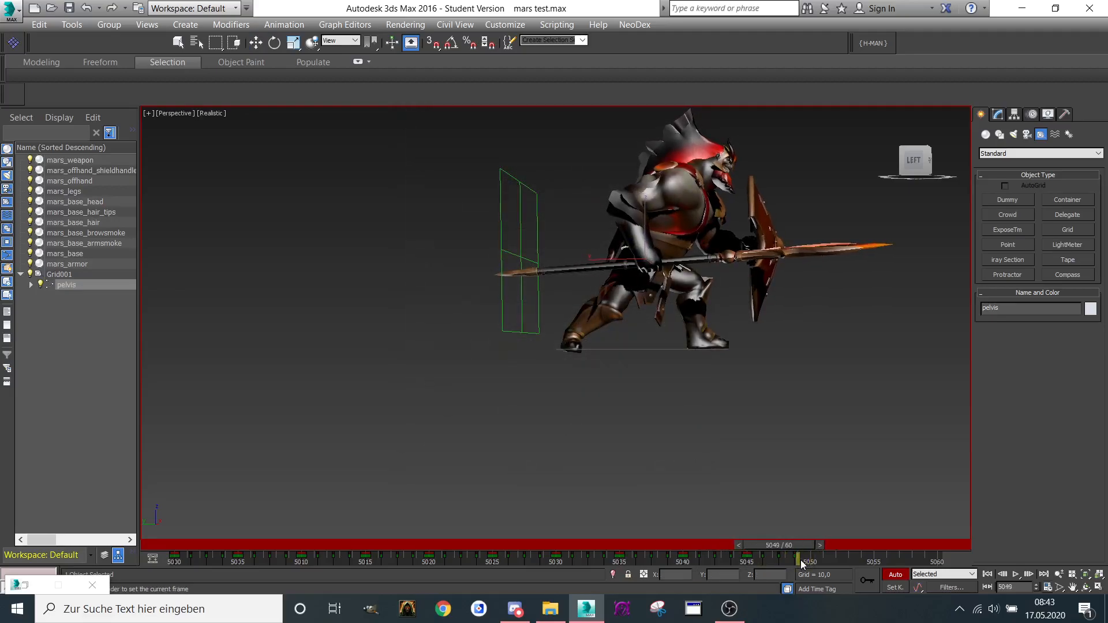
click(60, 275)
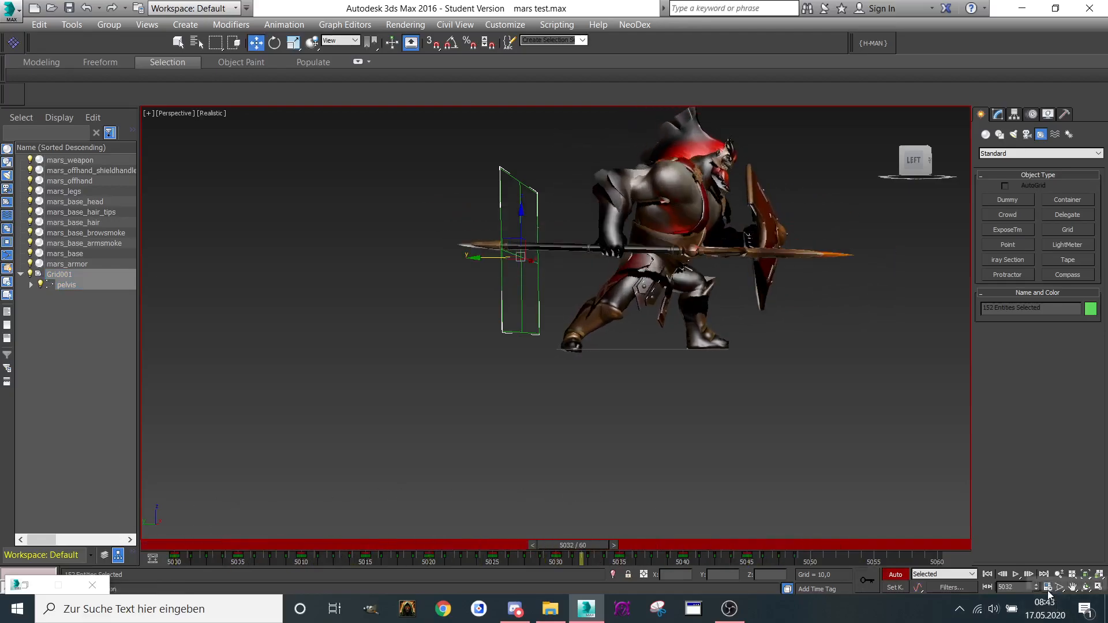
Set Start Time back to 0 for a 0-5060 range and lower Grid001 to the model's feet, viewing from the front
click(1049, 586)
text(0)
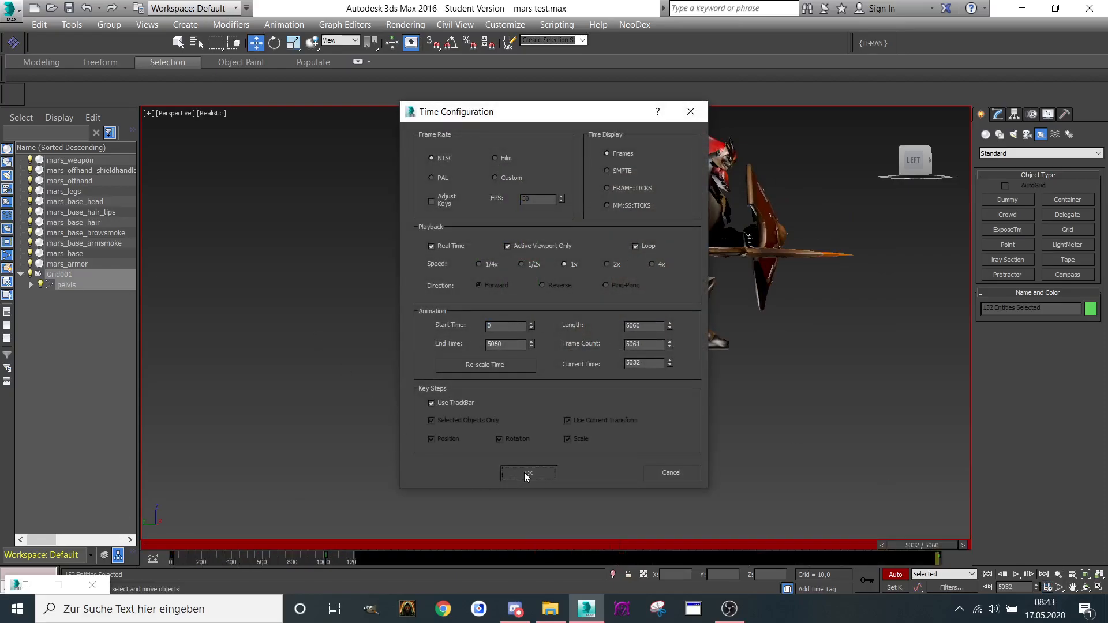
click(529, 474)
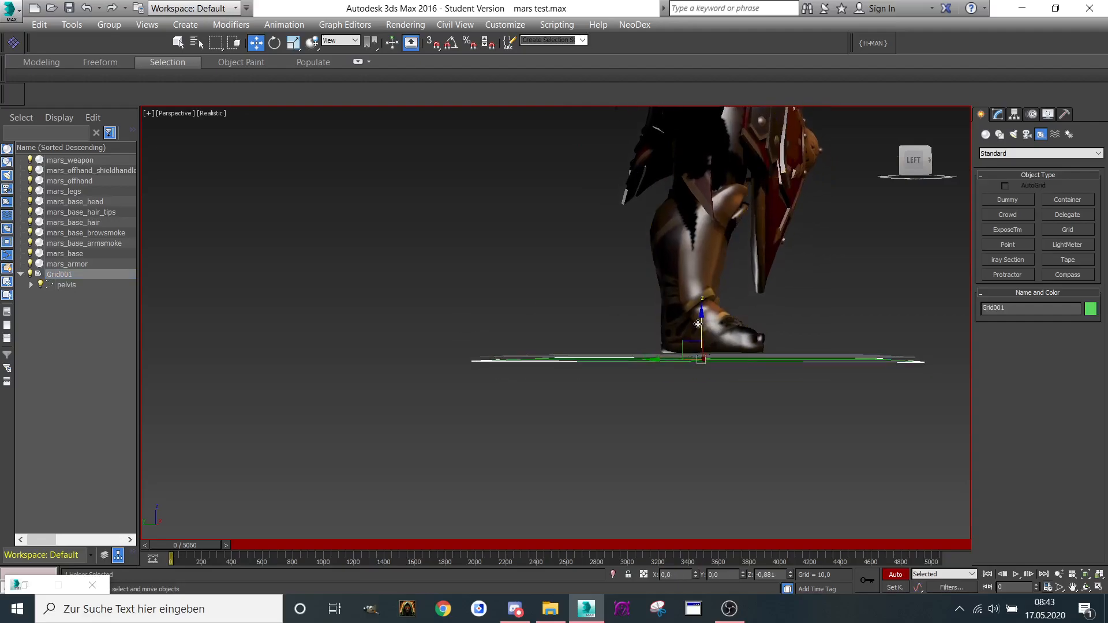
drag(699, 325, 668, 311)
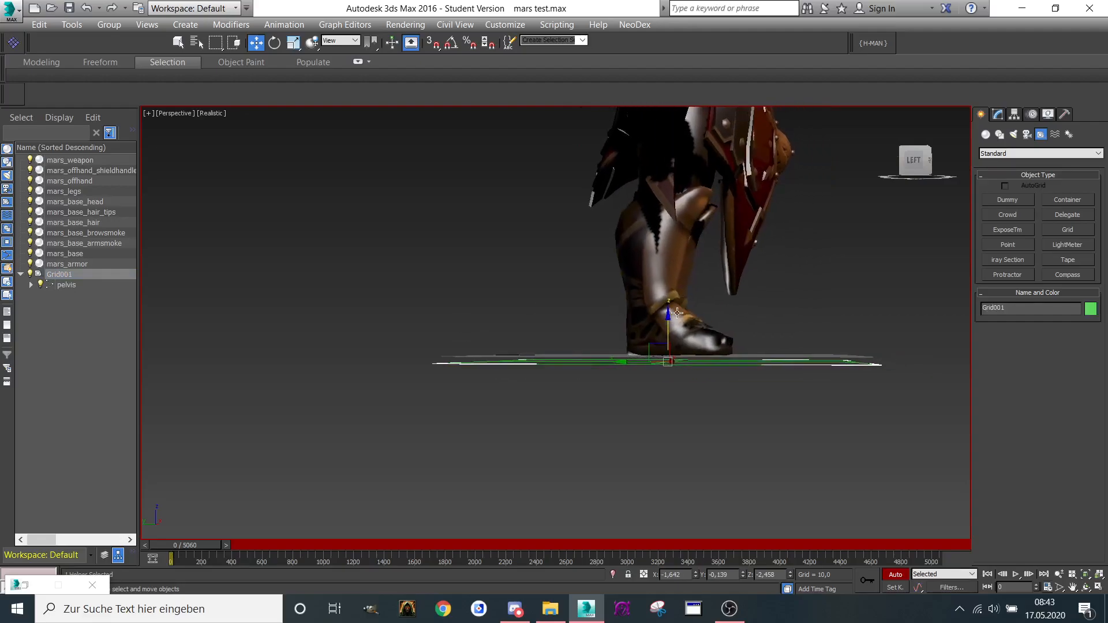
drag(171, 558, 357, 559)
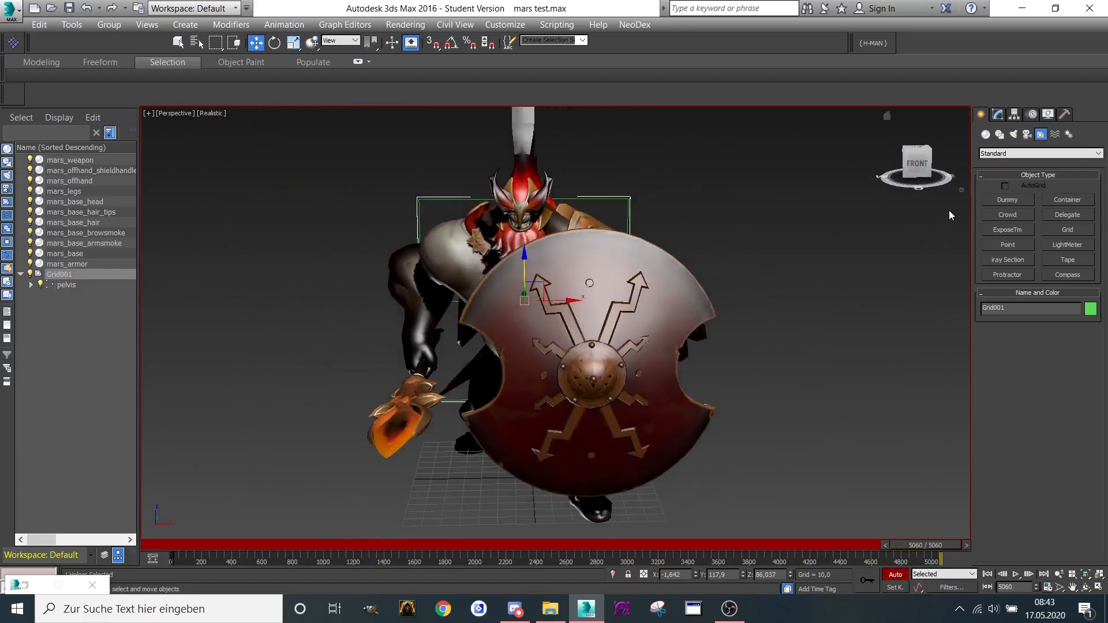
drag(962, 545, 544, 545)
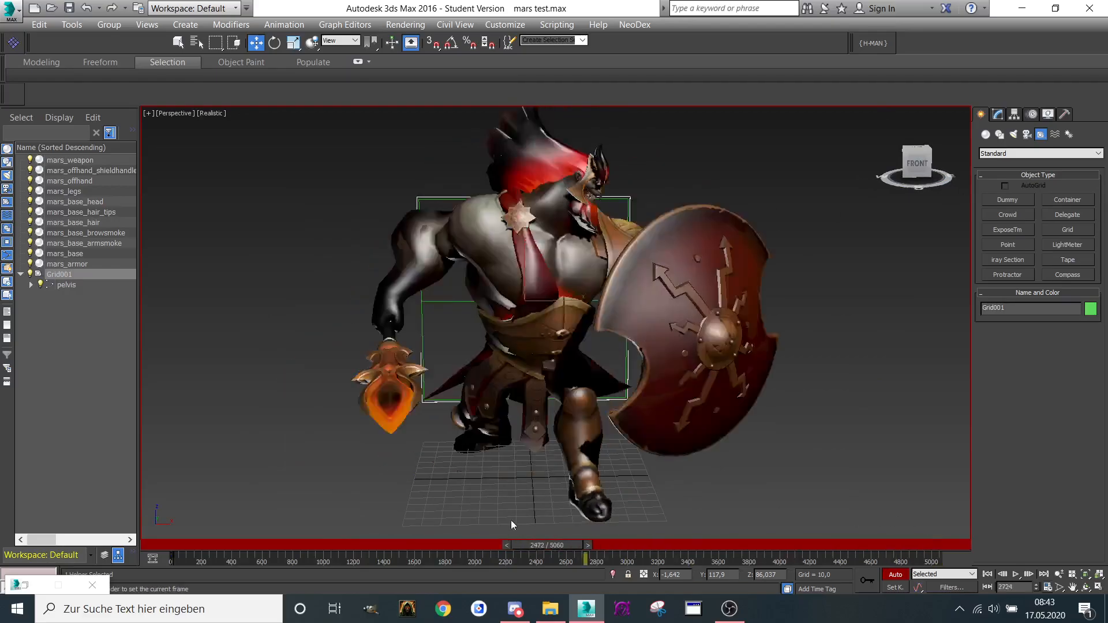
click(635, 25)
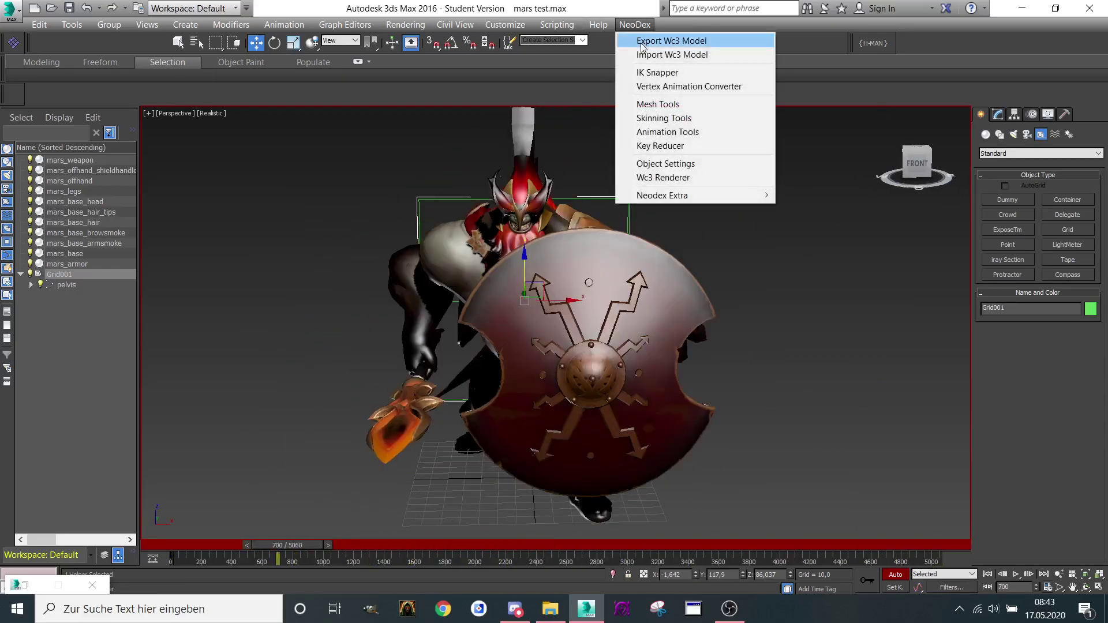
click(672, 41)
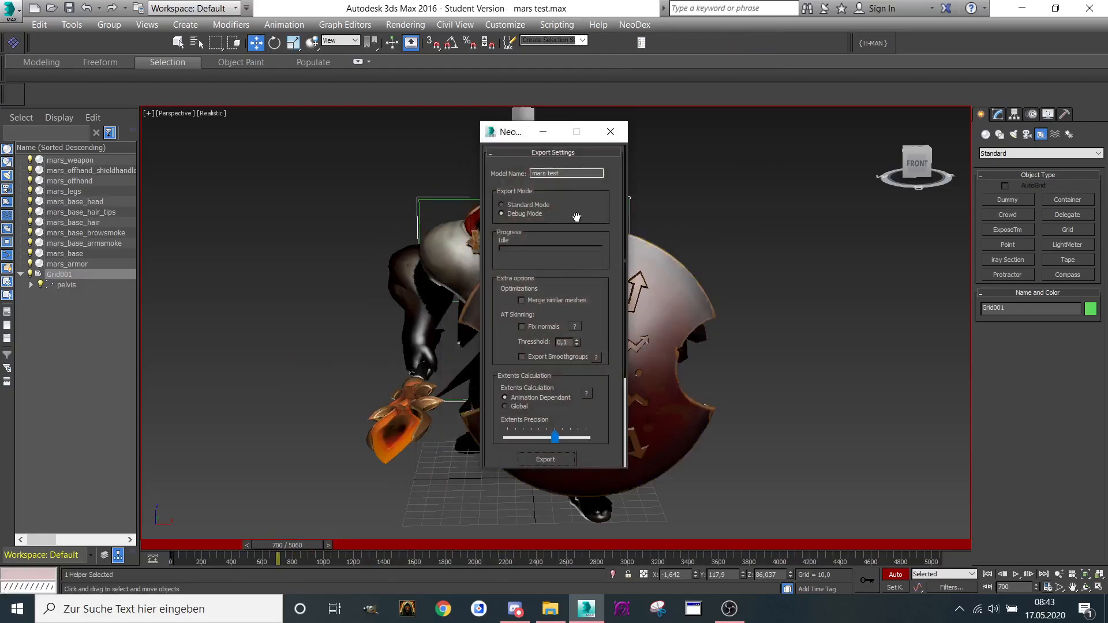
mouse_move(568, 217)
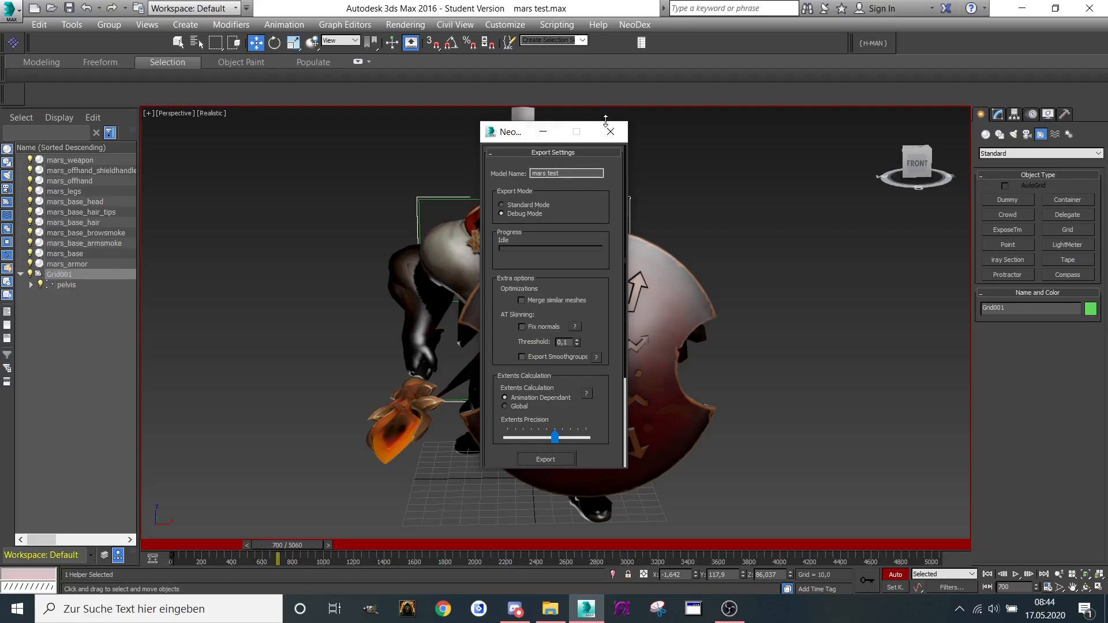
click(610, 131)
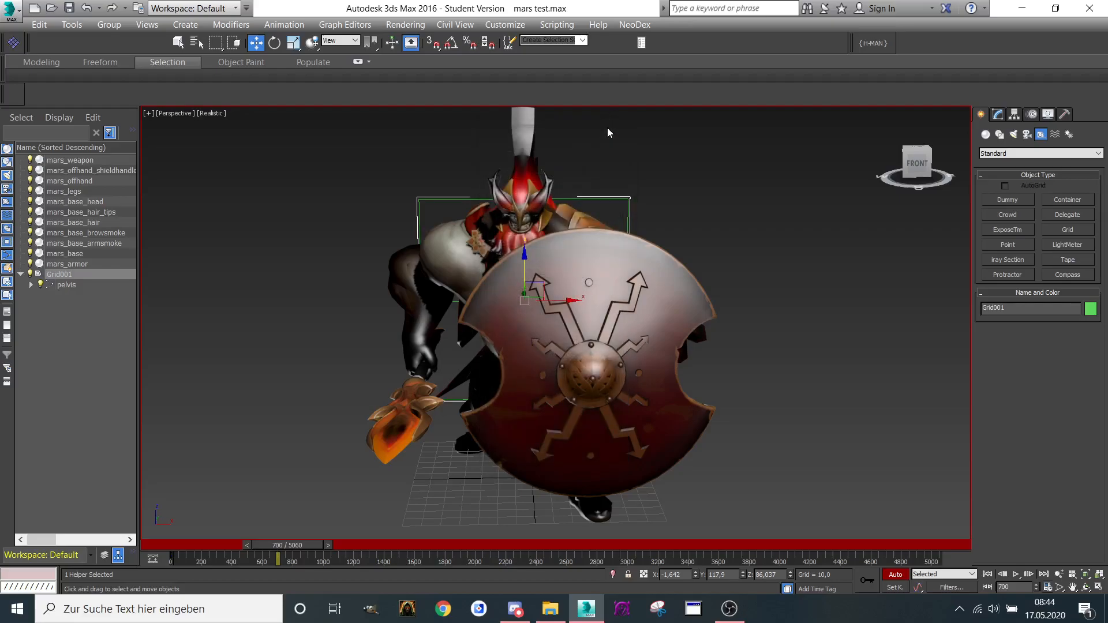